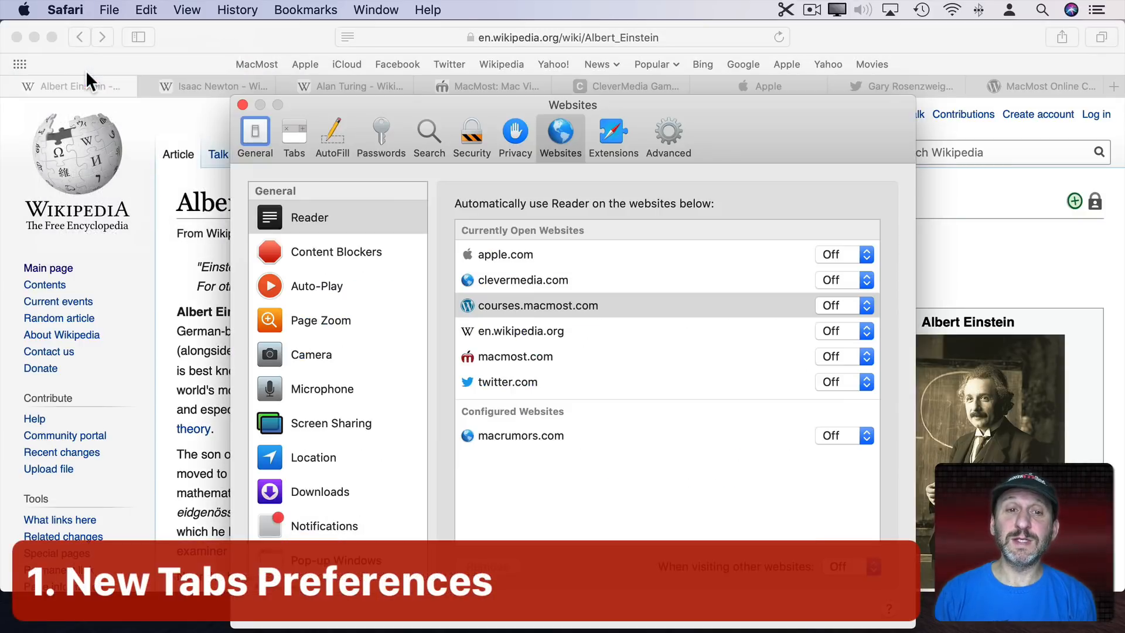
Switch Safari Preferences to the Tabs pane
click(294, 137)
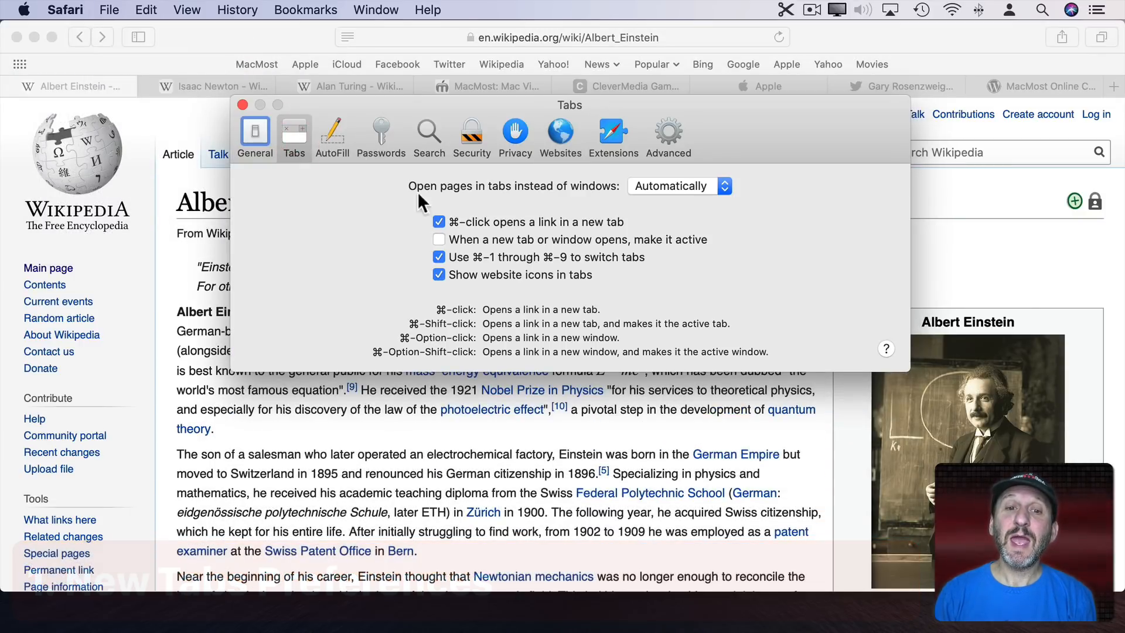
mouse_move(438, 298)
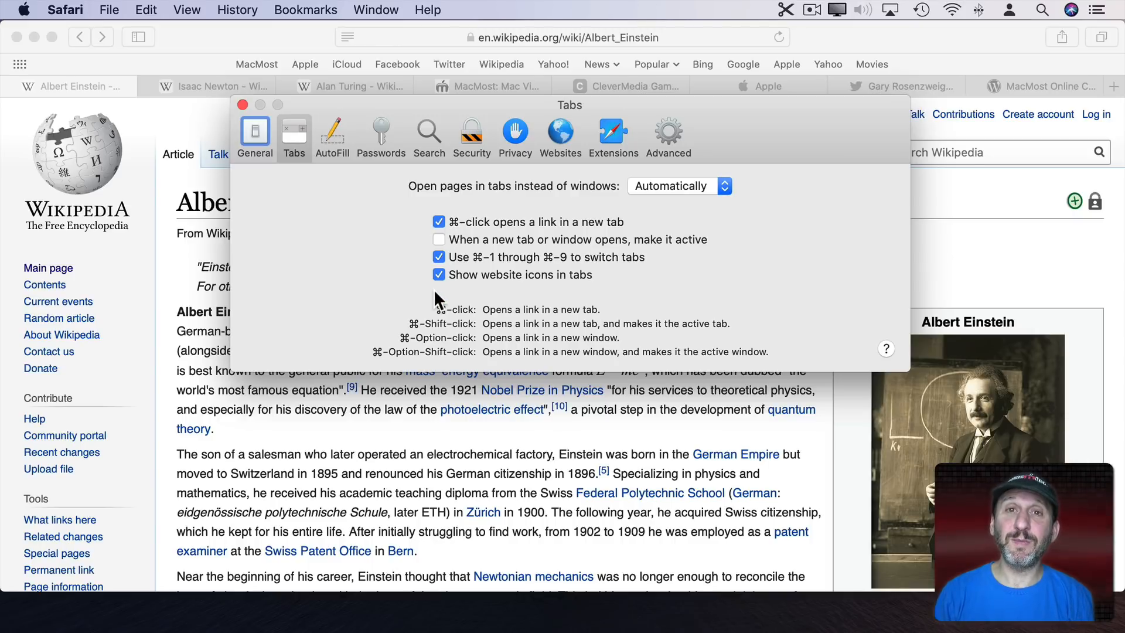
mouse_move(469, 269)
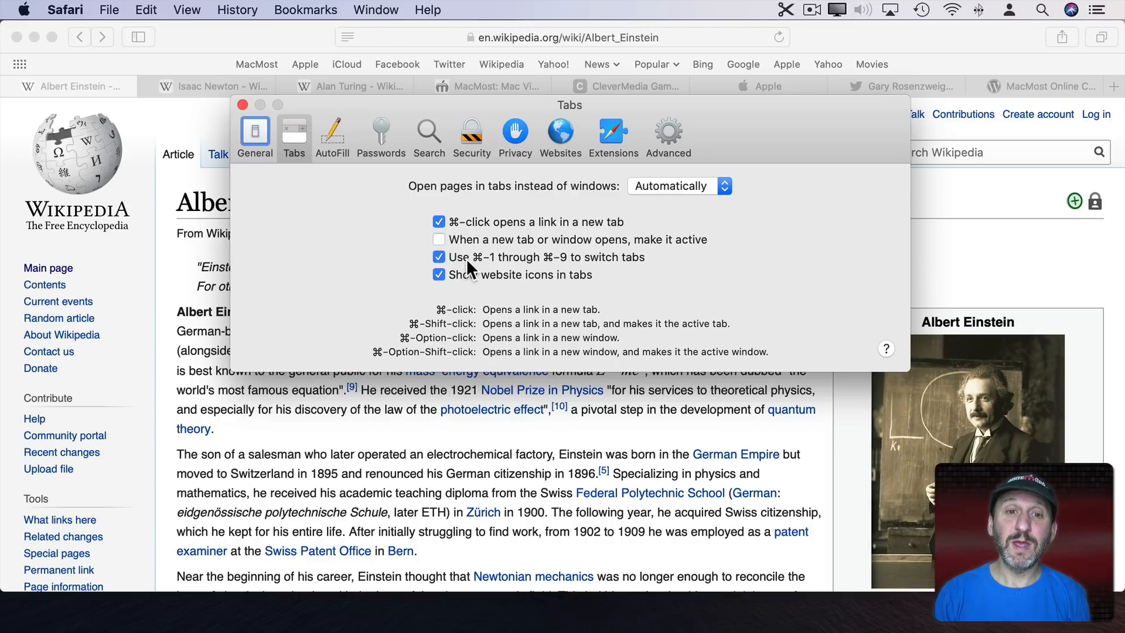
mouse_move(452, 230)
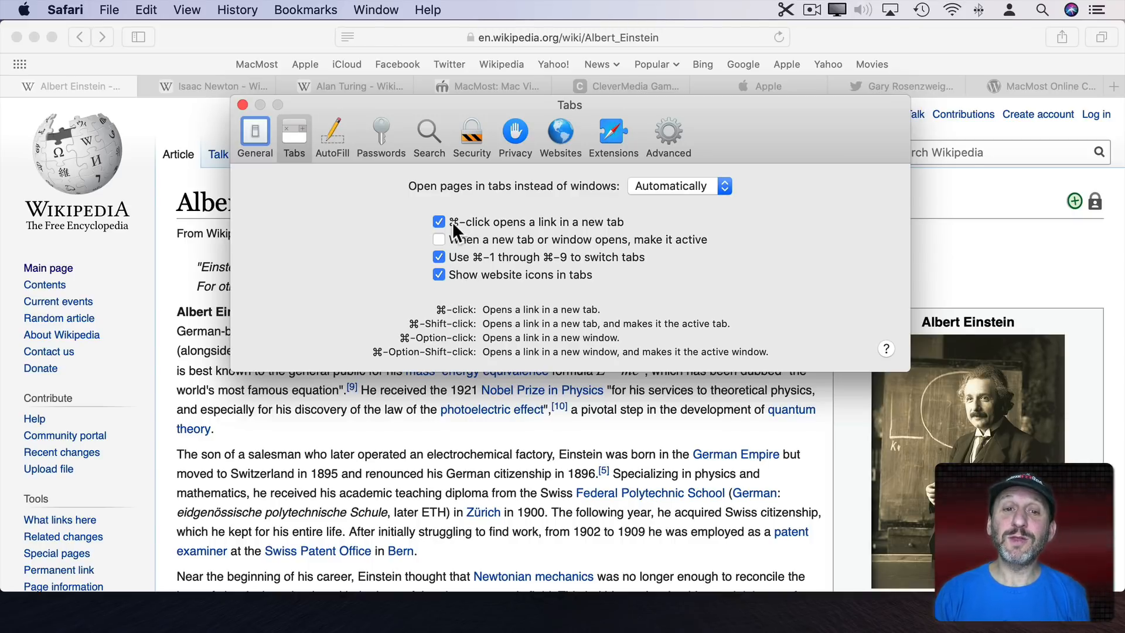
mouse_move(604, 237)
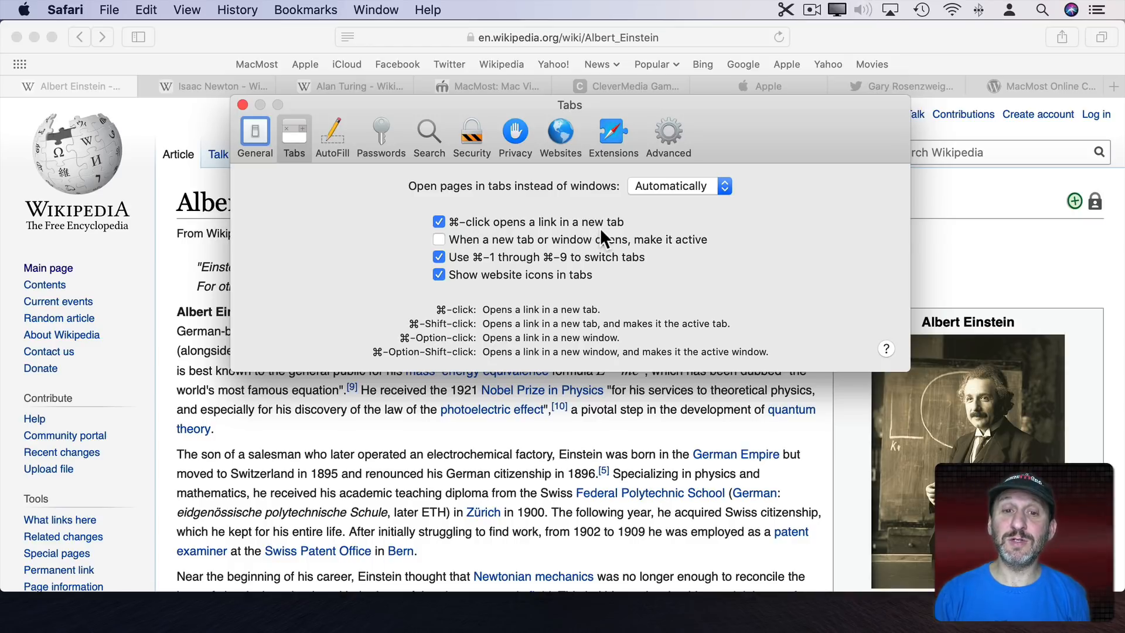
mouse_move(566, 256)
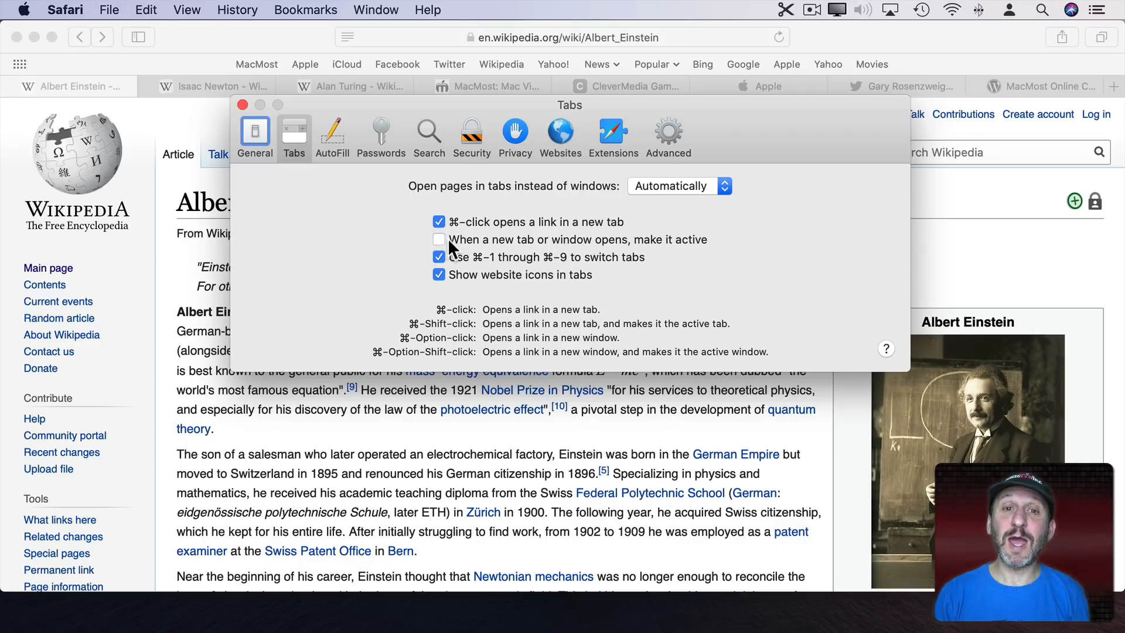
click(242, 105)
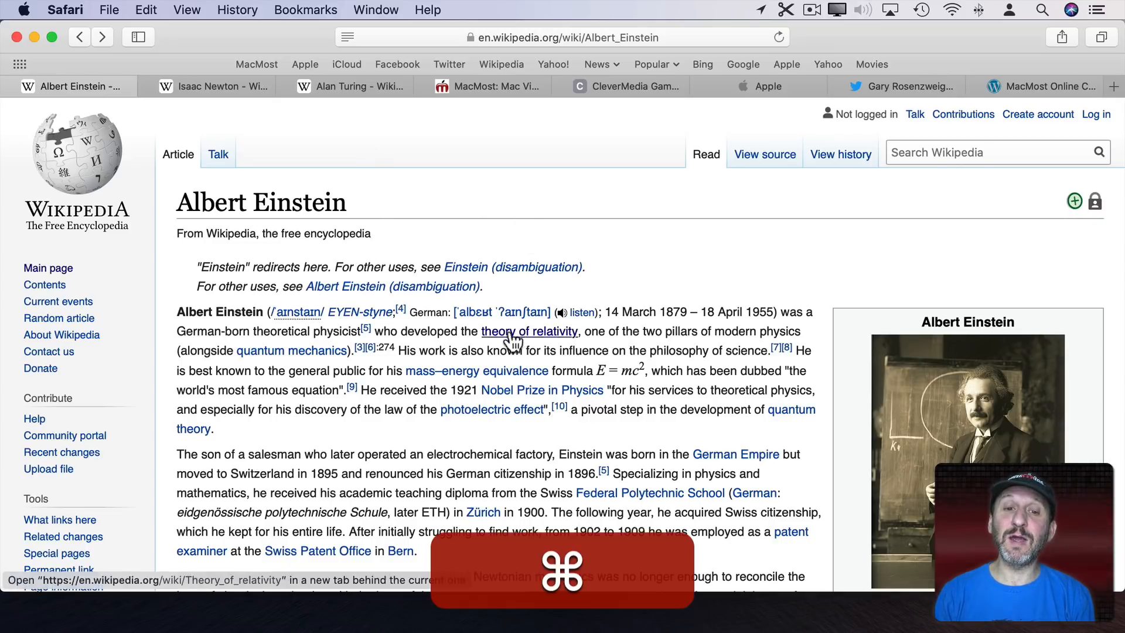
click(528, 331)
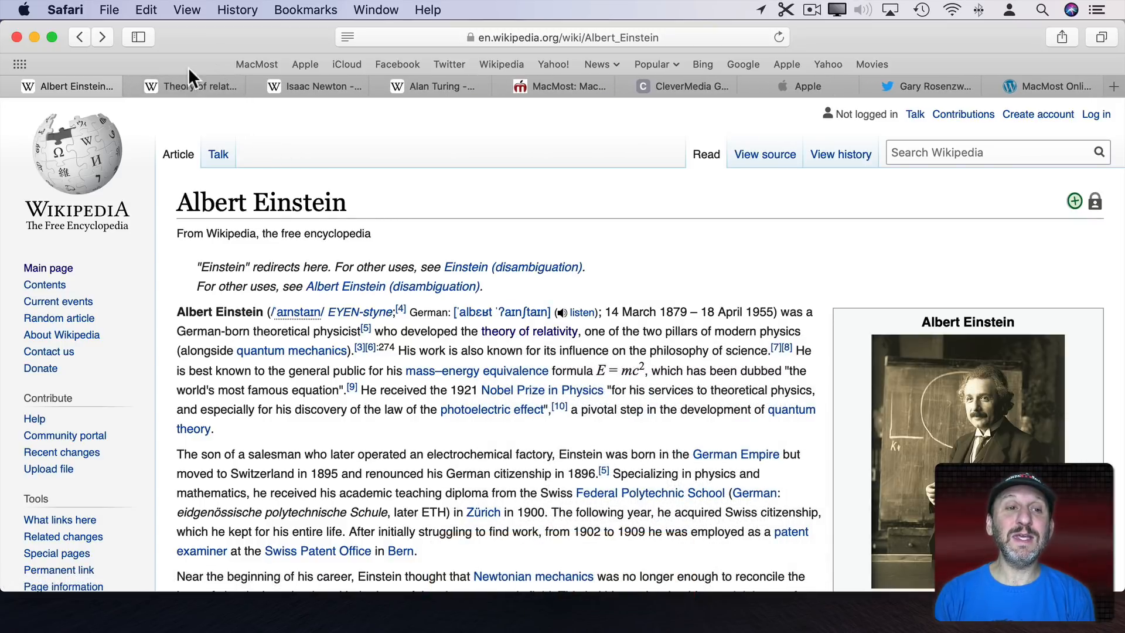
mouse_move(506, 371)
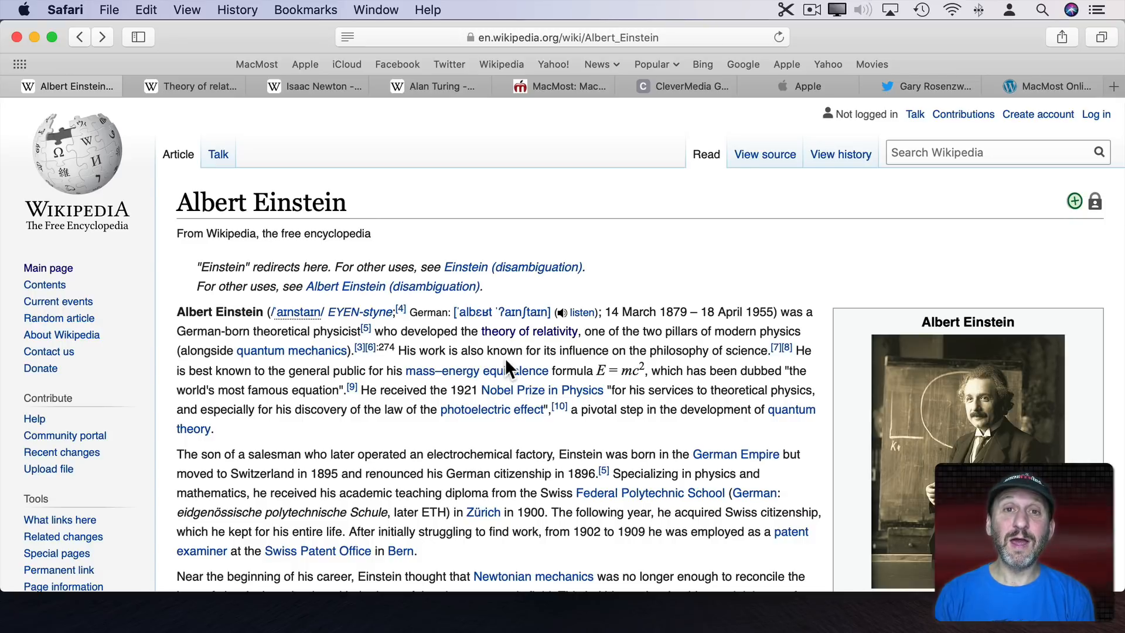
scroll(down, 3)
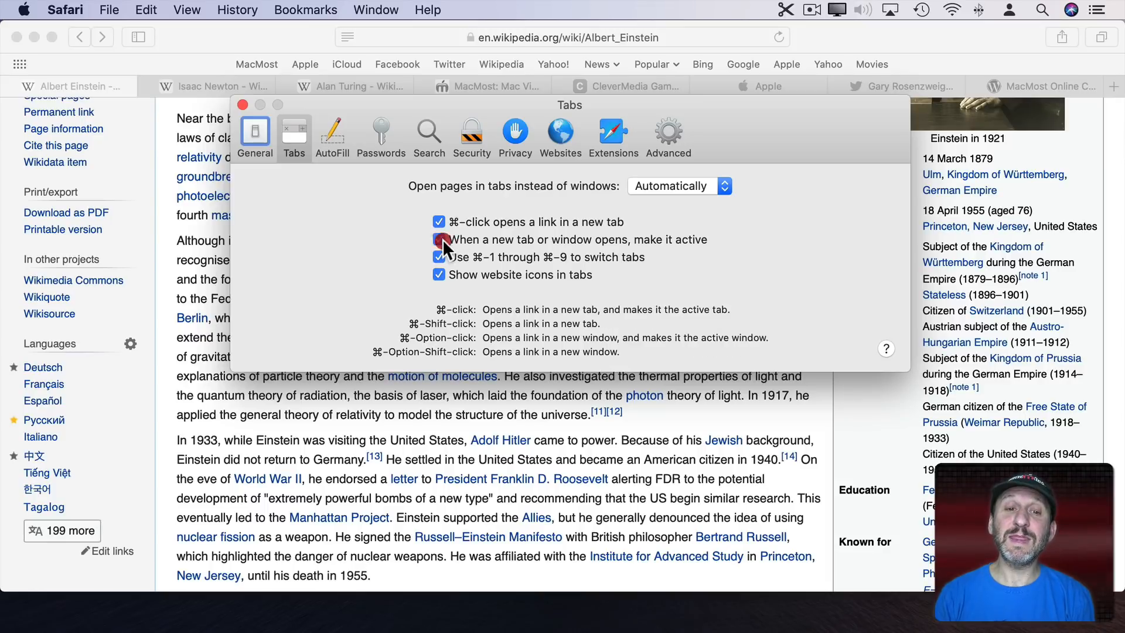
Turn on 'When a new tab or window opens, make it active'
click(243, 105)
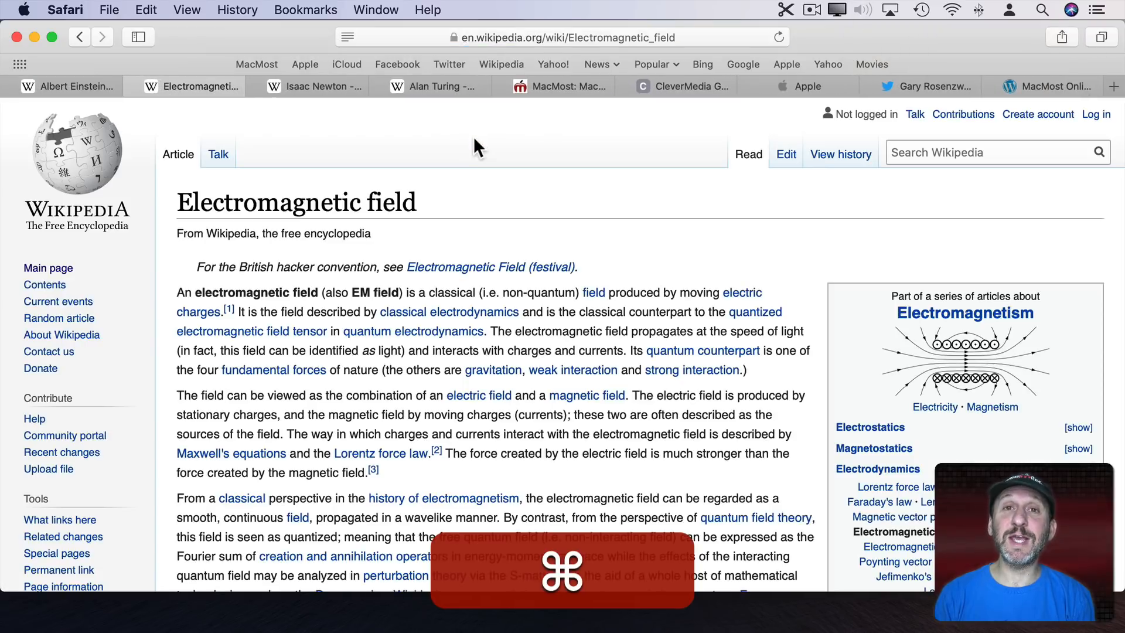
mouse_move(410, 316)
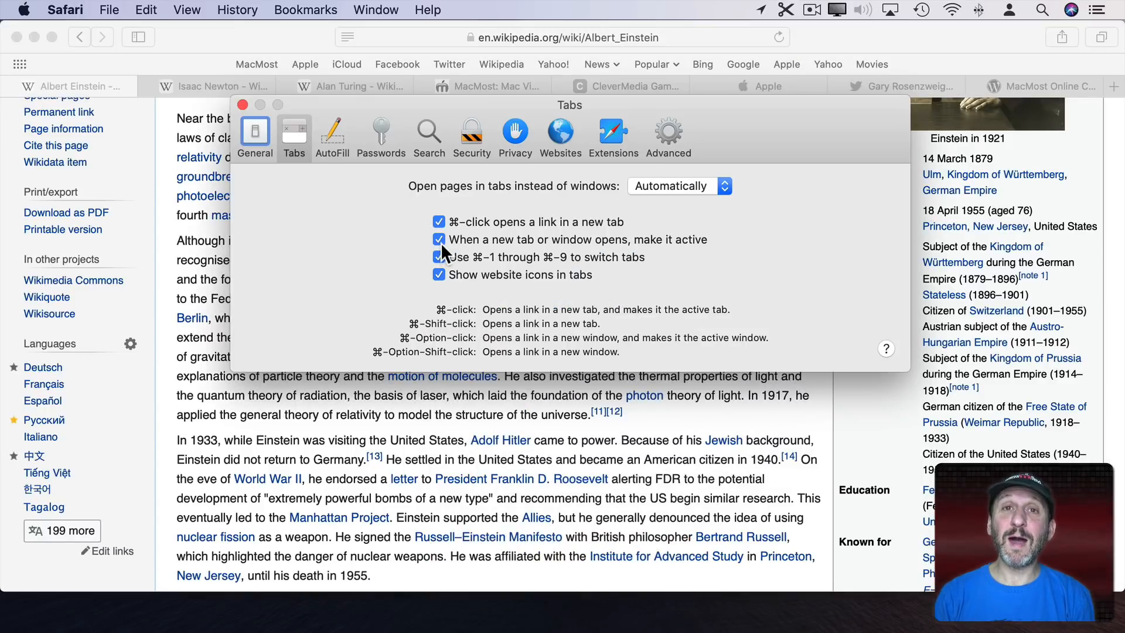
Toggle new-tab activation off and back on, then show the General pane
click(439, 239)
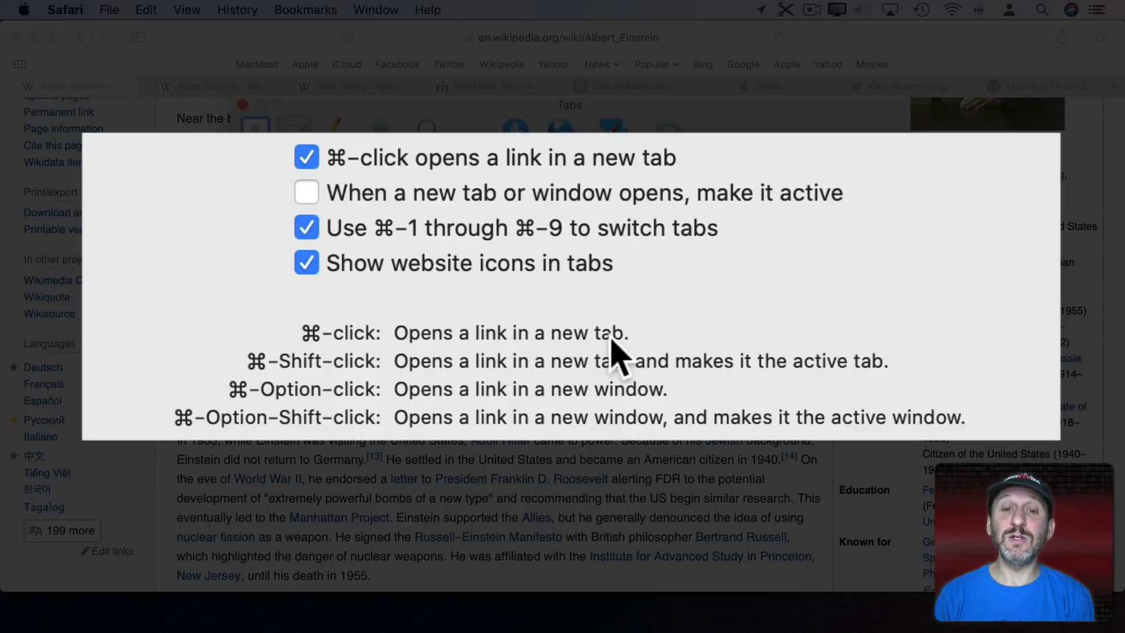
mouse_move(484, 373)
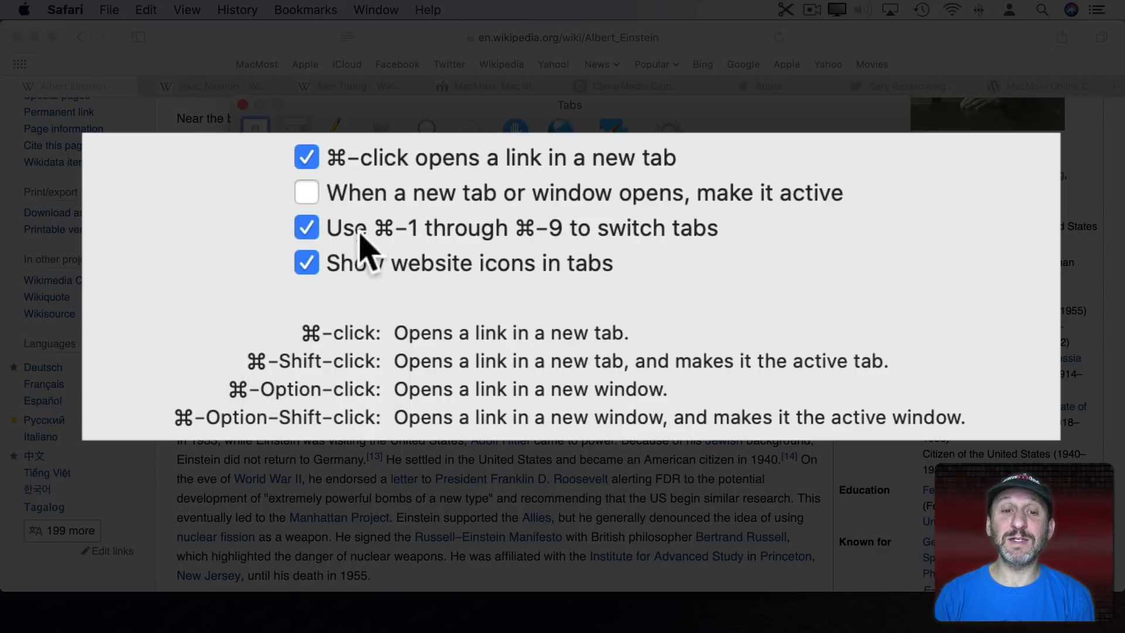
click(305, 192)
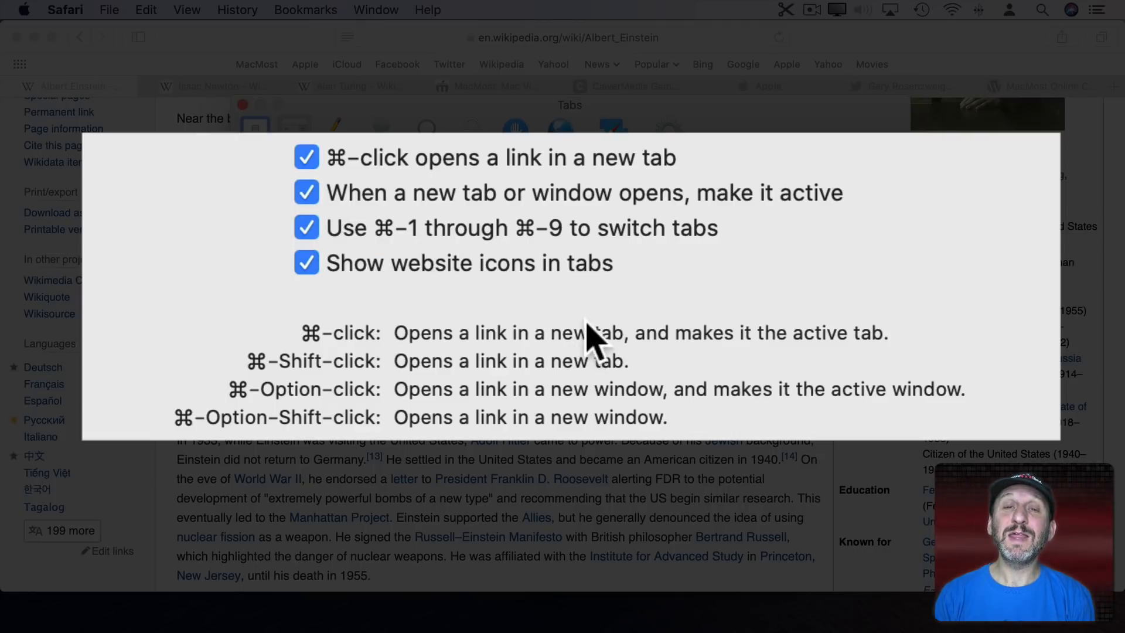
click(254, 136)
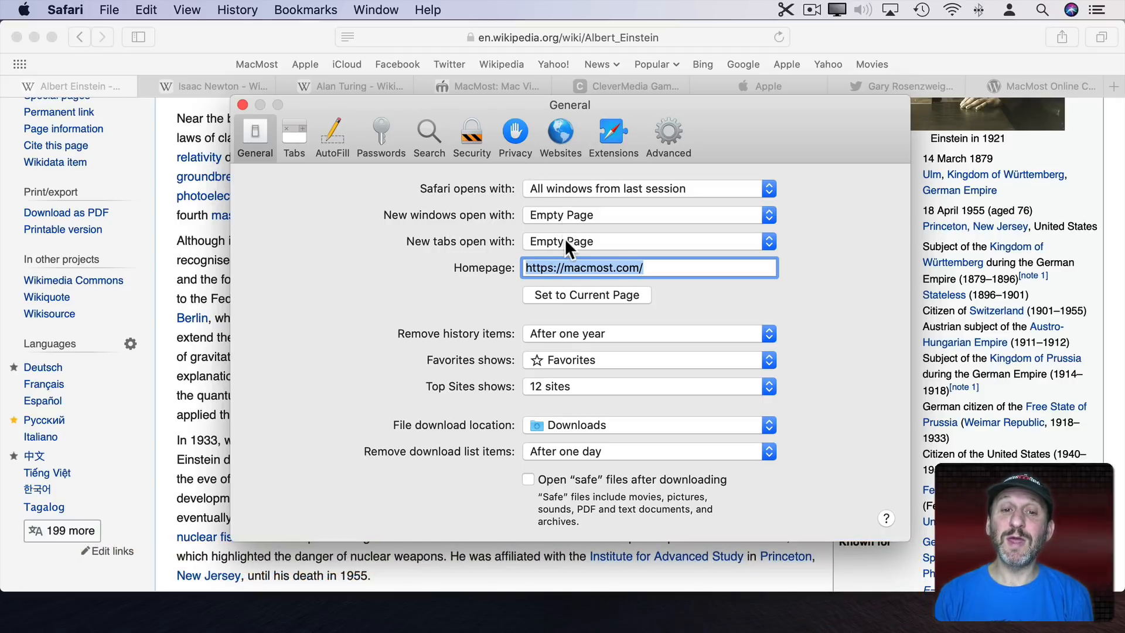
Keep 'New tabs open with' set to Empty Page and close Preferences
click(646, 240)
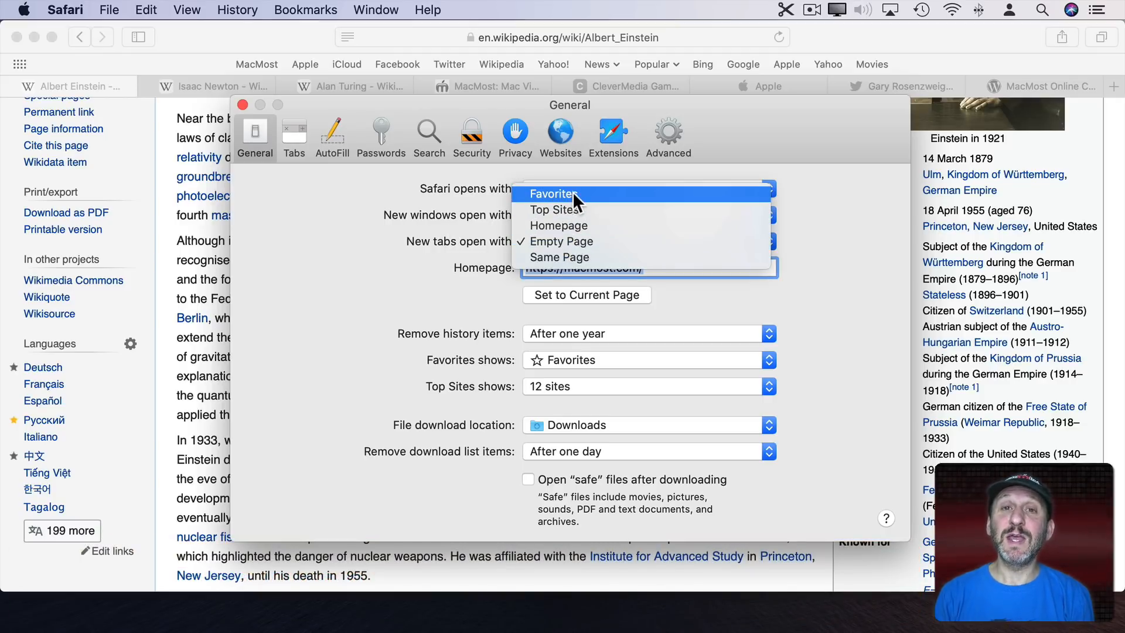
mouse_move(582, 226)
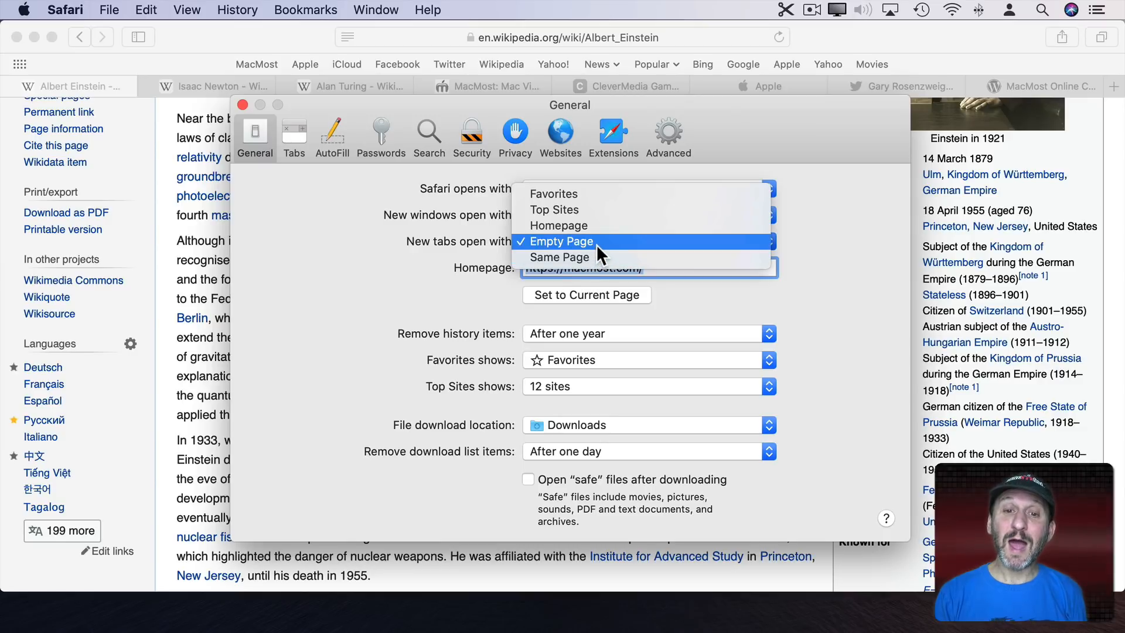
click(560, 241)
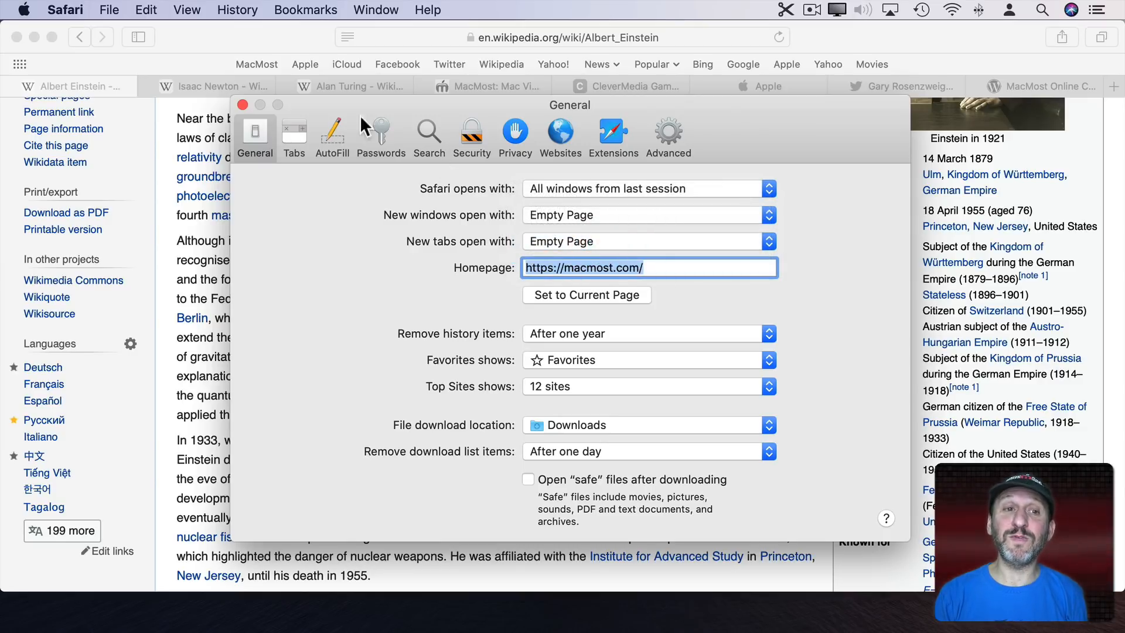
click(242, 105)
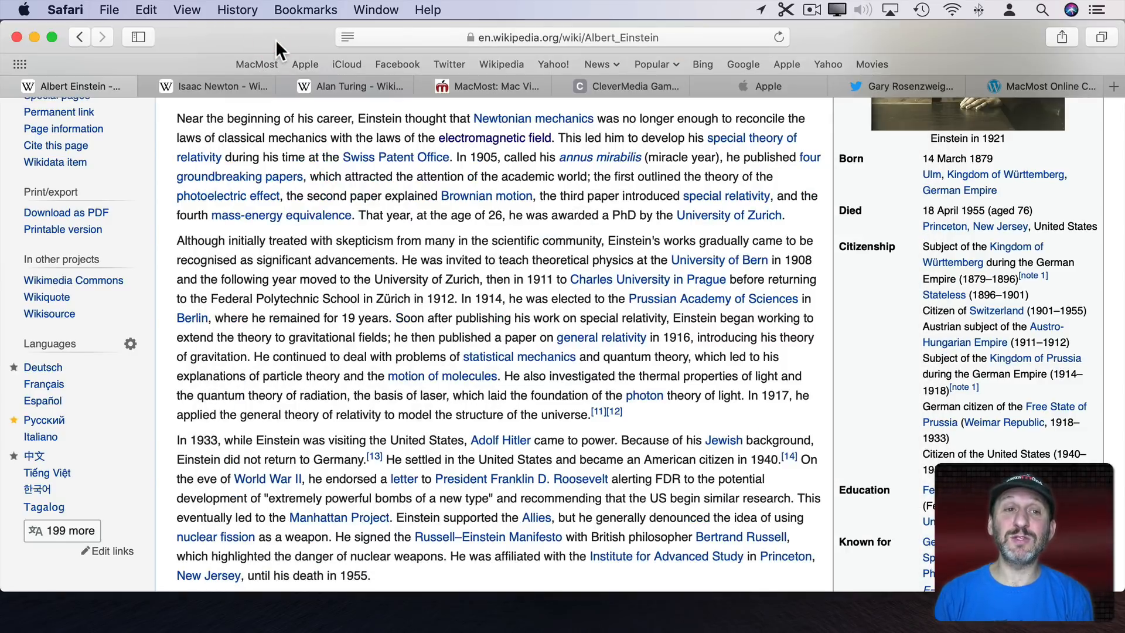
click(1112, 86)
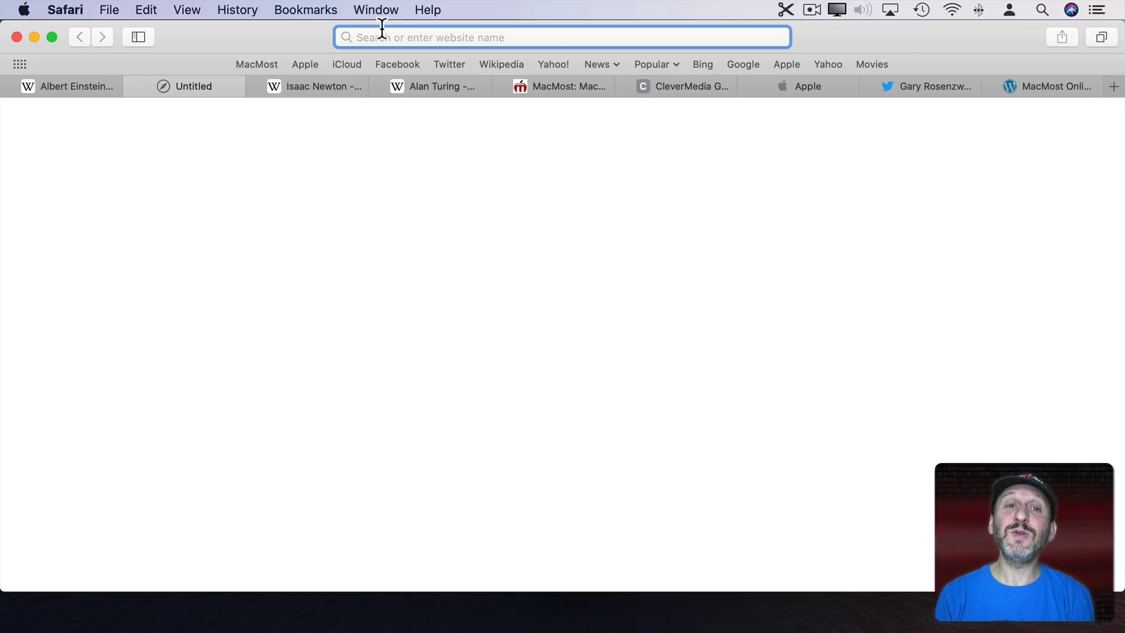
mouse_move(372, 310)
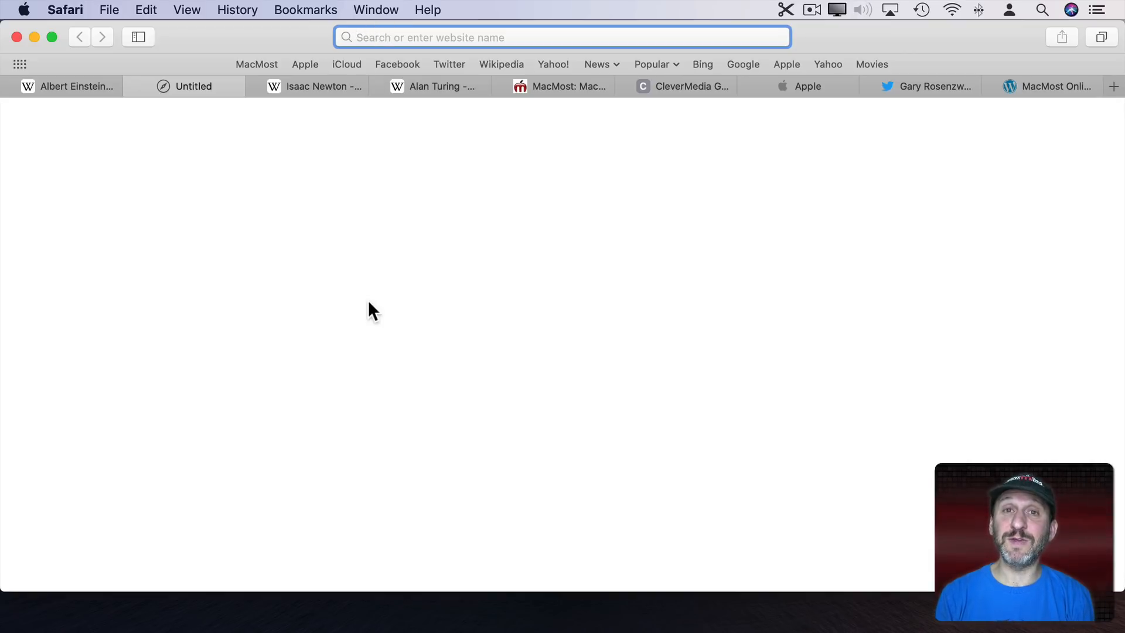
mouse_move(390, 284)
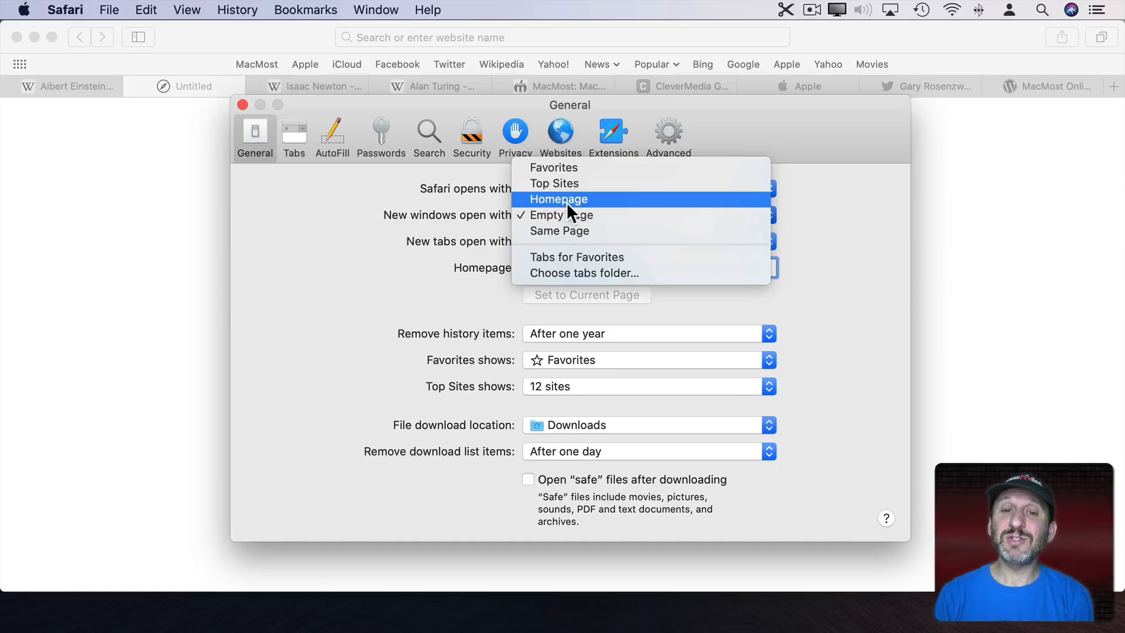
mouse_move(563, 167)
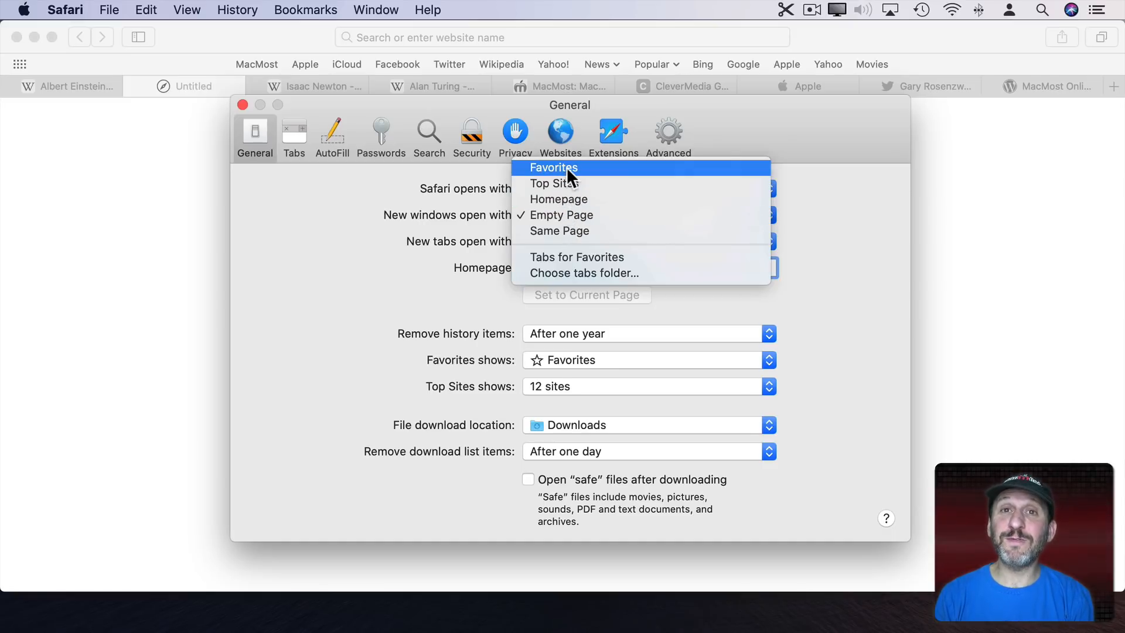
mouse_move(566, 183)
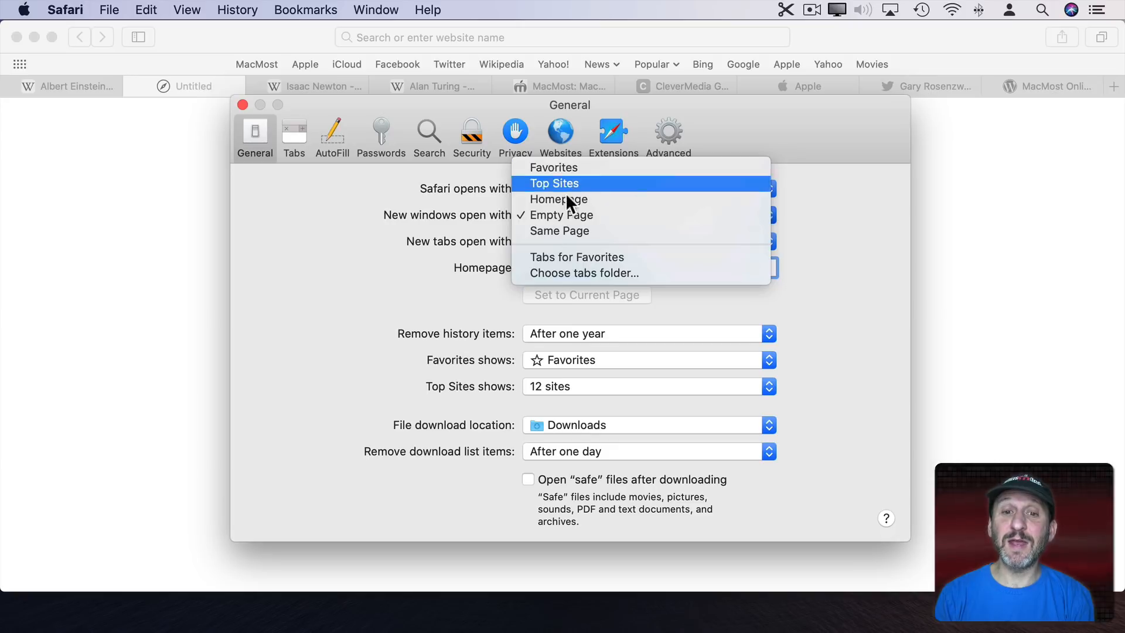
click(376, 9)
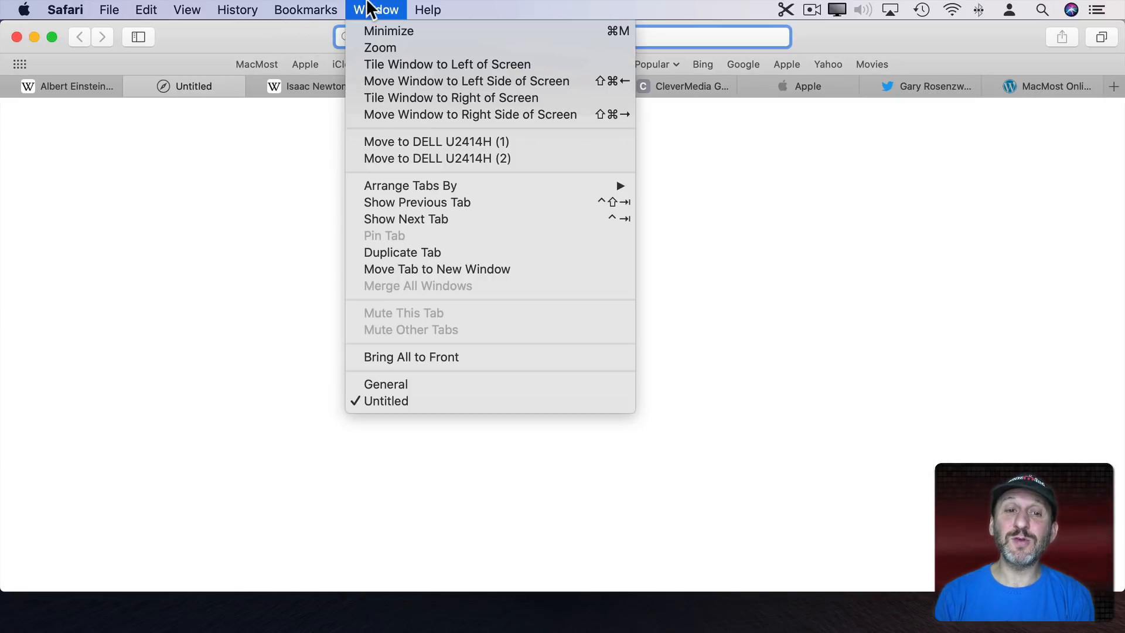
mouse_move(395, 258)
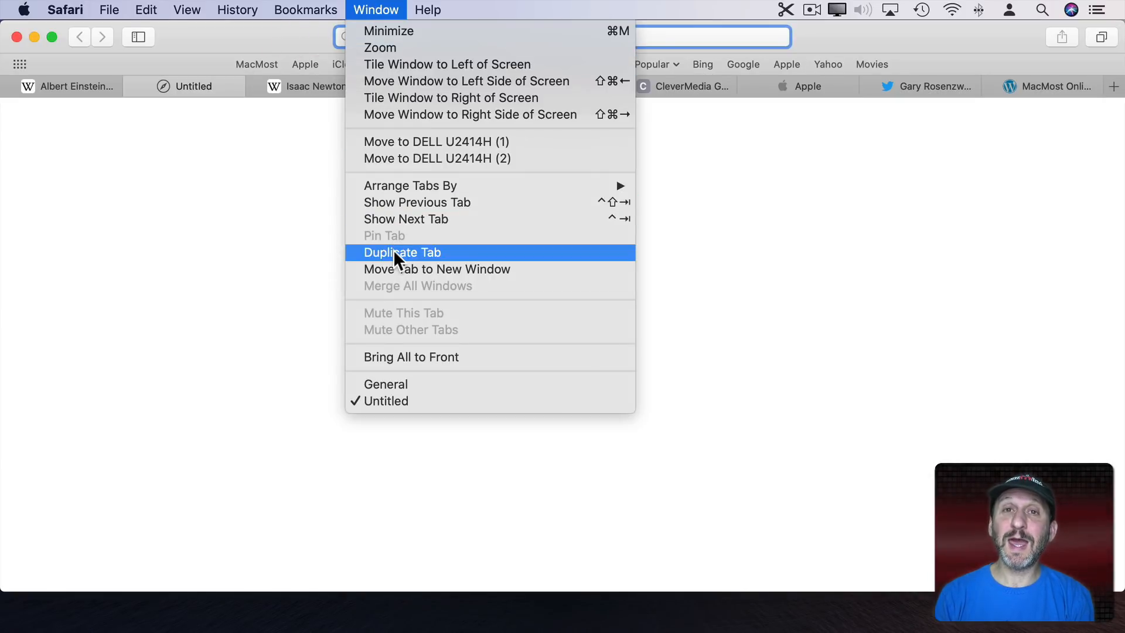
mouse_move(473, 261)
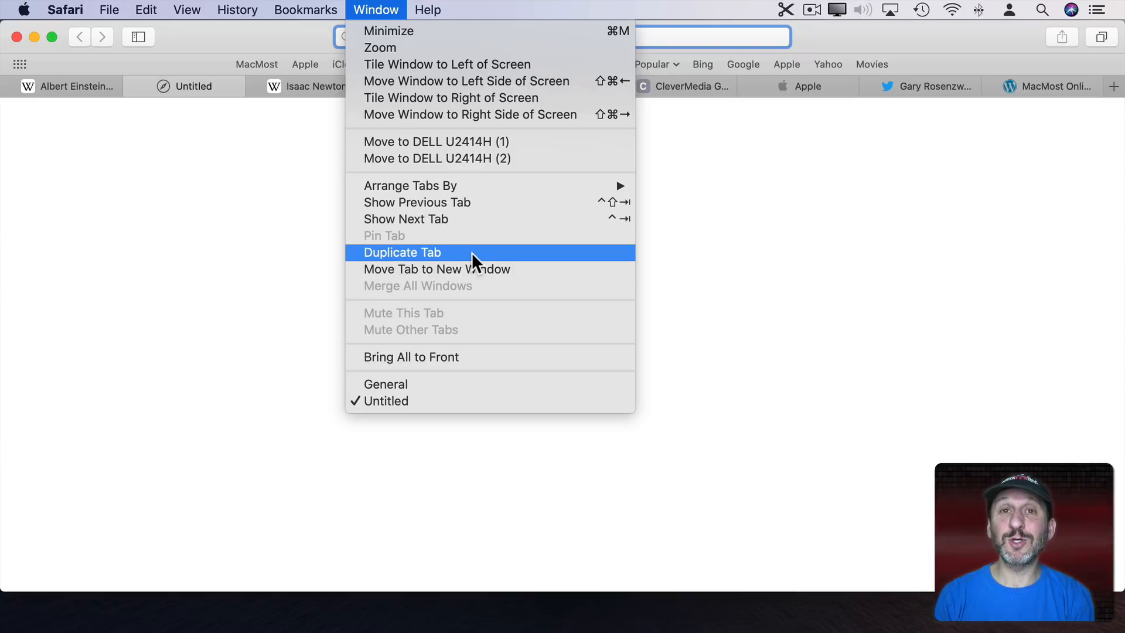
mouse_move(499, 256)
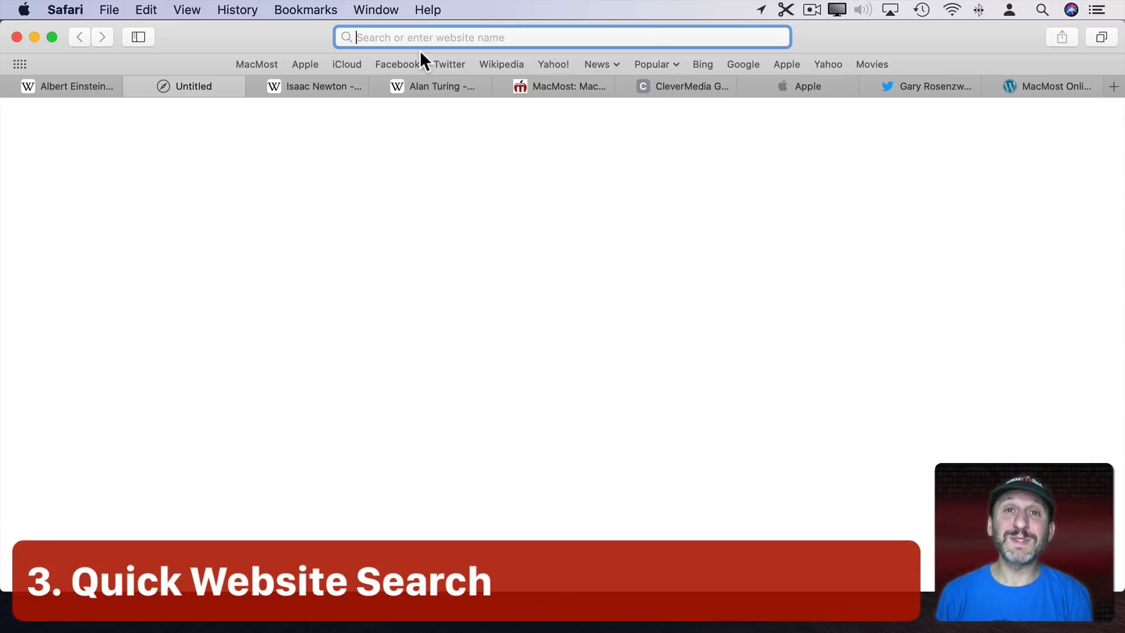
Review the Quick Website Search sites (Wikipedia, Google, MacMost, YouTube) in Search preferences
click(65, 9)
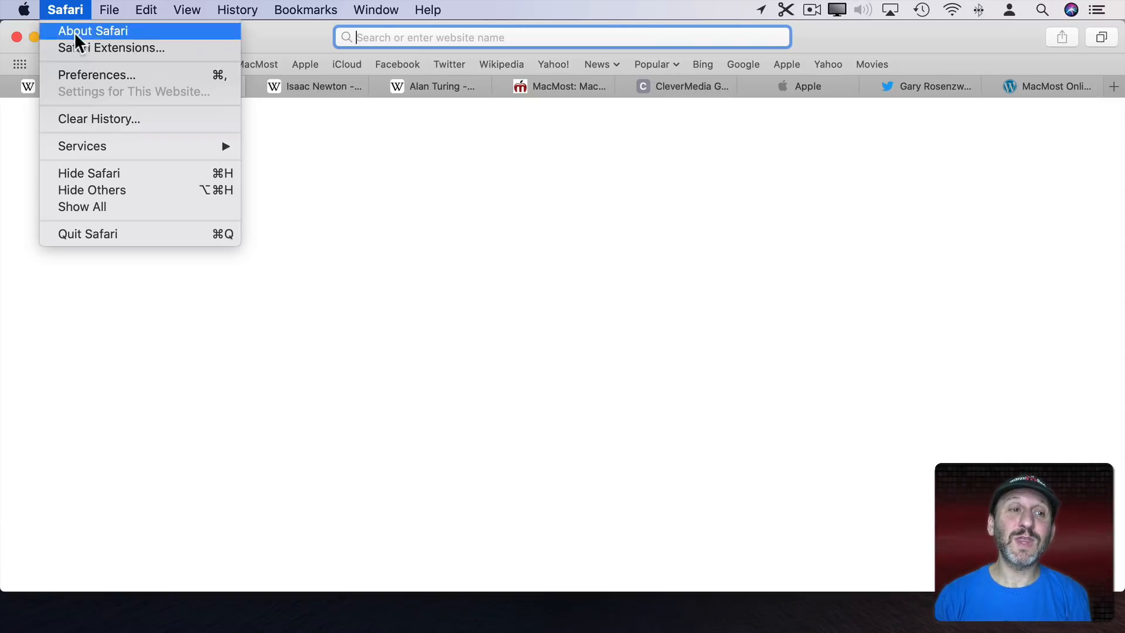
click(96, 75)
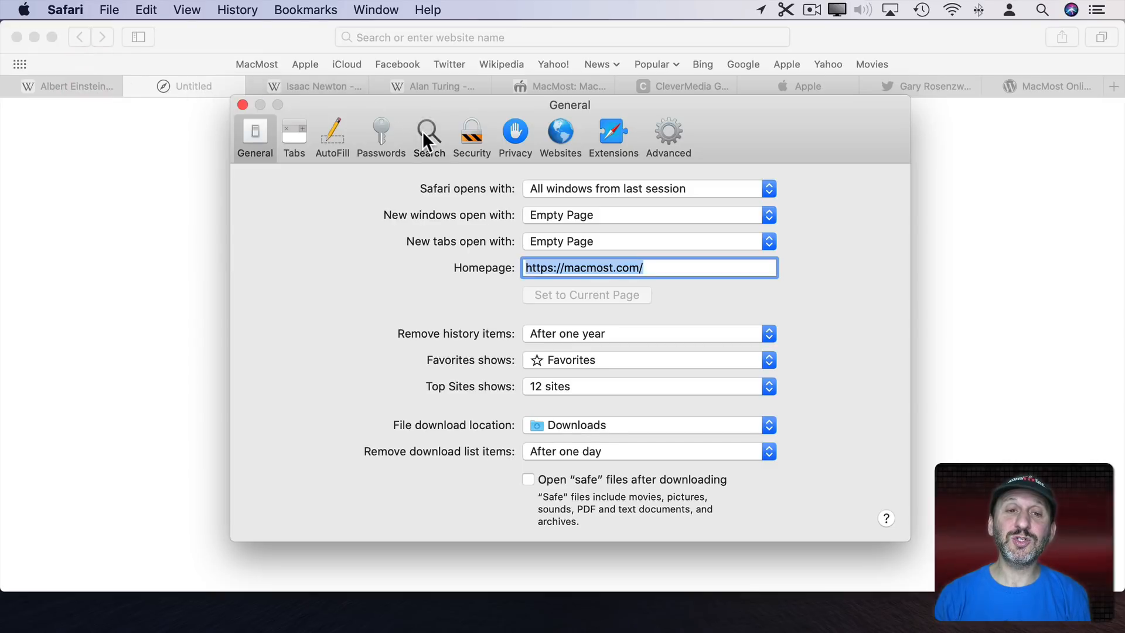
click(429, 136)
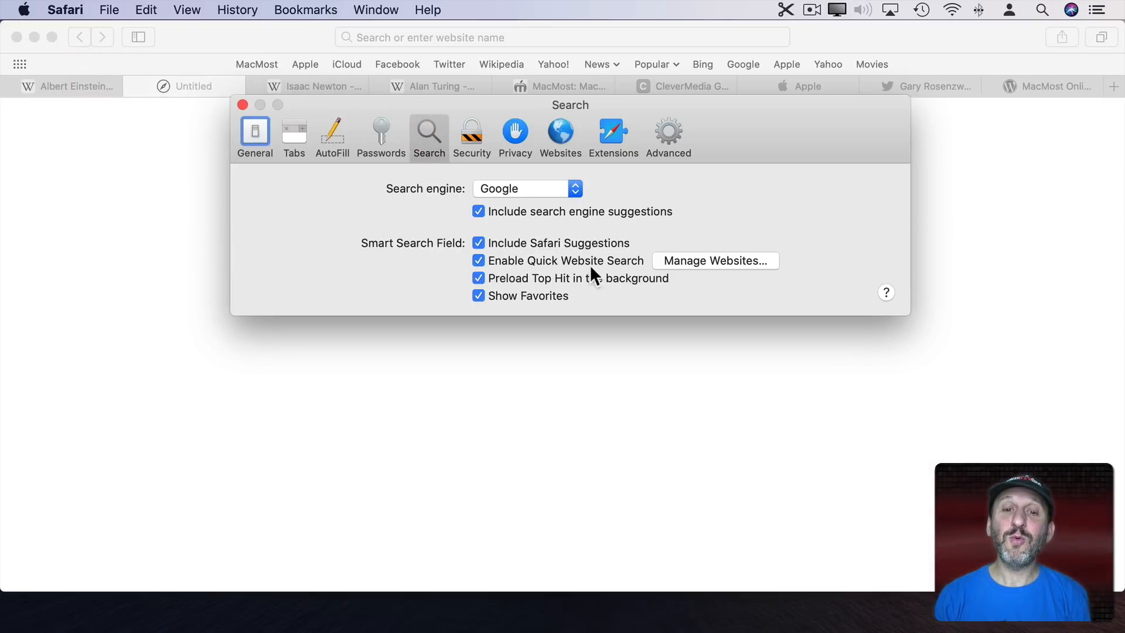
click(715, 260)
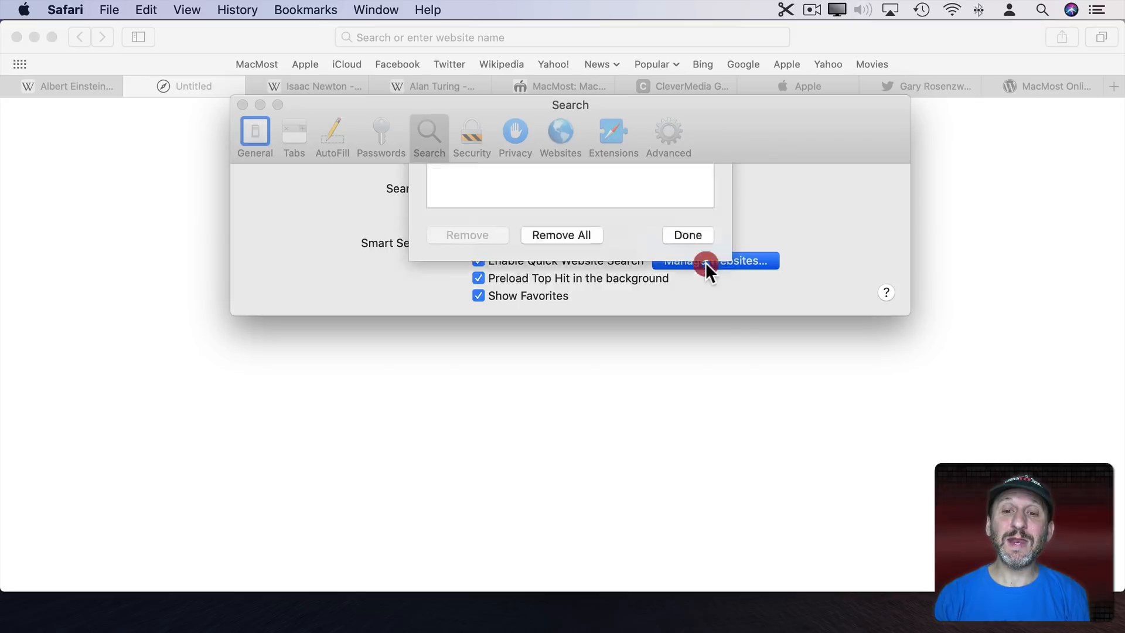
click(715, 260)
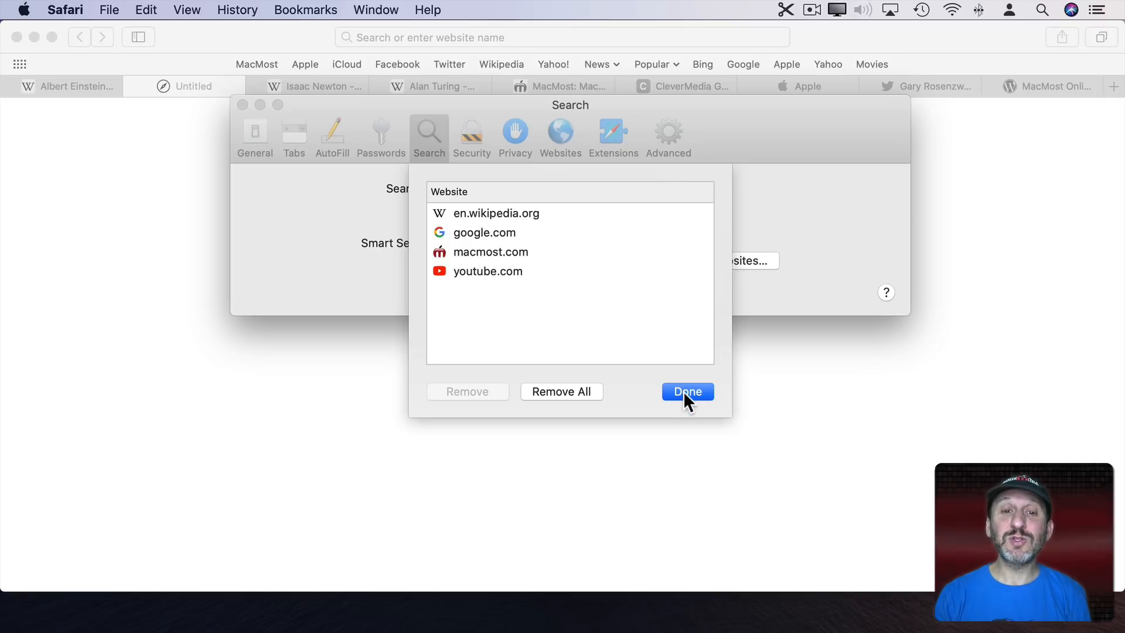
click(686, 392)
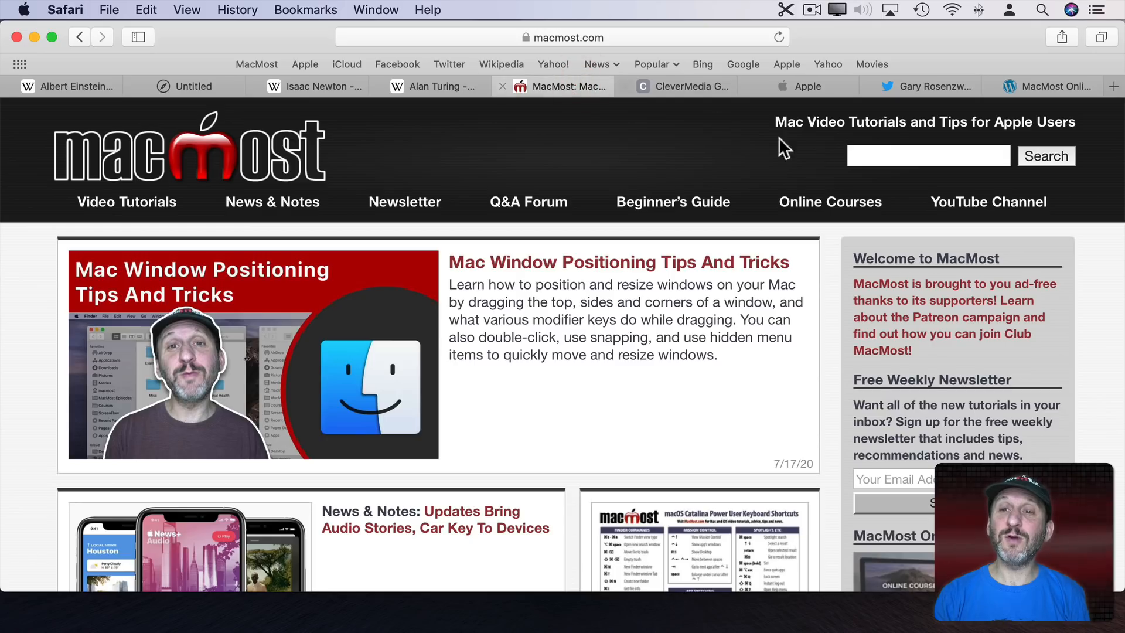
Type 'macmost imovie' in the Untitled tab and search macmost.com for imovie
click(927, 156)
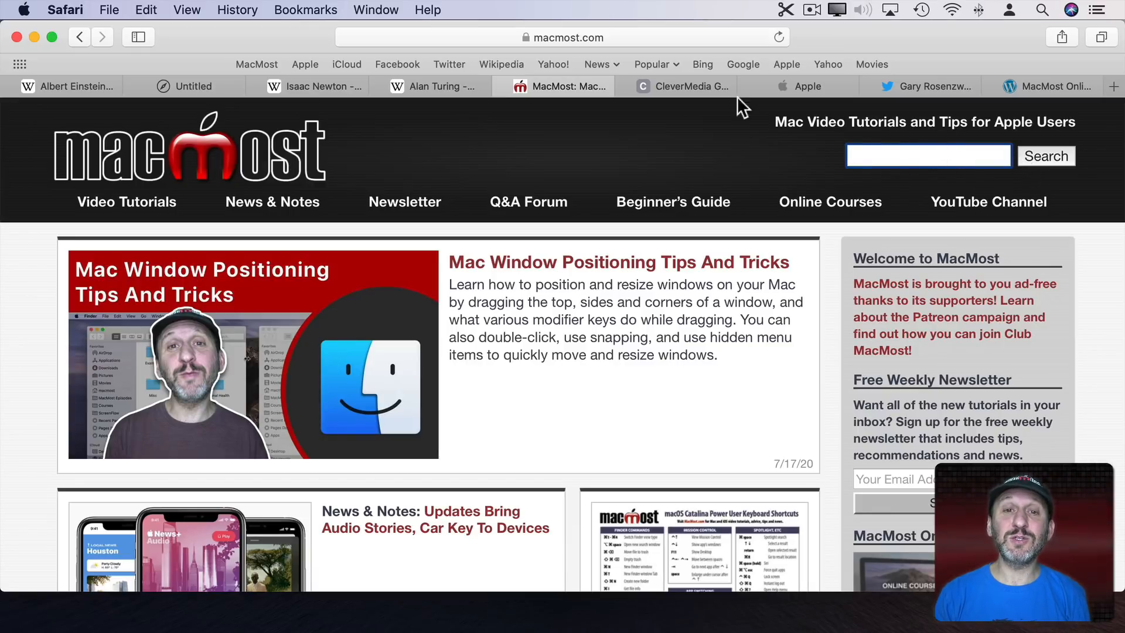
click(230, 86)
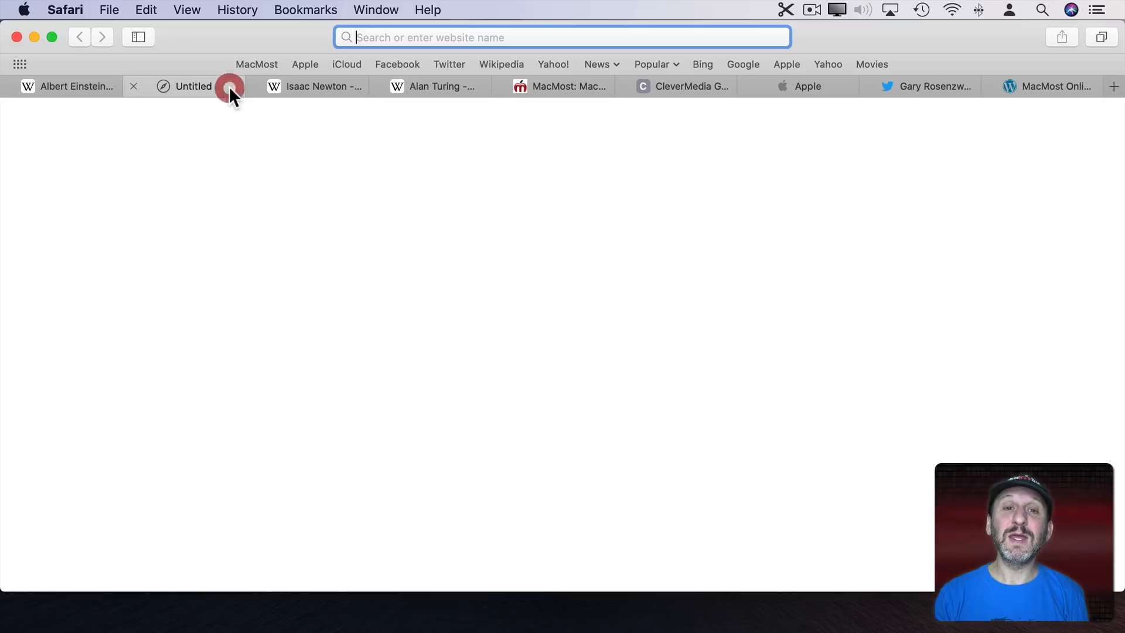
click(229, 86)
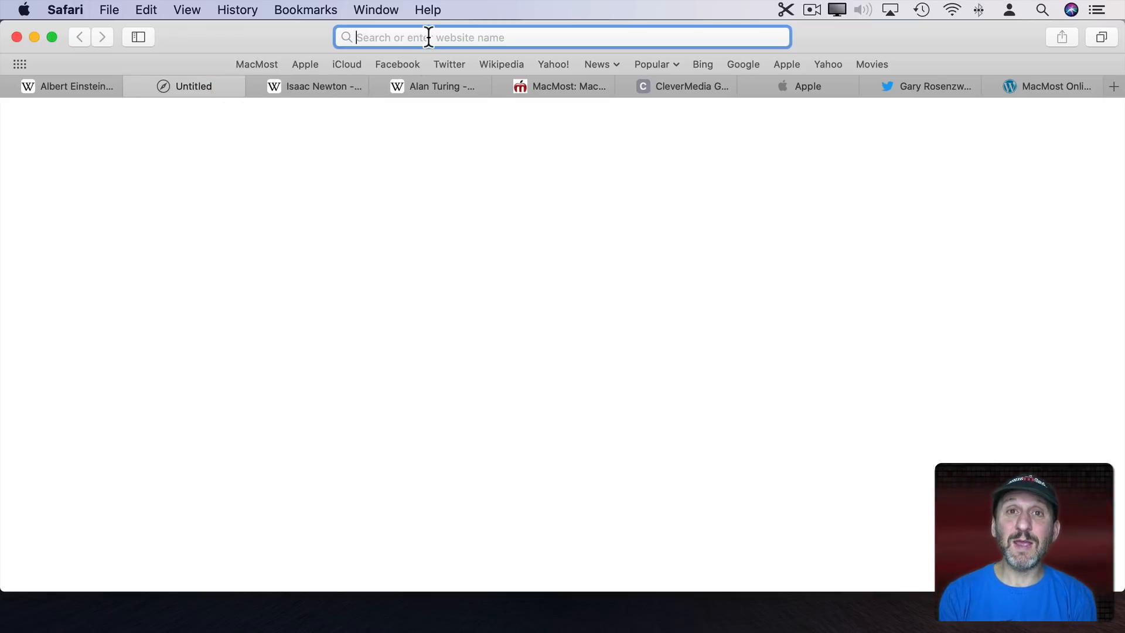
text(macmost imovie)
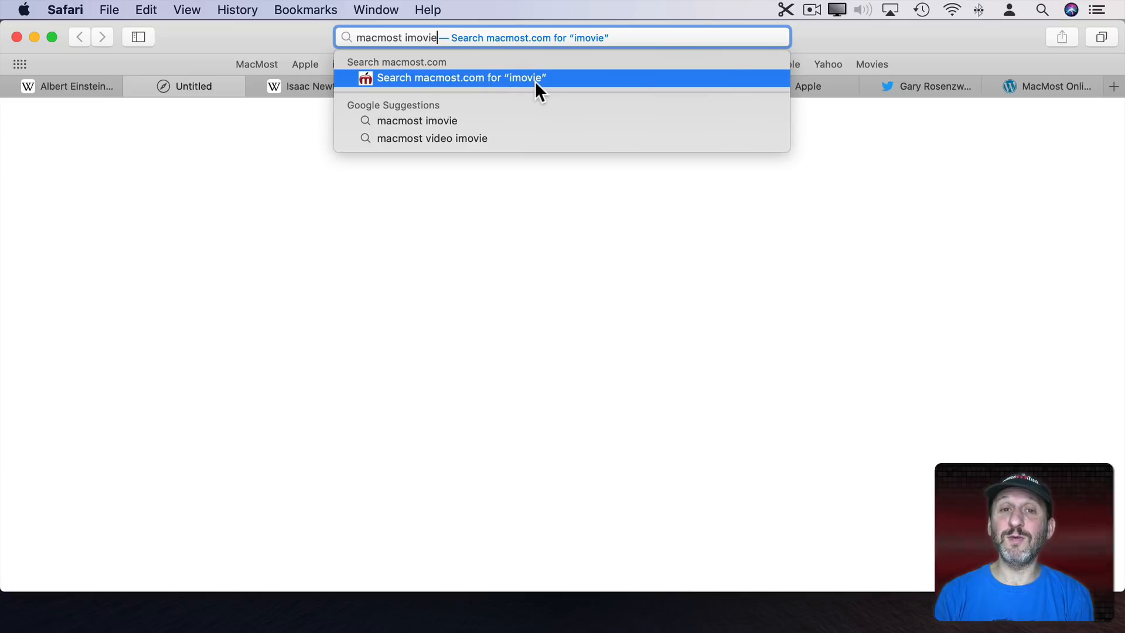
click(460, 78)
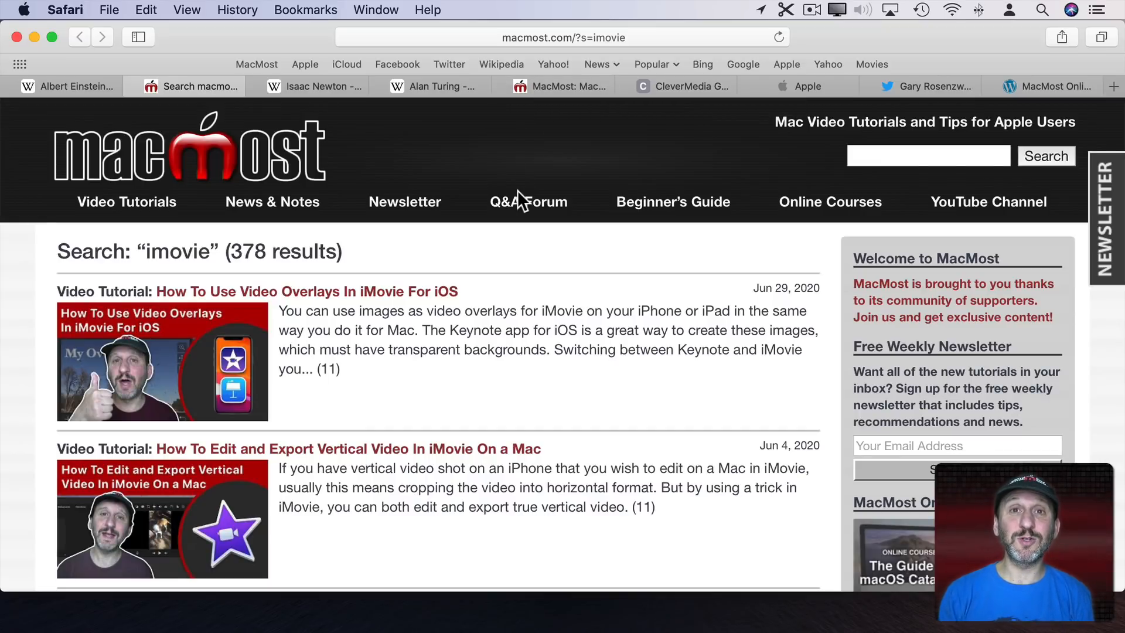
click(563, 38)
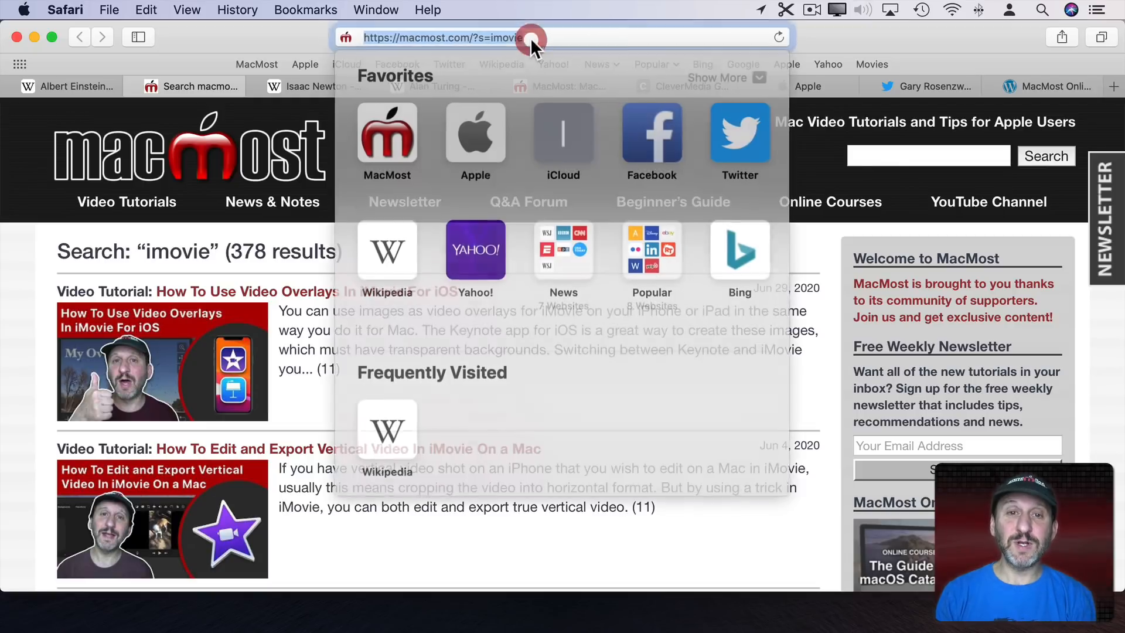
Type 'wikipedia franklin' and pick the en.wikipedia.org search suggestion
text(wikipedia franklin)
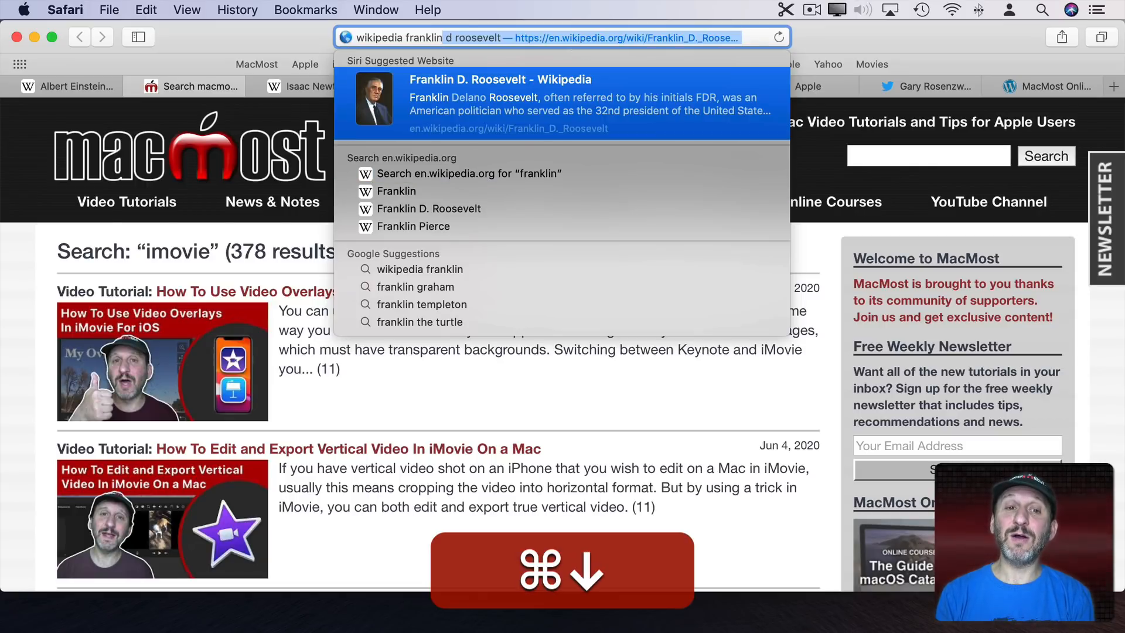
key(down)
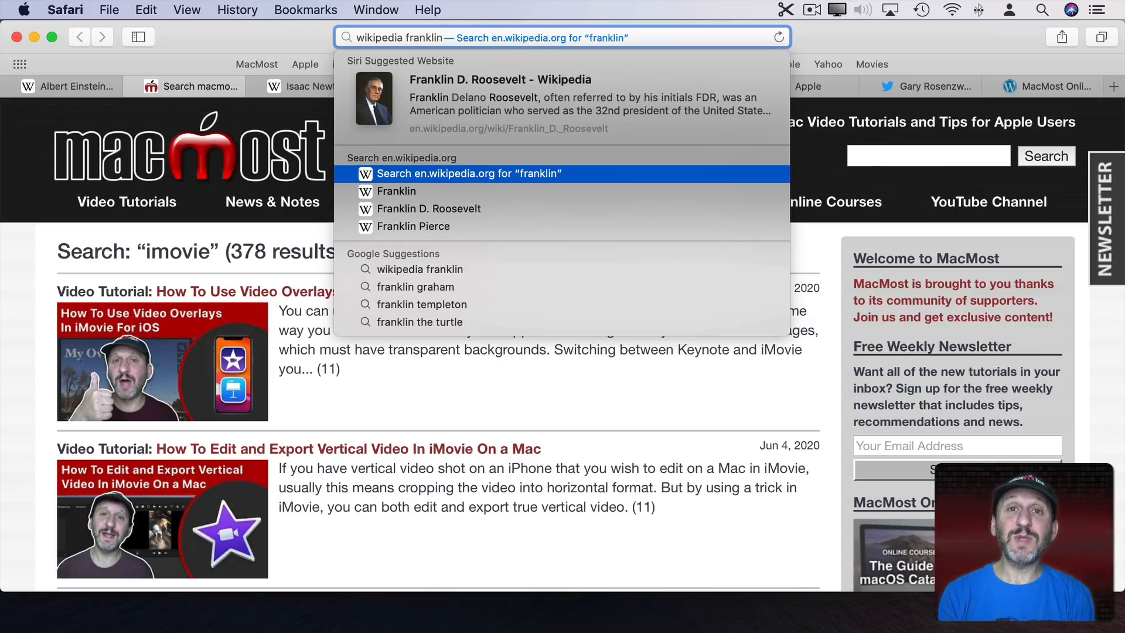
click(72, 87)
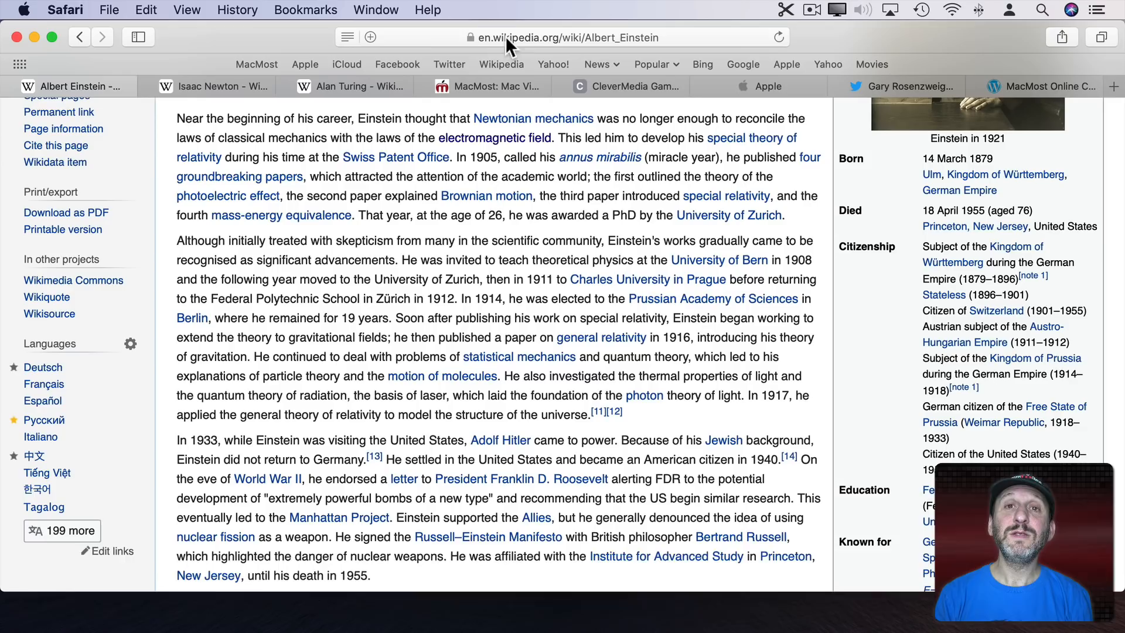
Uncheck 'Show full website address' in Advanced preferences, then compare the Wikipedia tabs
click(556, 37)
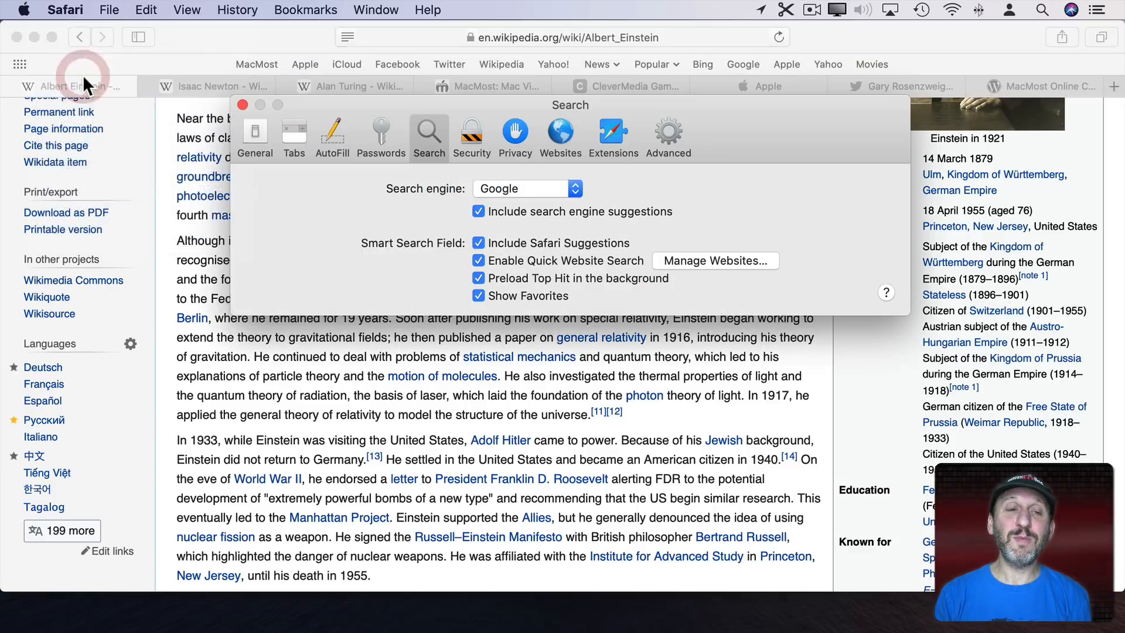
click(666, 137)
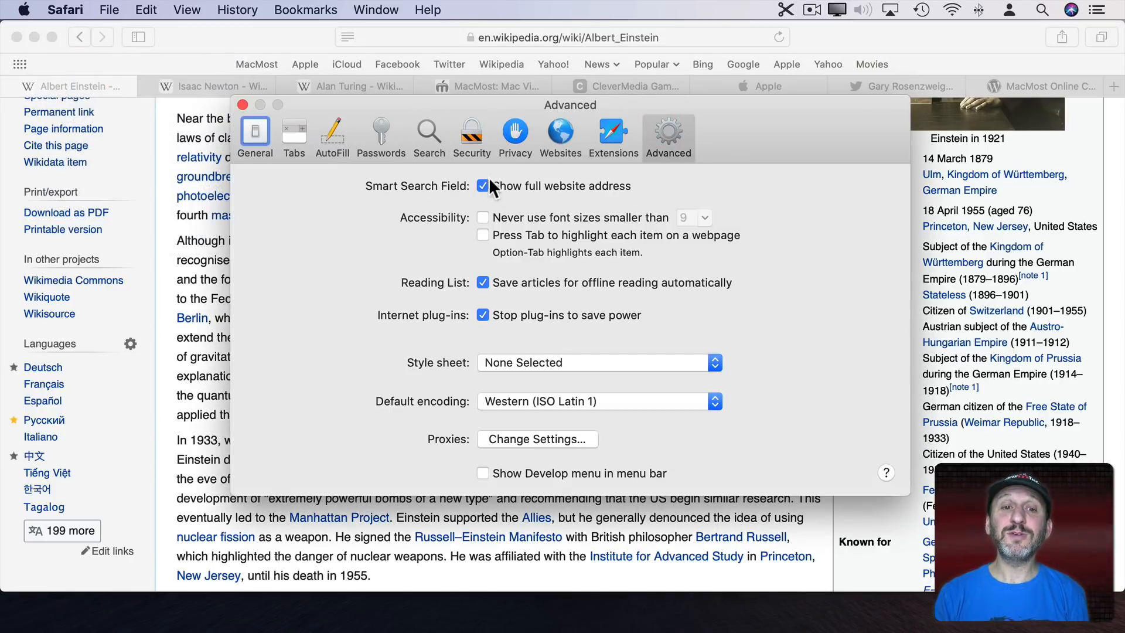
mouse_move(544, 194)
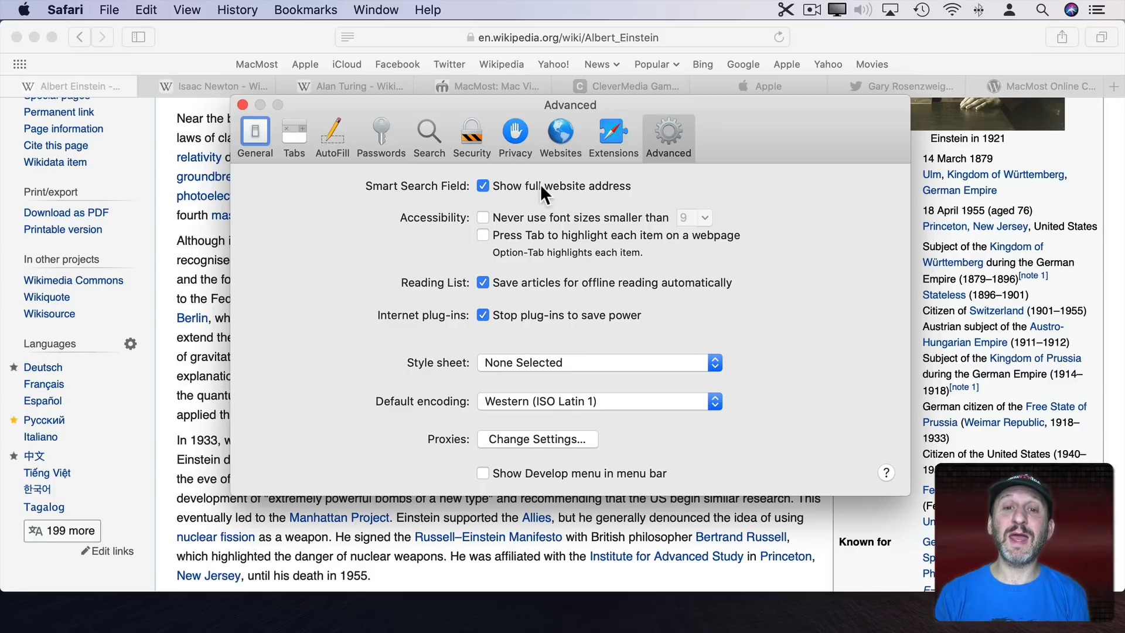
click(483, 185)
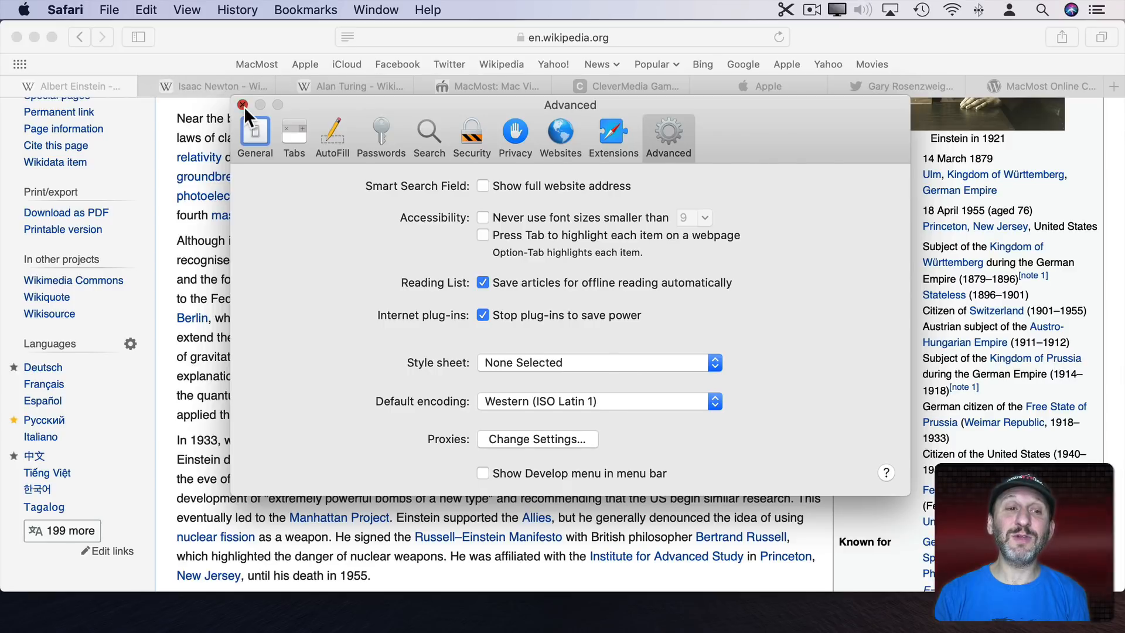
click(243, 105)
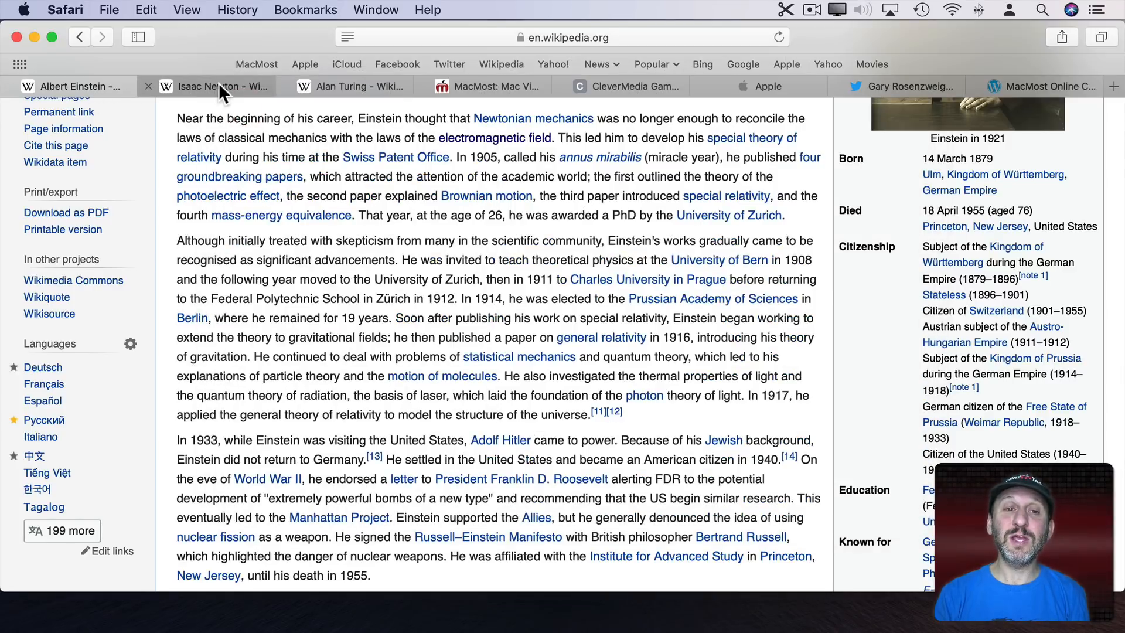
click(358, 86)
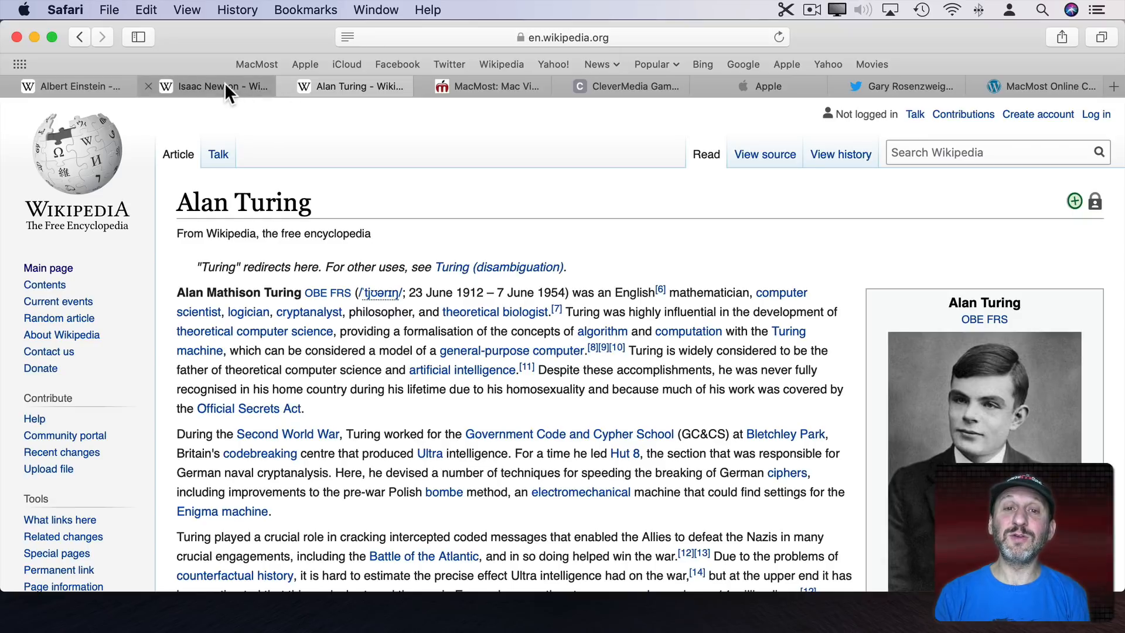
click(71, 86)
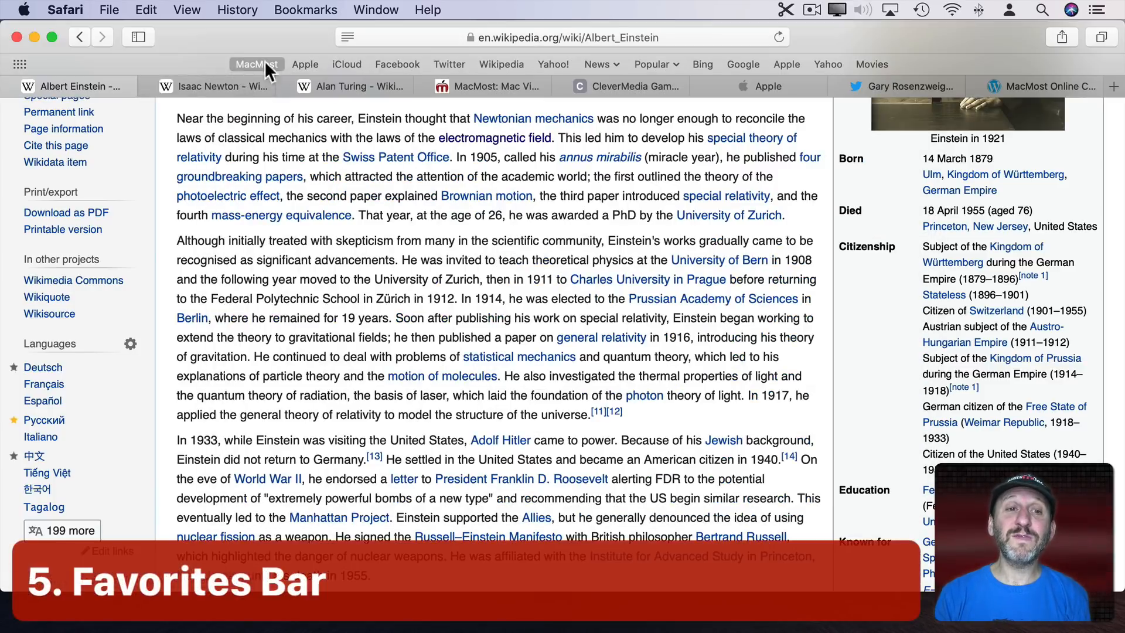
mouse_move(664, 37)
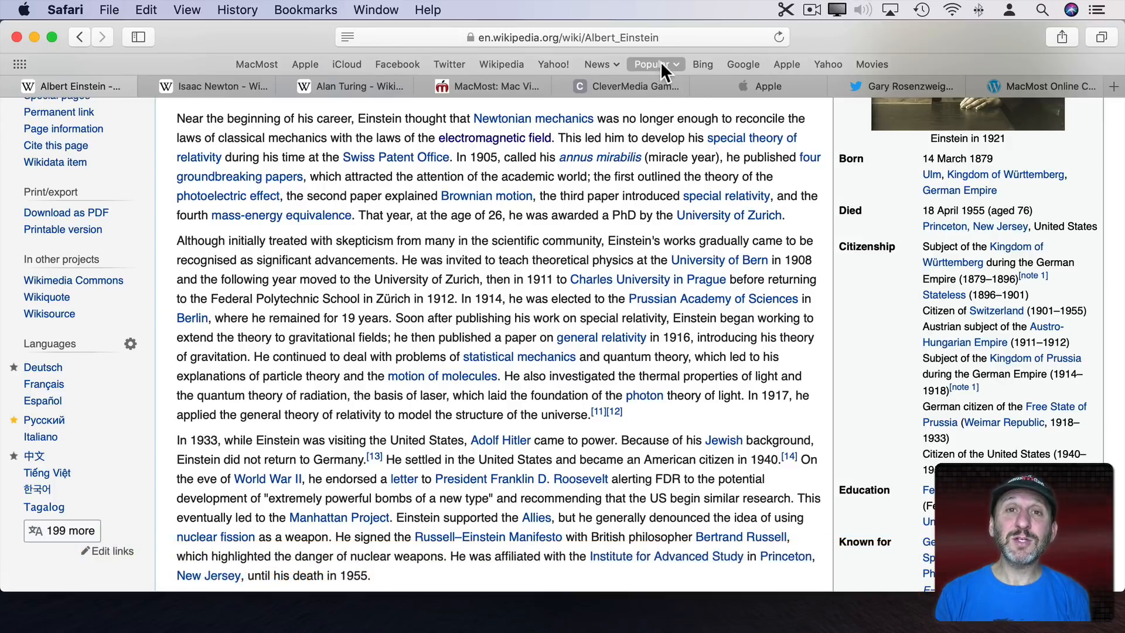
Choose View > Bookmarks > Show Bookmarks to open the bookmarks view
click(186, 10)
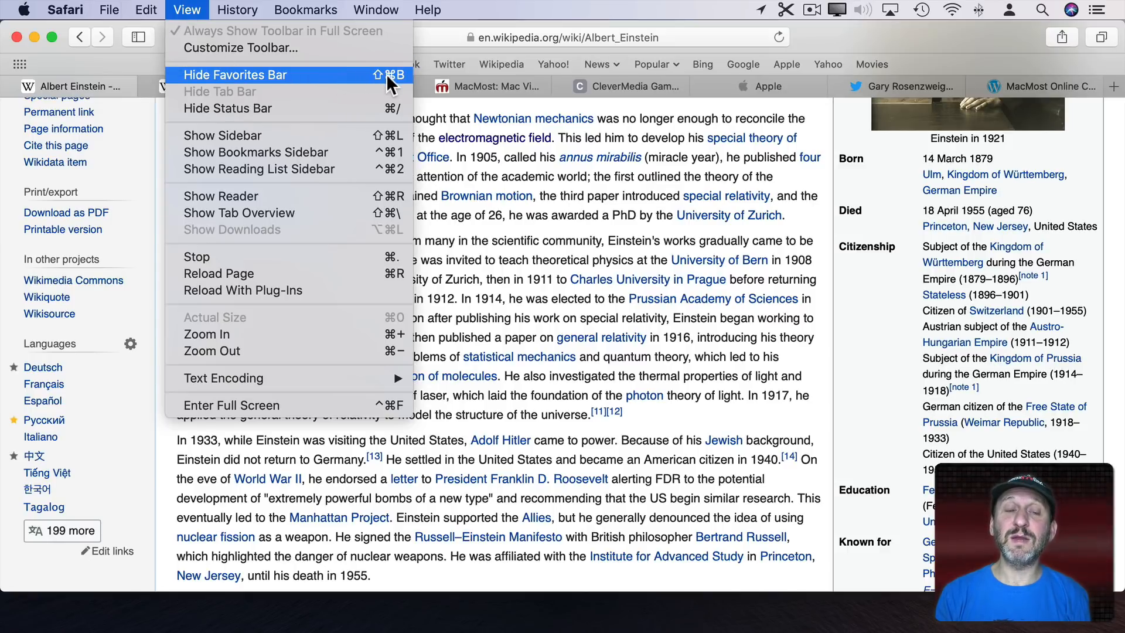
click(220, 91)
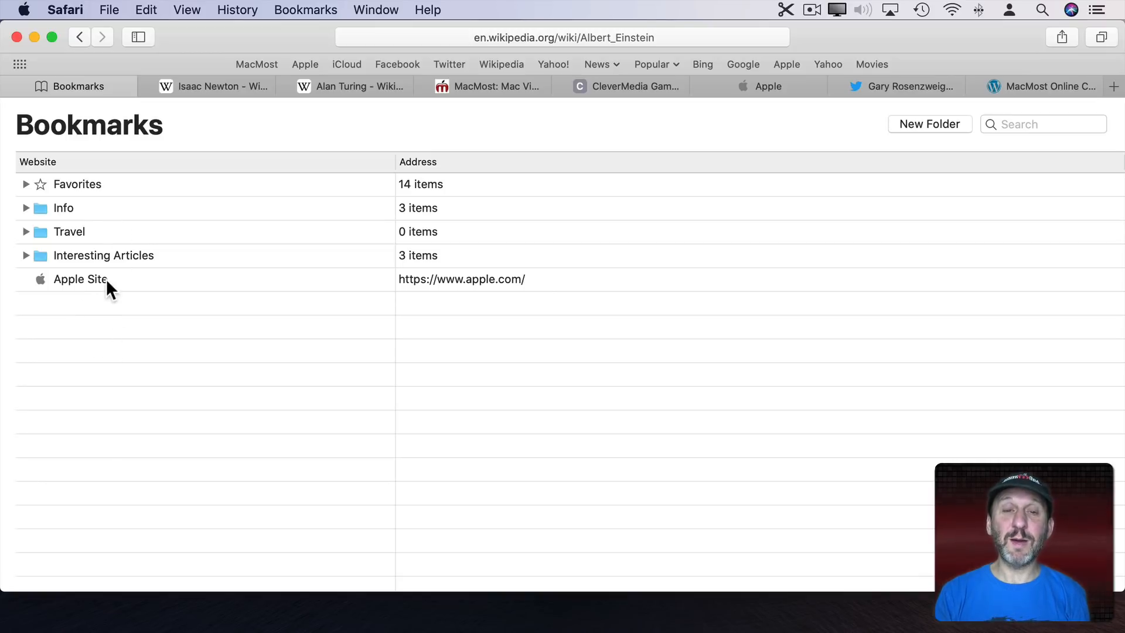
Expand the Favorites folder's 14 items and open the News folder's seven sites
click(304, 10)
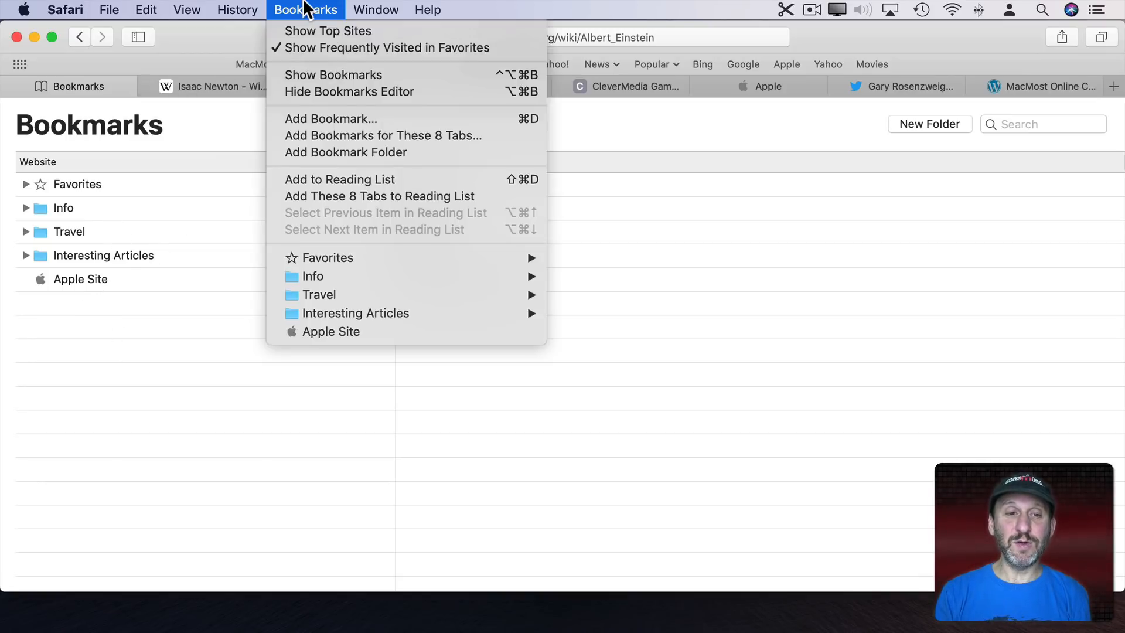
mouse_move(373, 280)
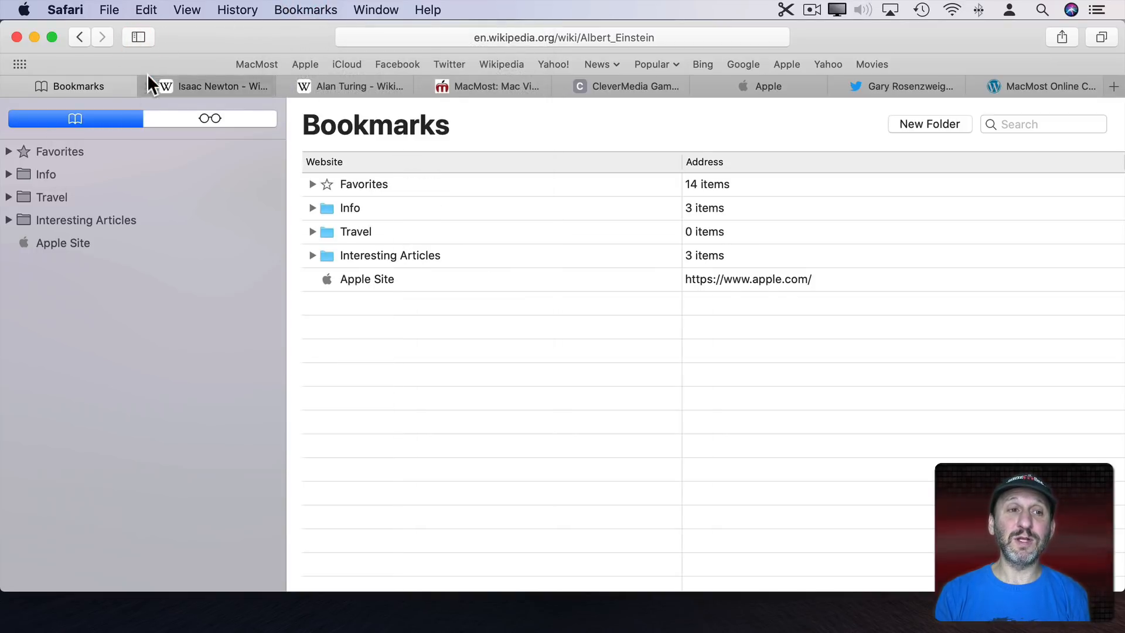
click(313, 184)
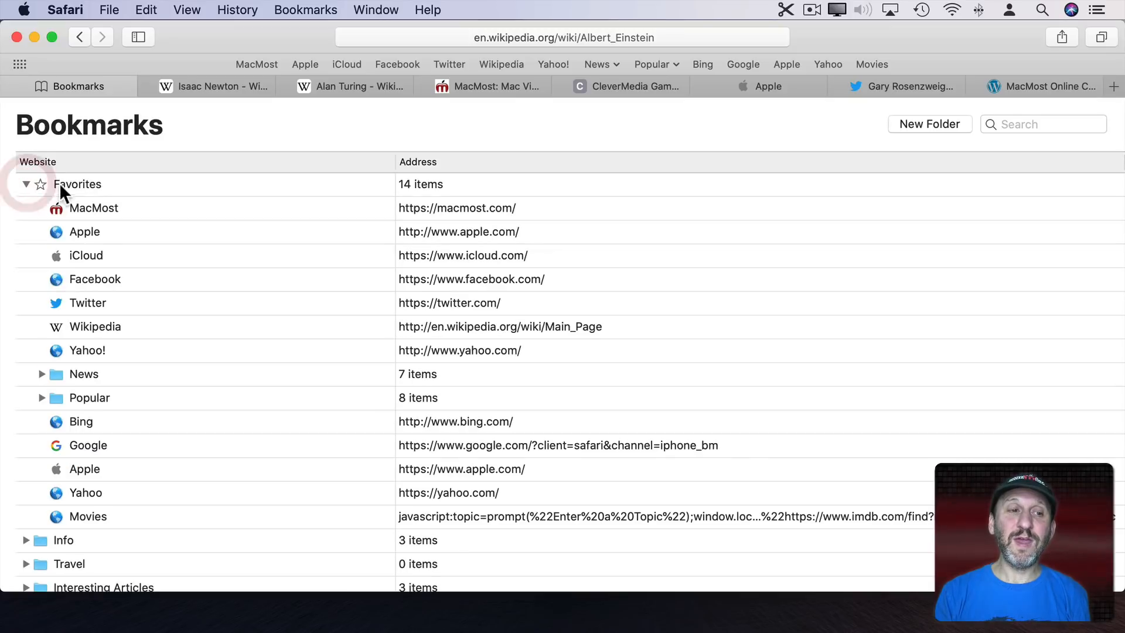
mouse_move(397, 64)
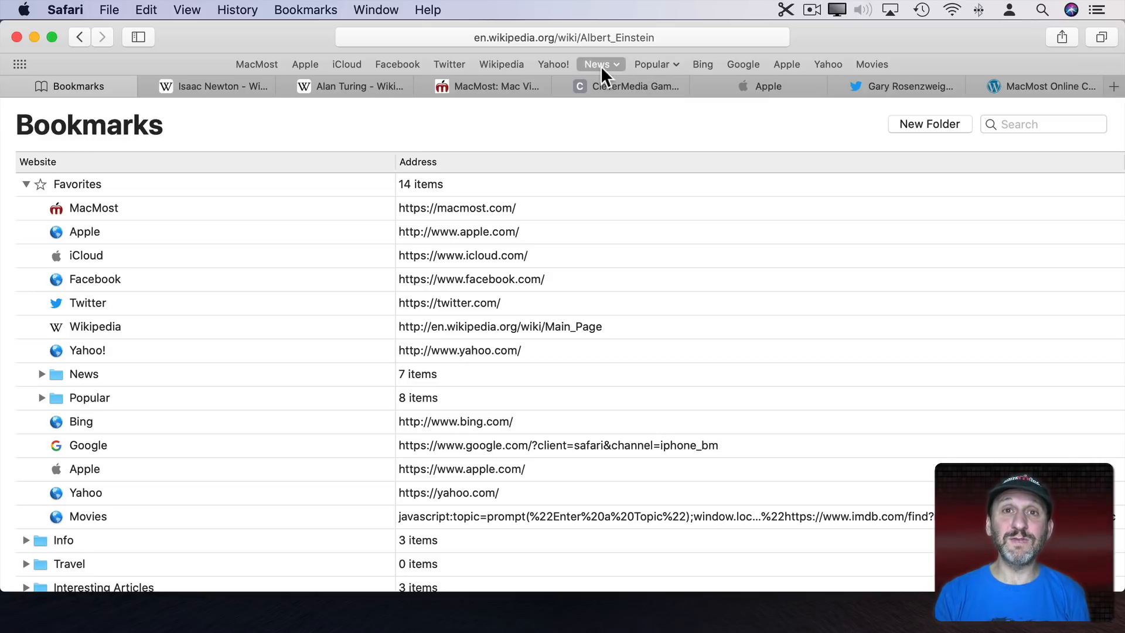
click(596, 63)
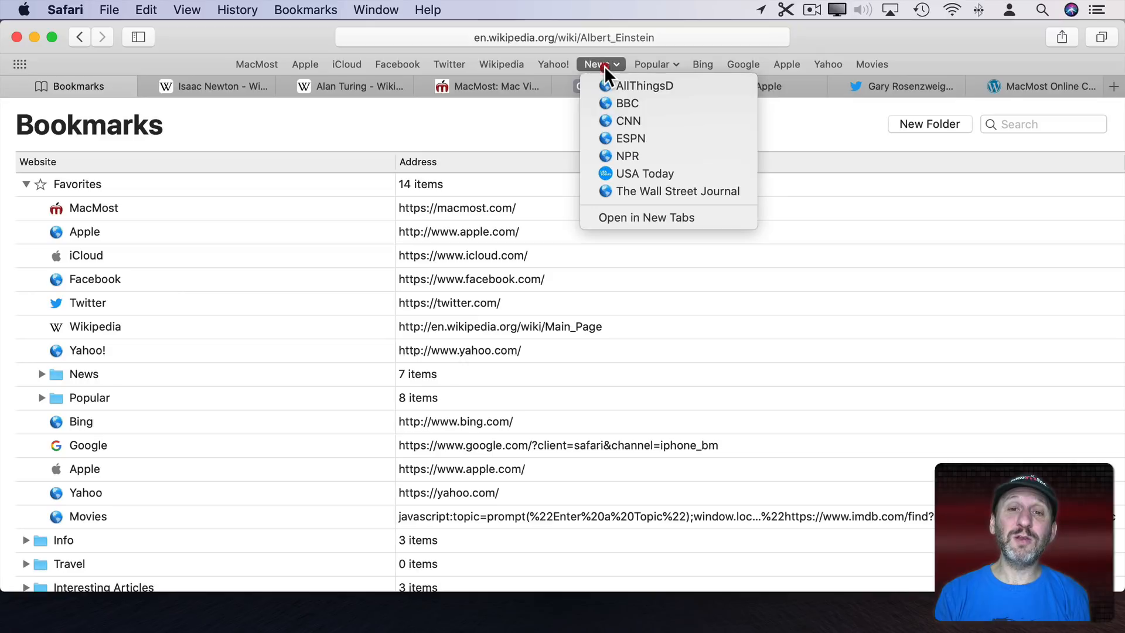
mouse_move(609, 74)
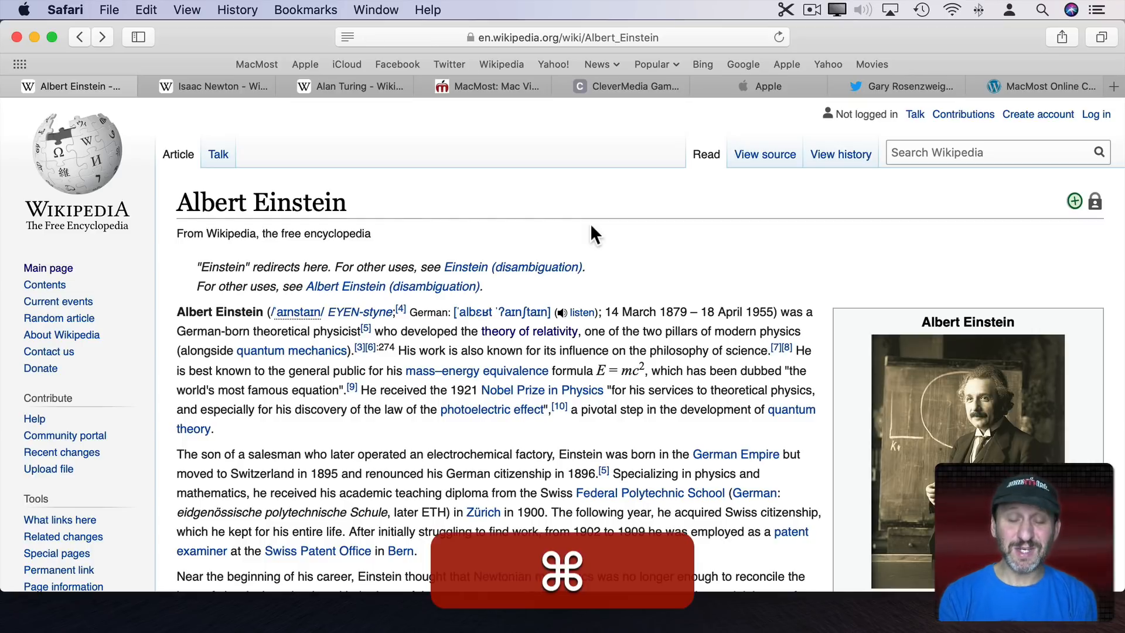
Type 'isaac' in the address field for suggestions, then search browsing history for 'isaac'
click(562, 36)
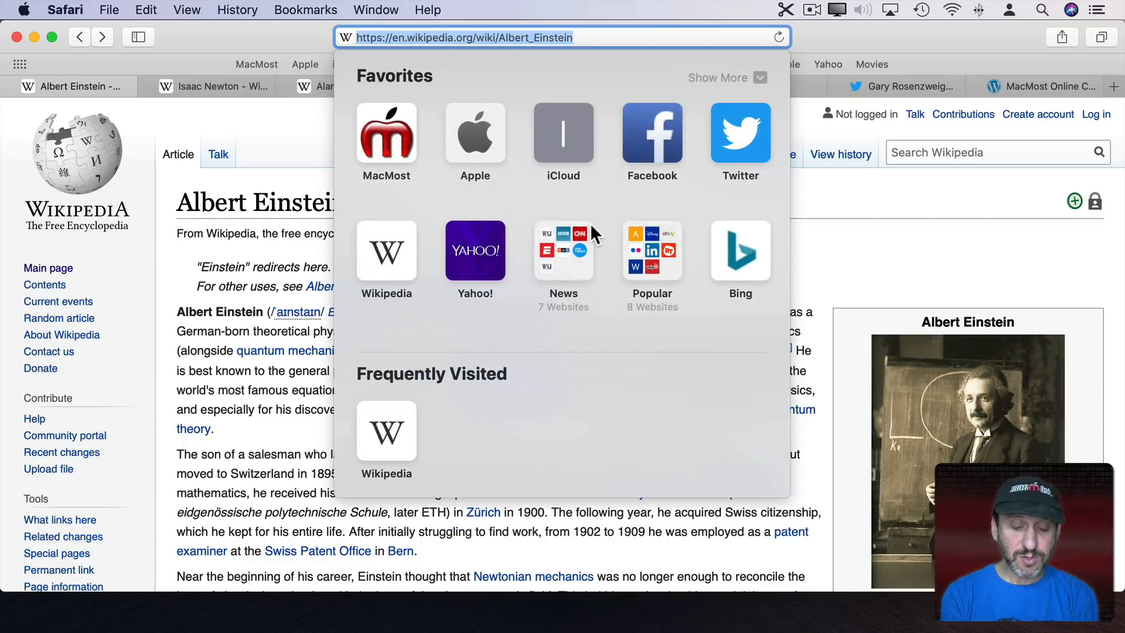
text(isaac)
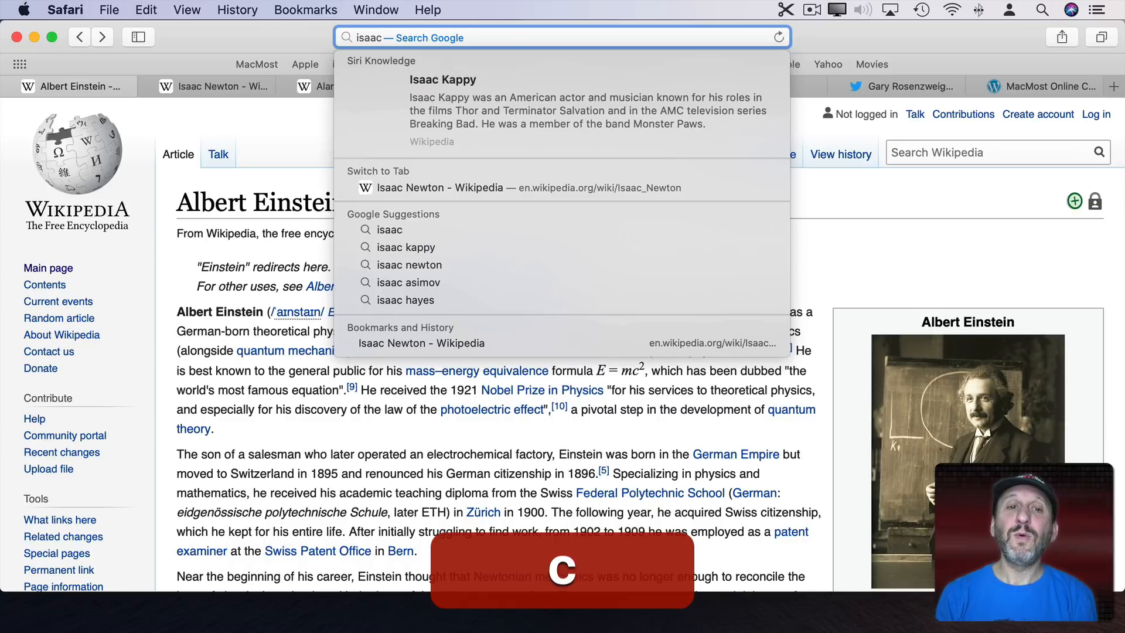
mouse_move(552, 110)
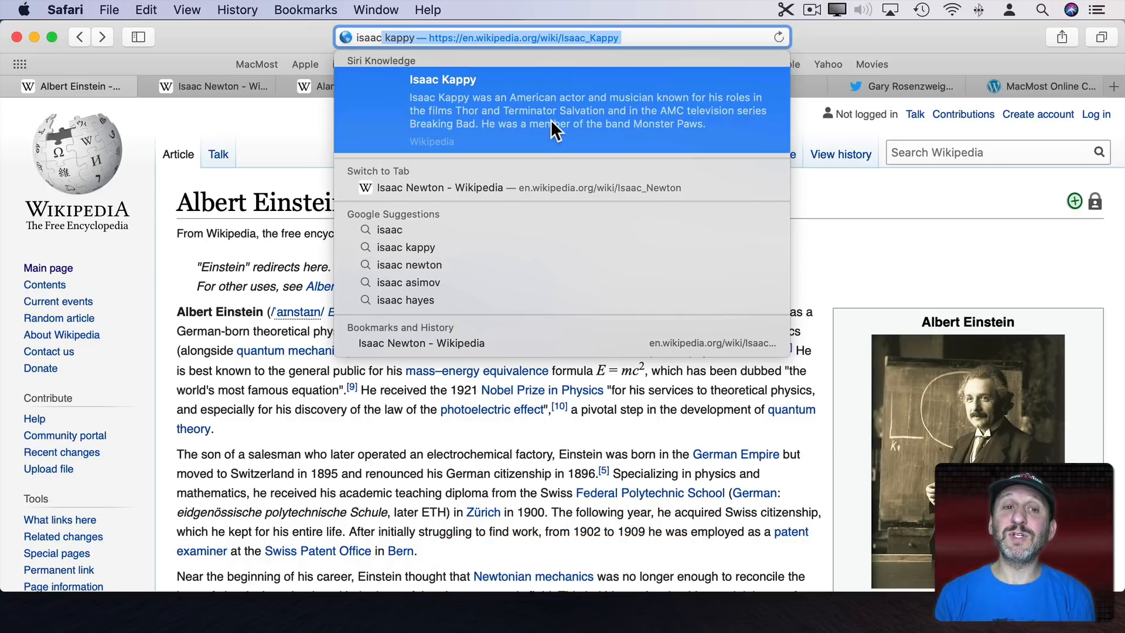
mouse_move(544, 162)
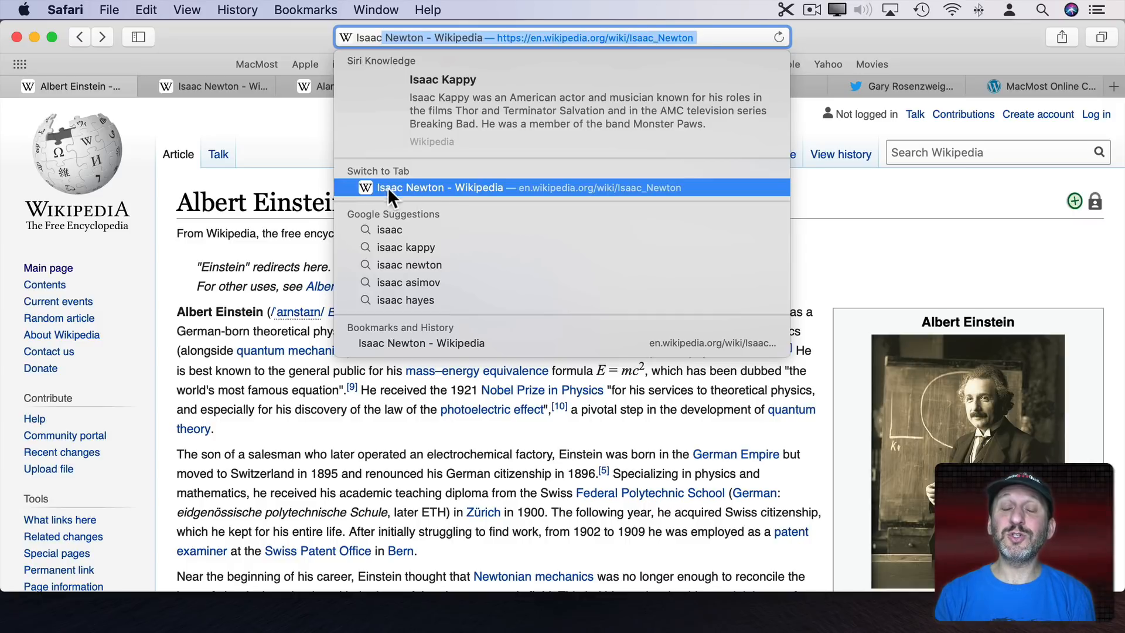
mouse_move(469, 201)
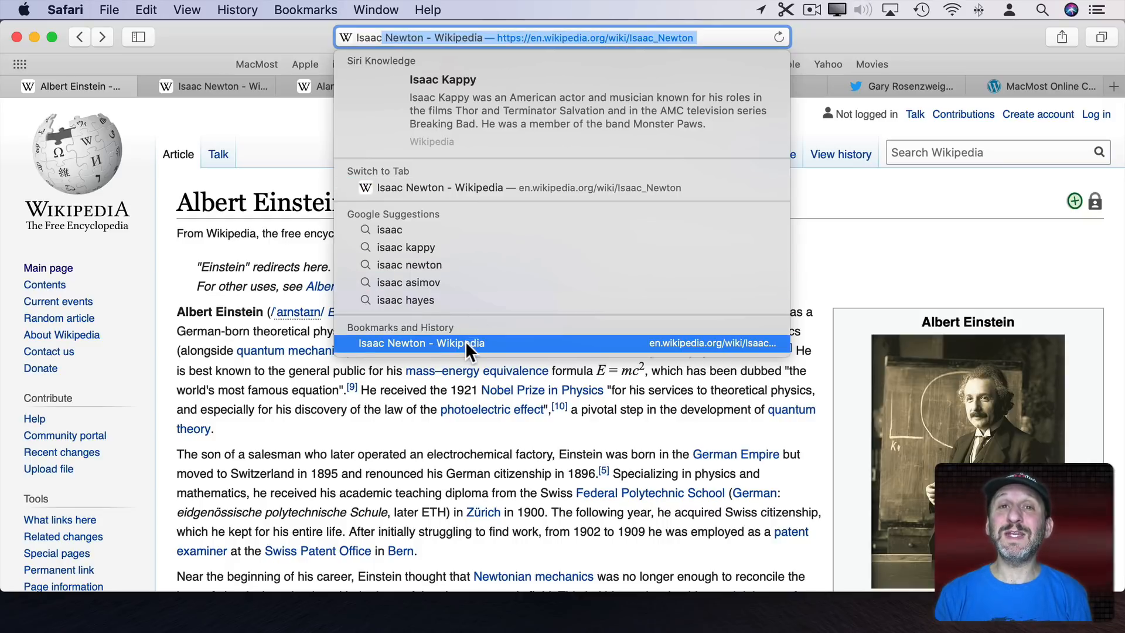
click(305, 10)
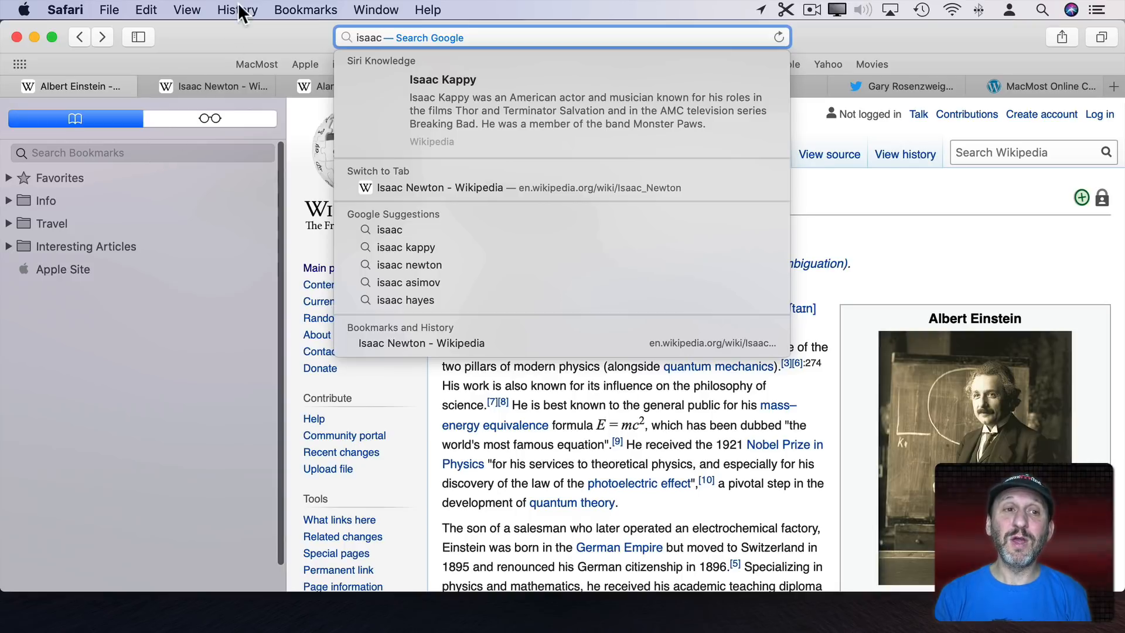
click(238, 9)
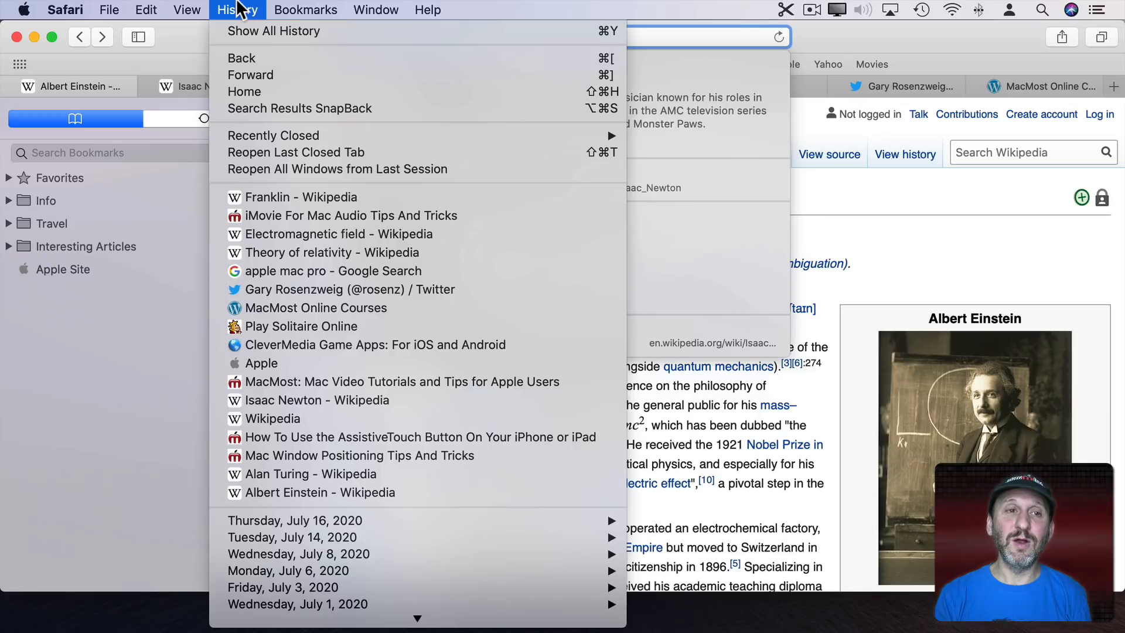
text(isaac)
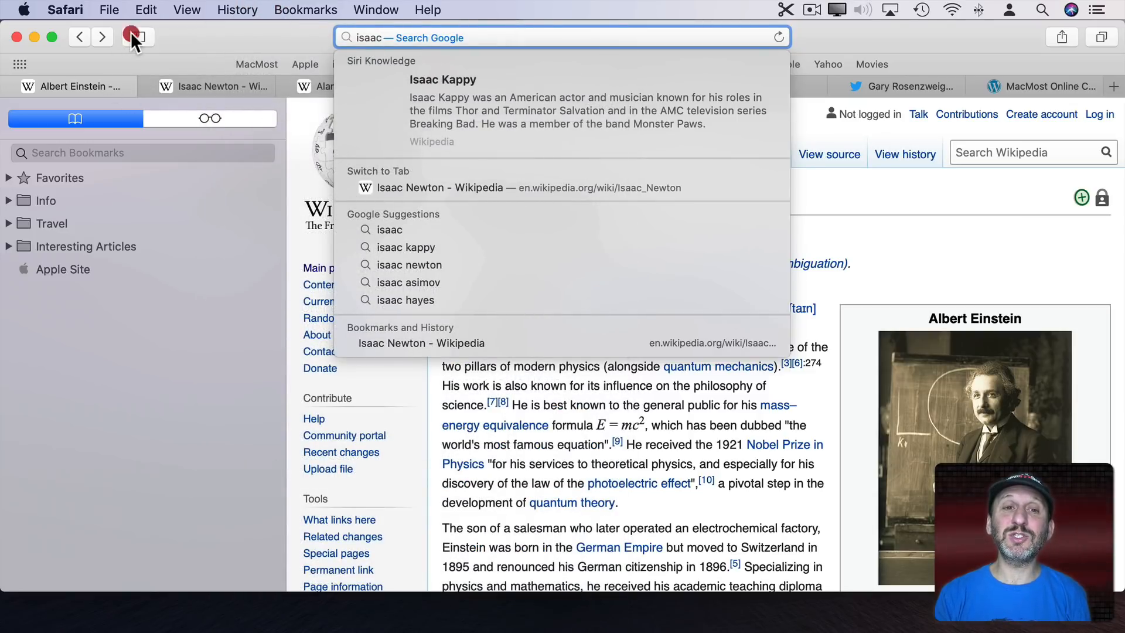
click(137, 36)
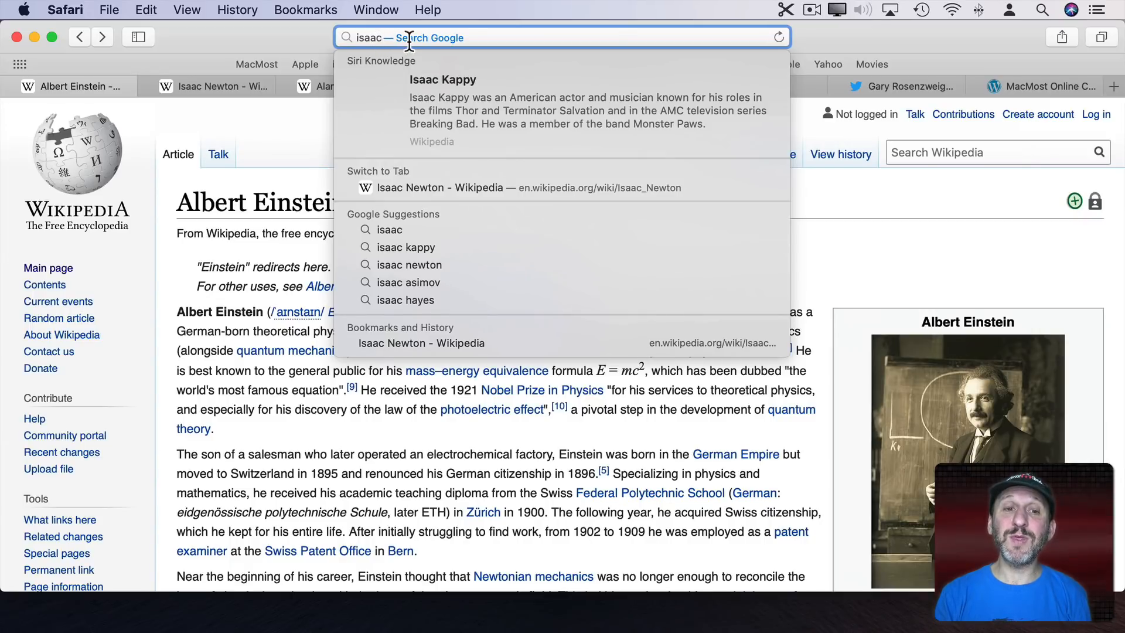
mouse_move(422, 343)
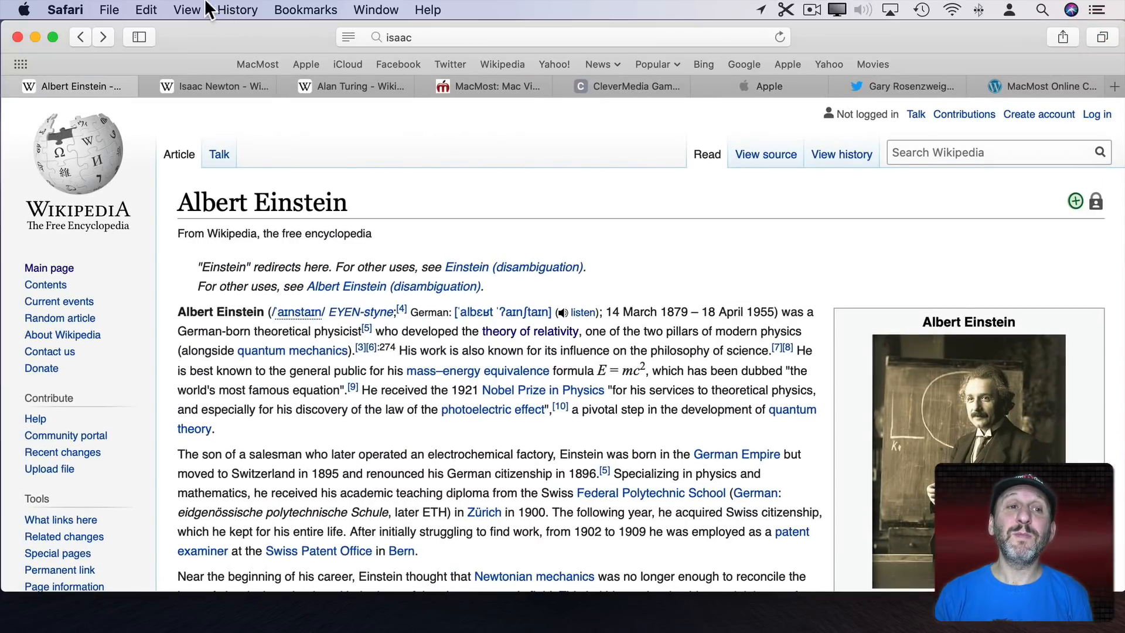
Show Tab Overview, open the Albert Einstein tab, and filter tabs by typing 'isaa'
click(187, 10)
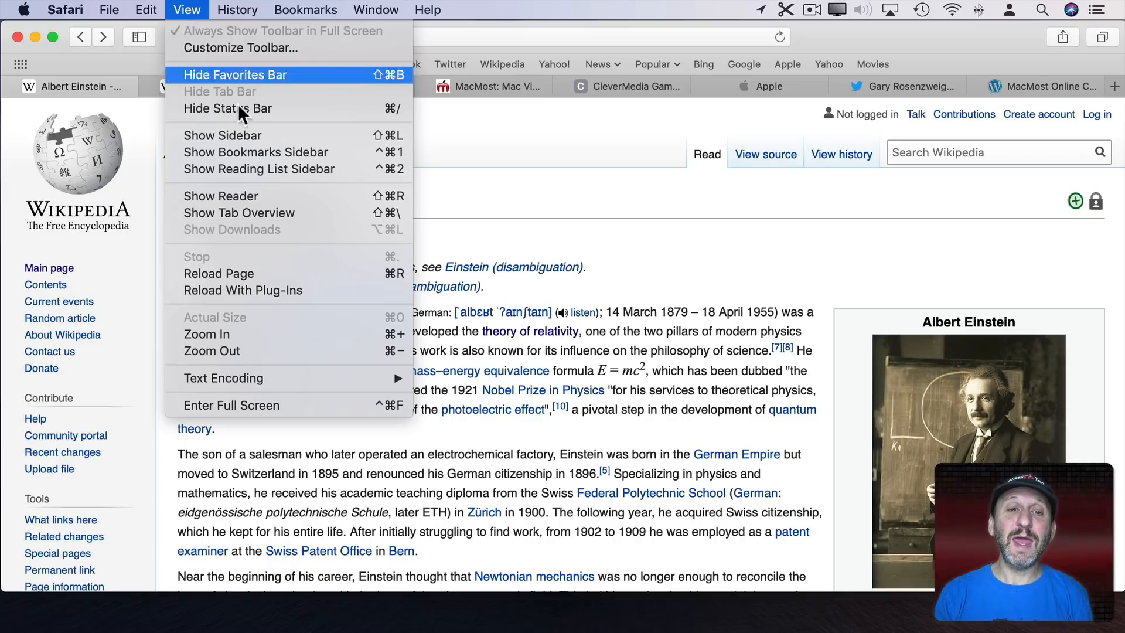
mouse_move(239, 212)
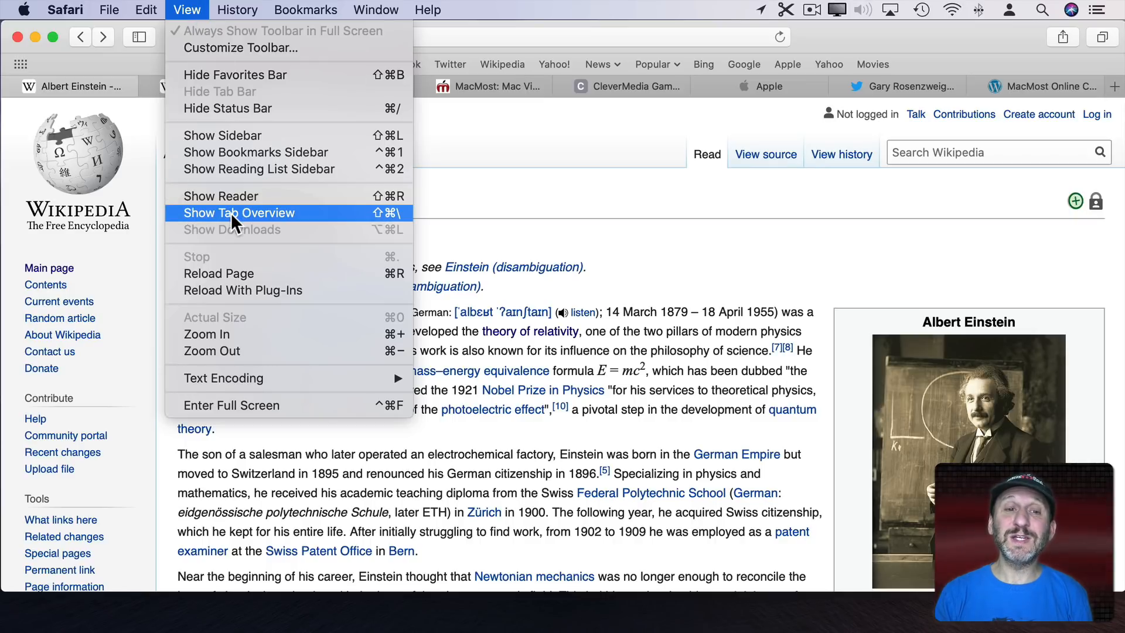
click(239, 212)
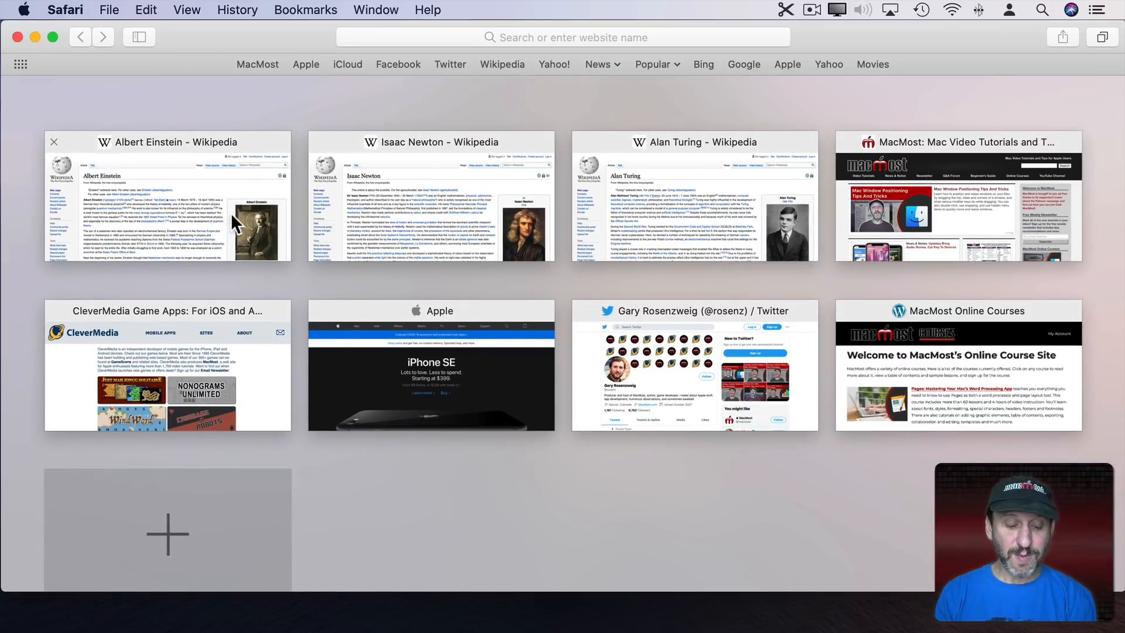
click(1037, 92)
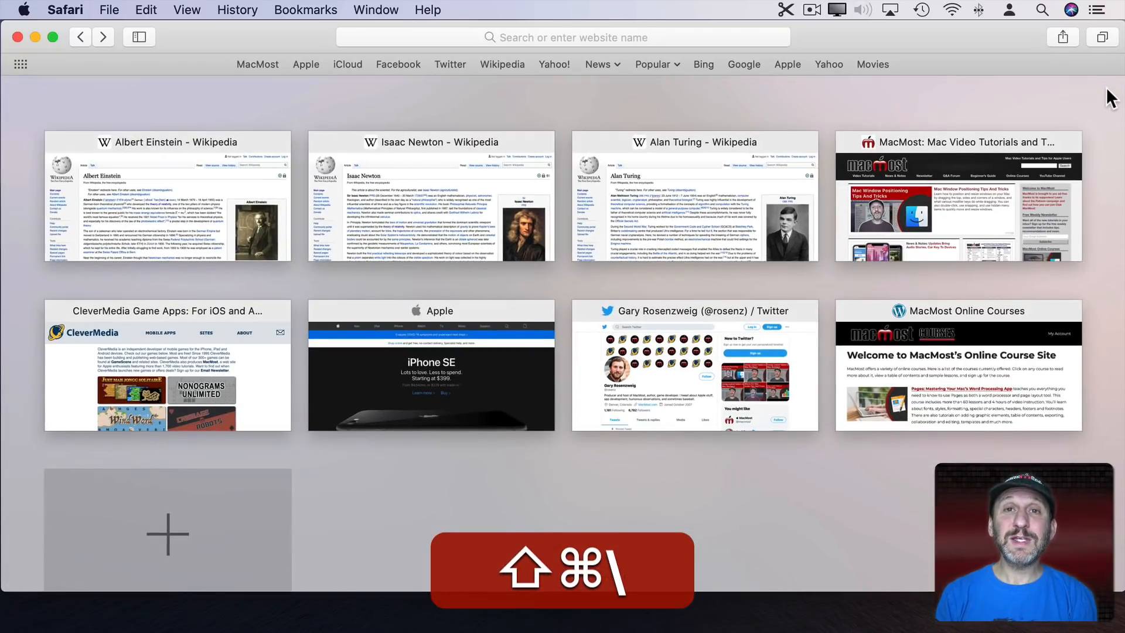
text(i)
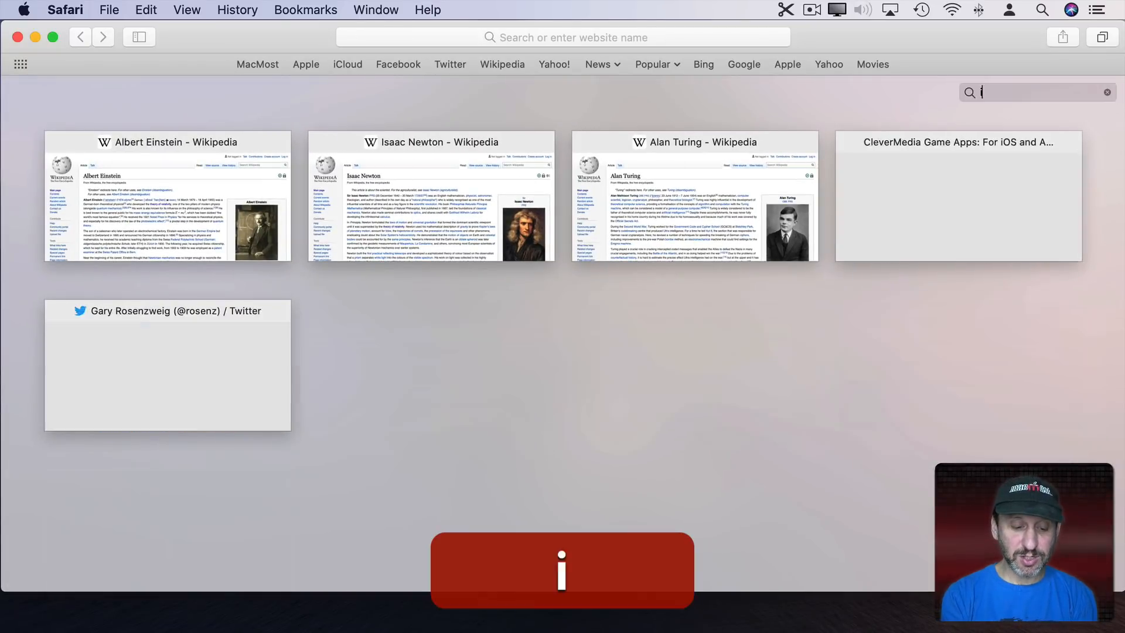
text(saa)
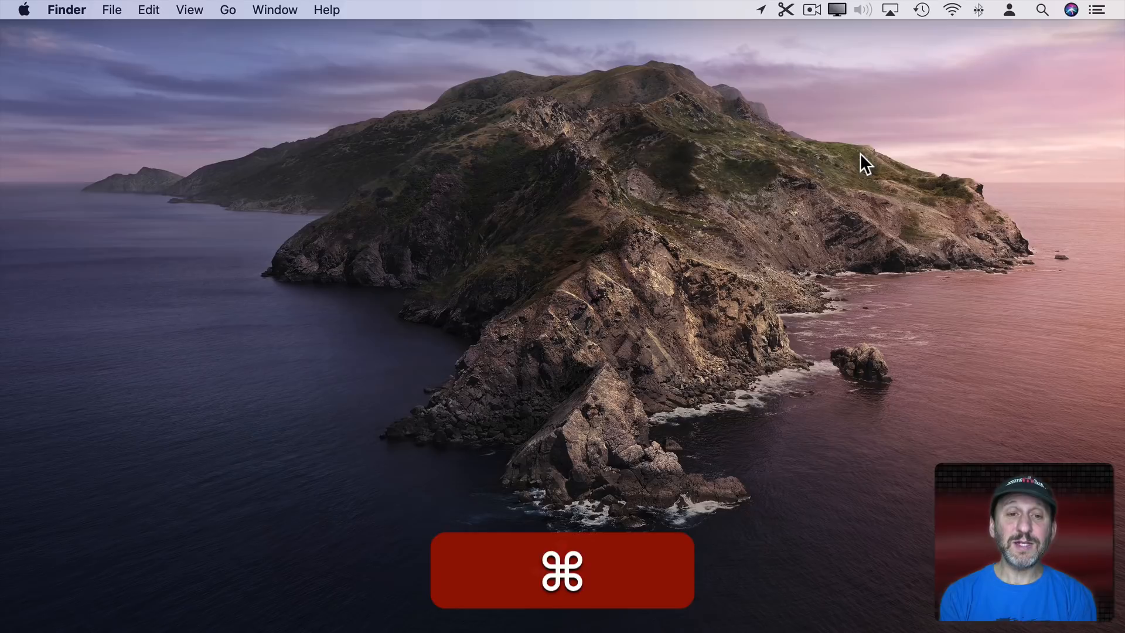
Search Spotlight for 'franklin' and scroll through the results
key(cmd+space)
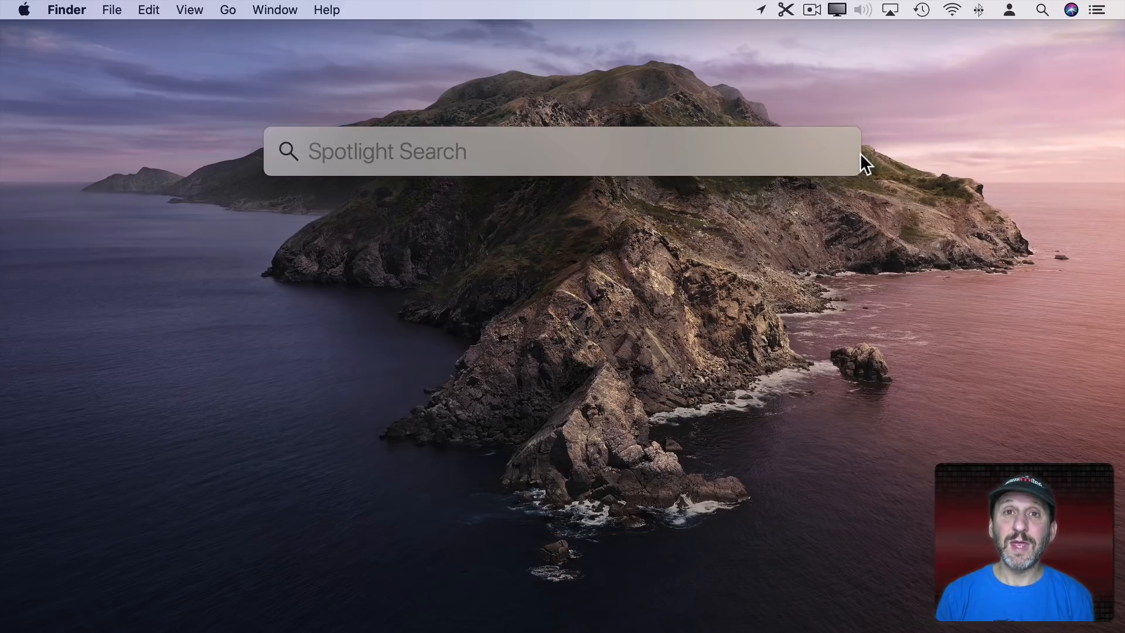
text(fr)
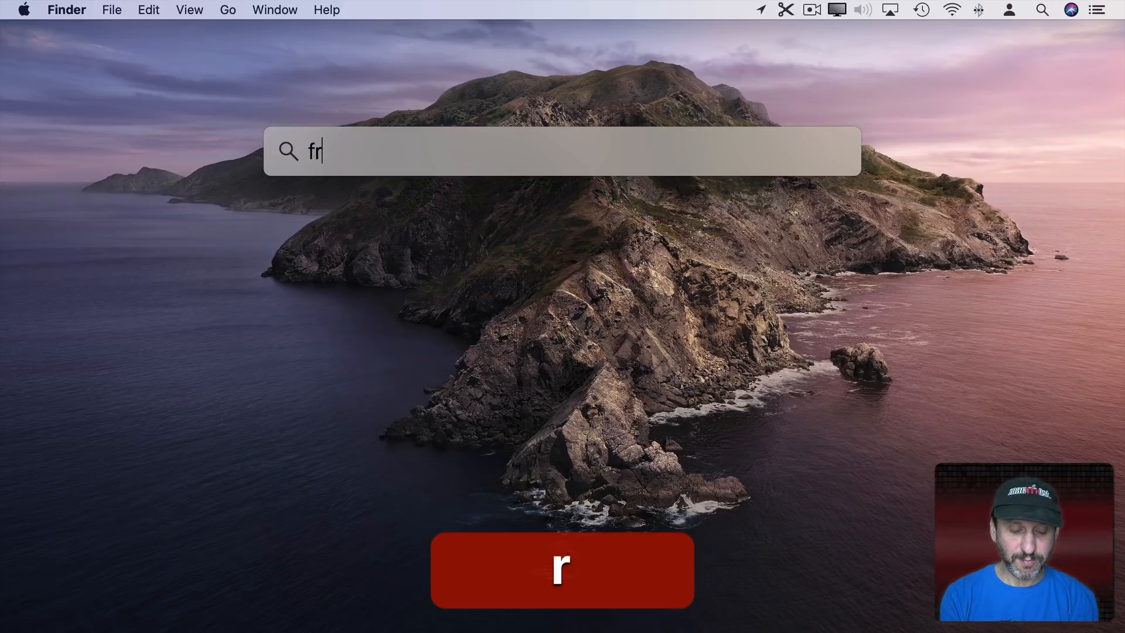
text(anklin)
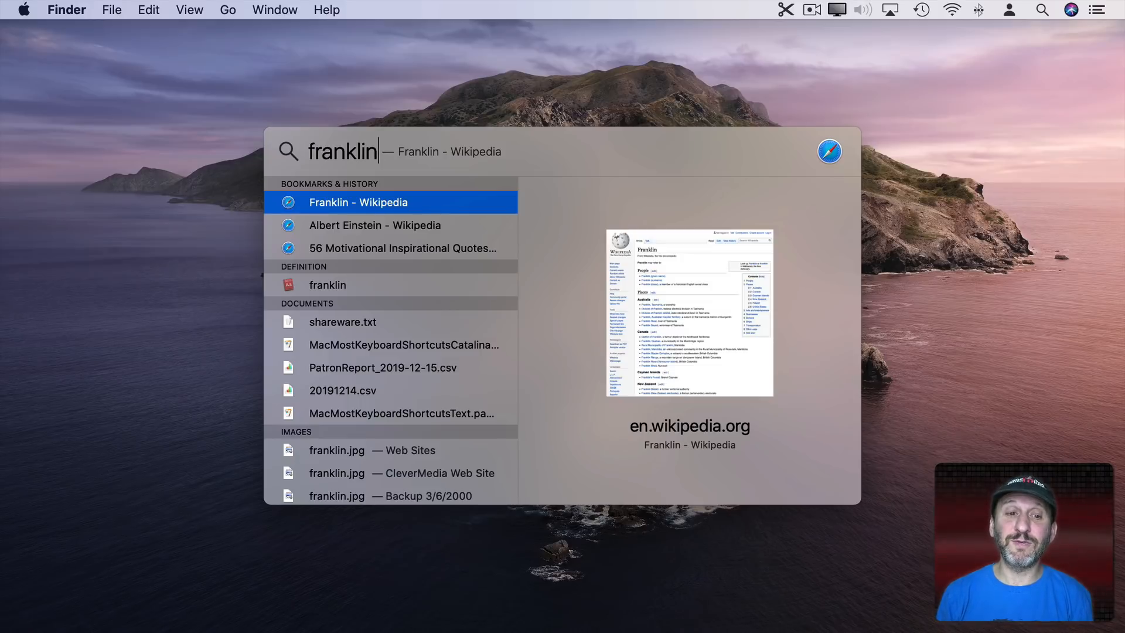
scroll(down, 3)
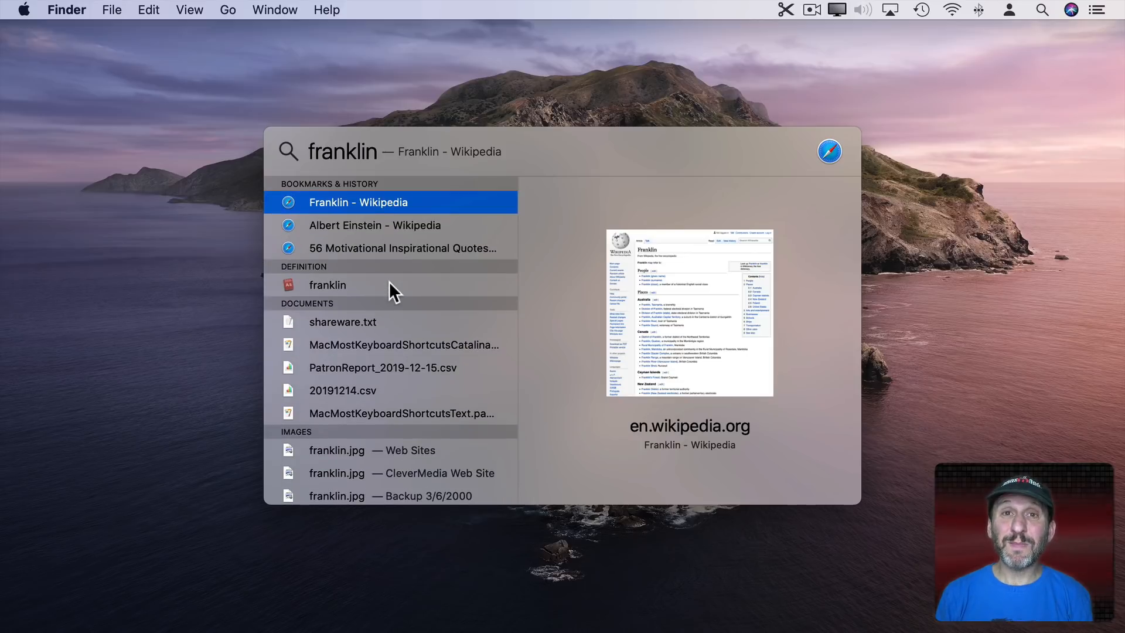
mouse_move(434, 344)
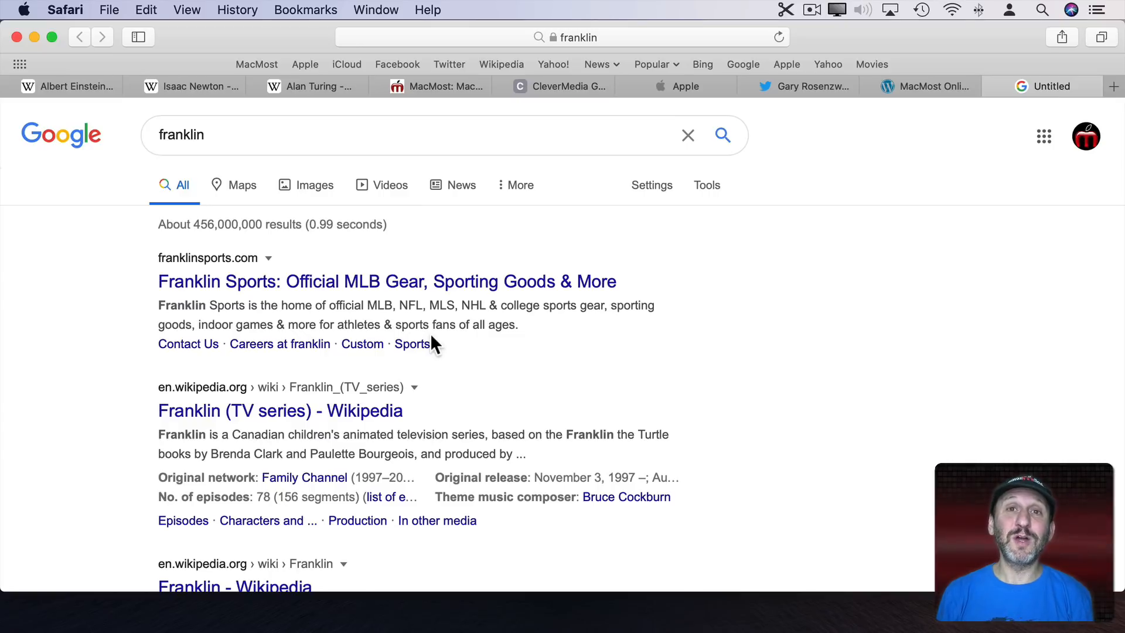
Close the Google tab, then view per-site Reader settings for apple.com and Page Zoom levels
click(68, 86)
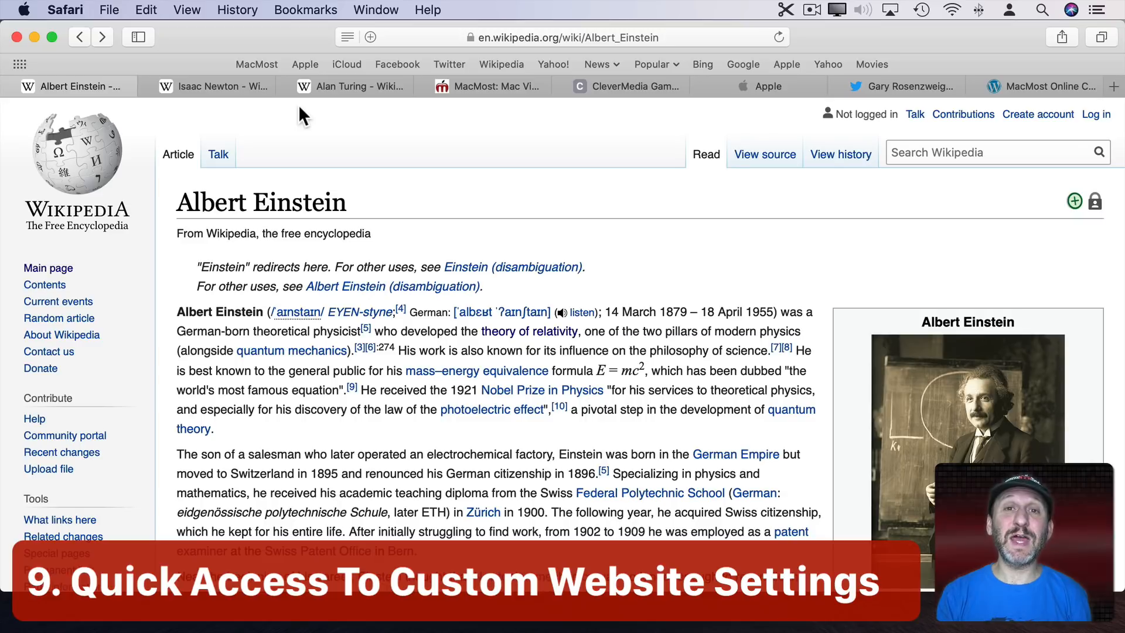
click(64, 10)
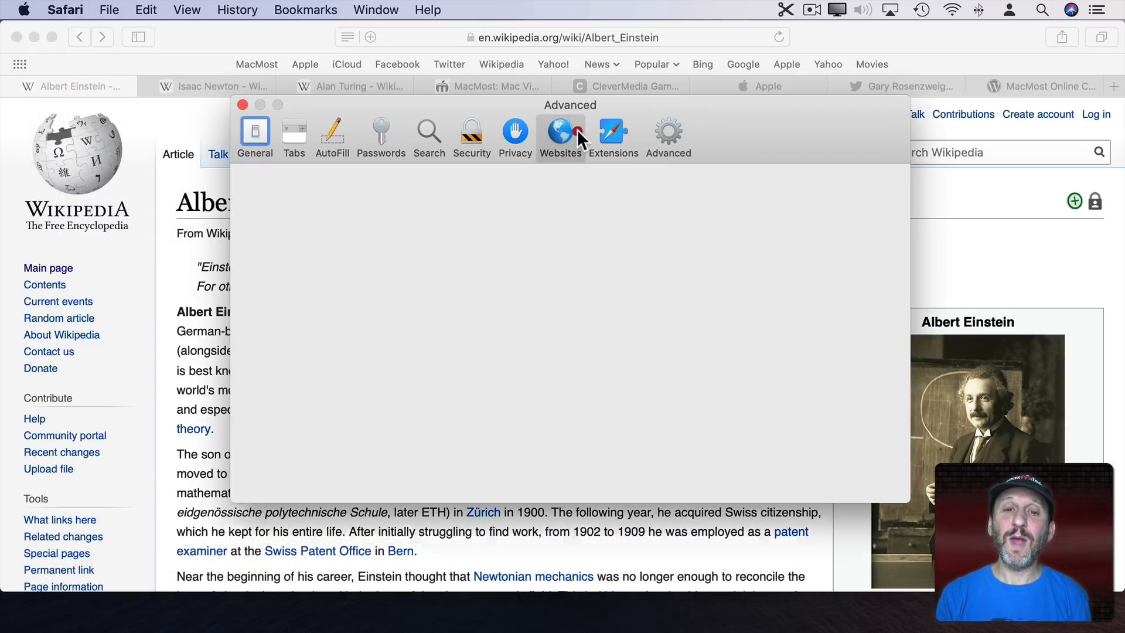
click(560, 133)
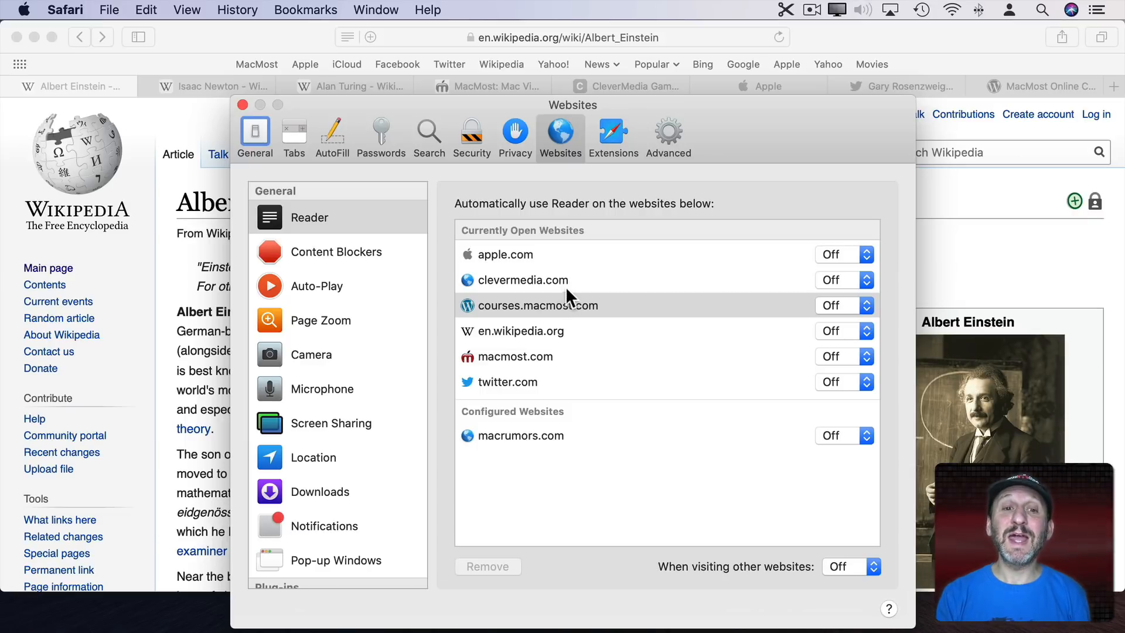
mouse_move(524, 269)
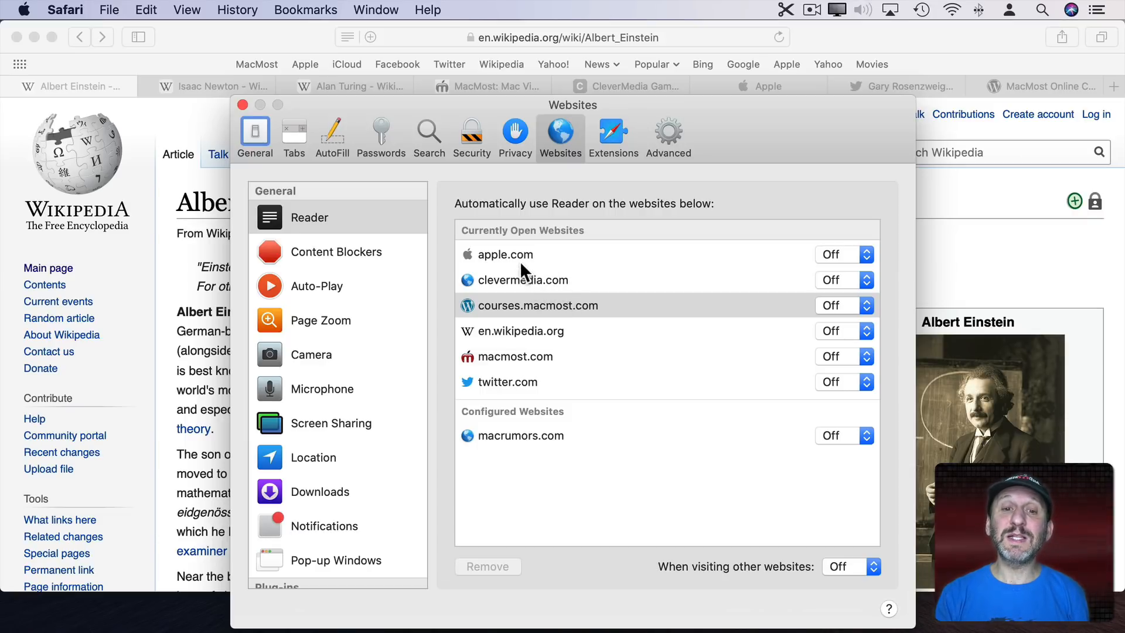
click(504, 253)
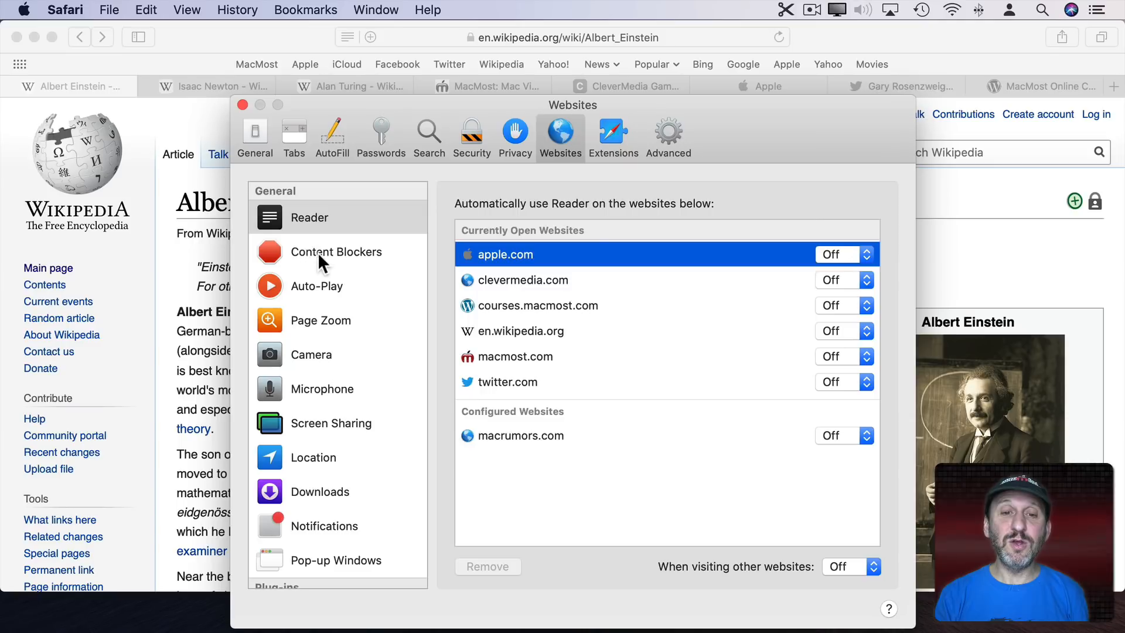
click(320, 320)
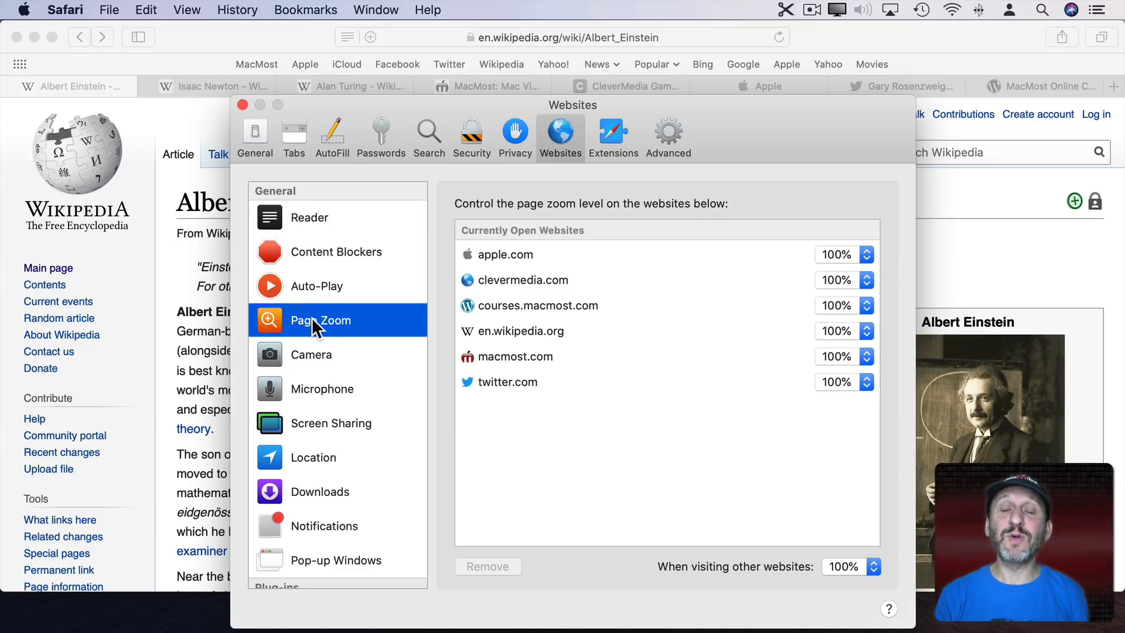
click(243, 105)
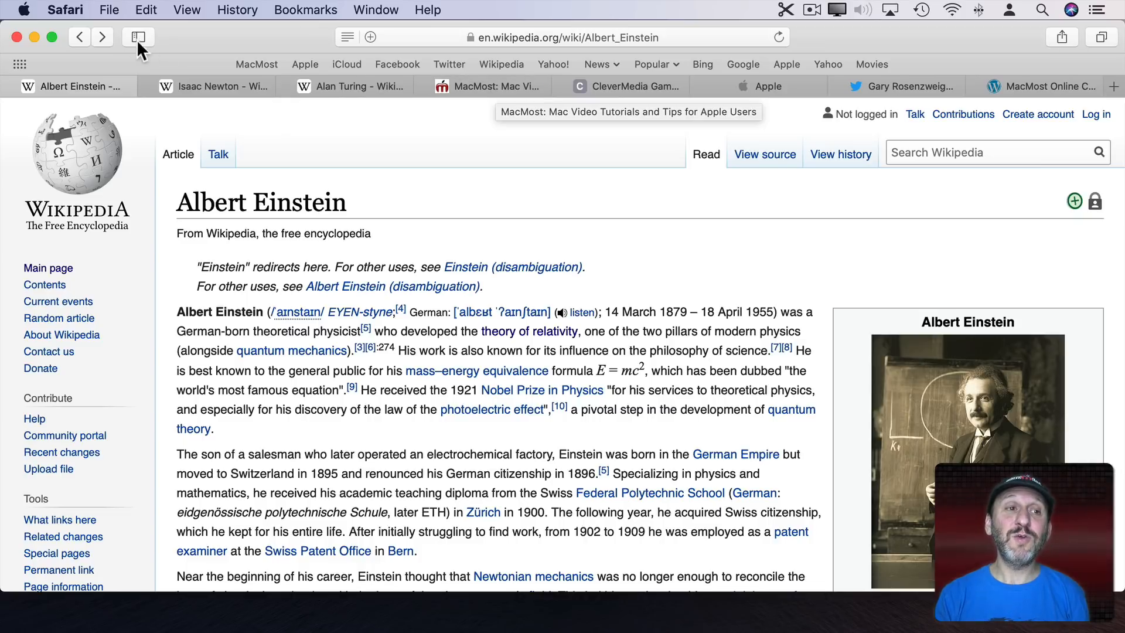
click(64, 9)
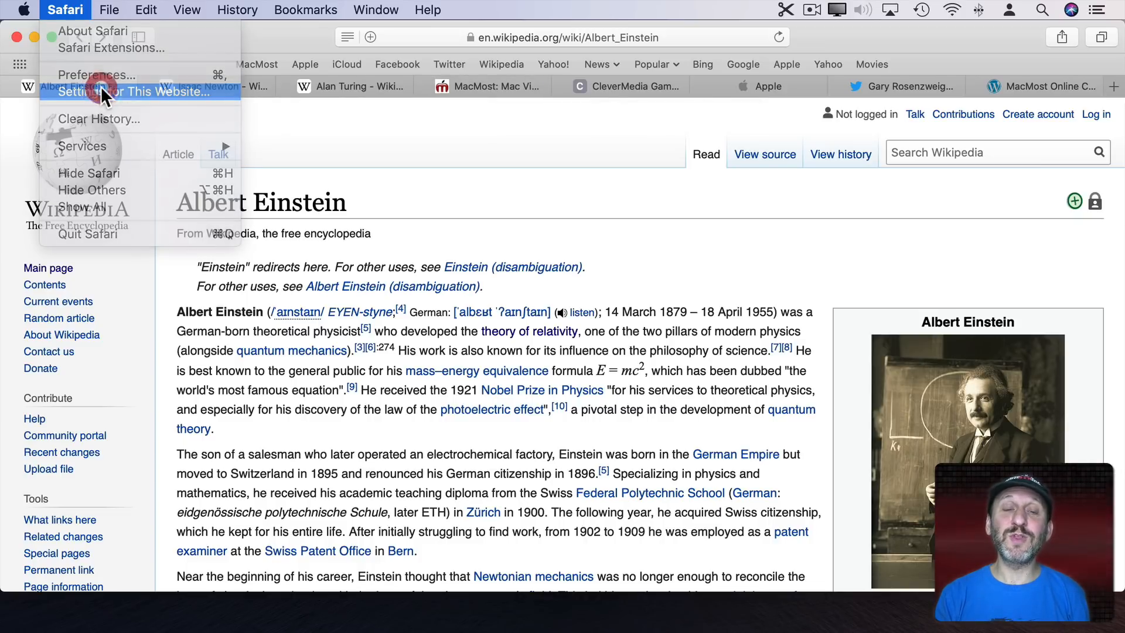
click(140, 91)
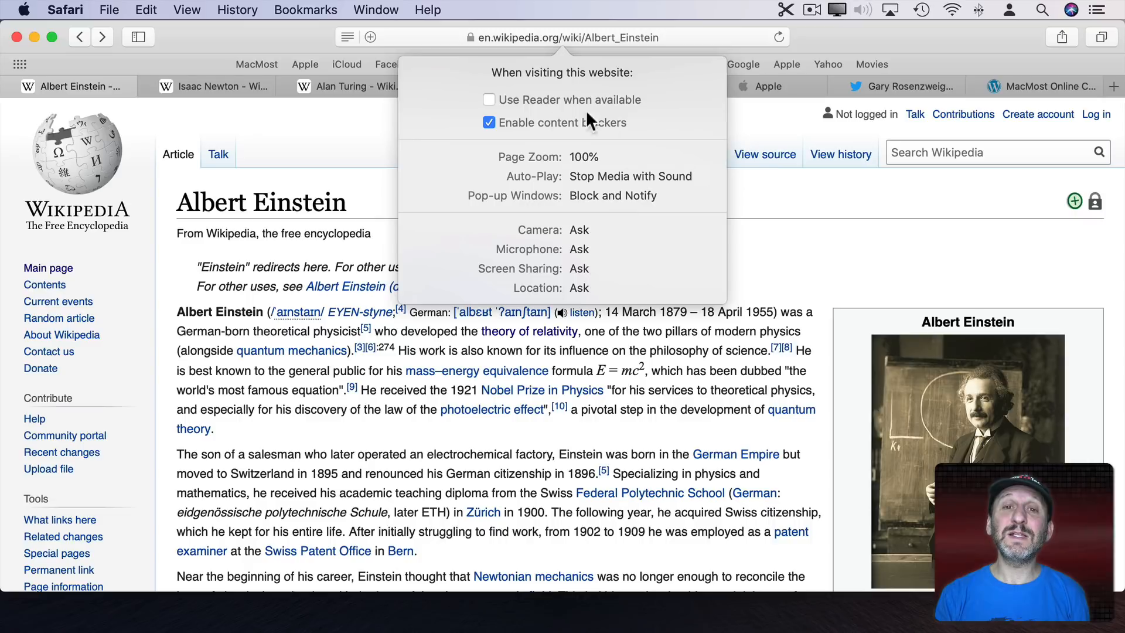
mouse_move(595, 47)
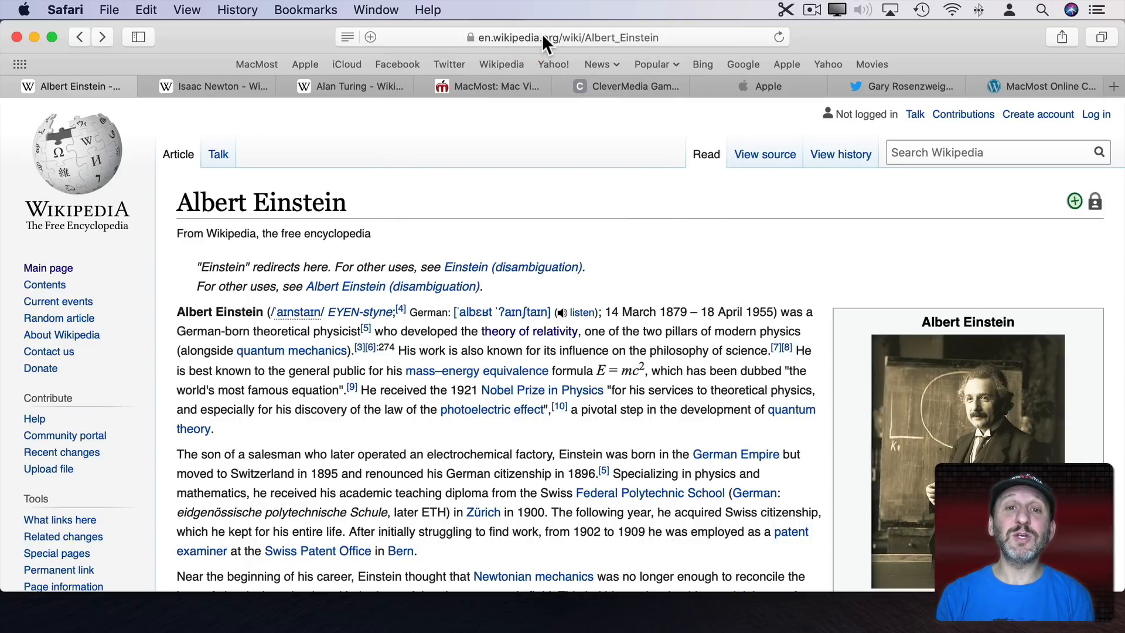
right_click(541, 38)
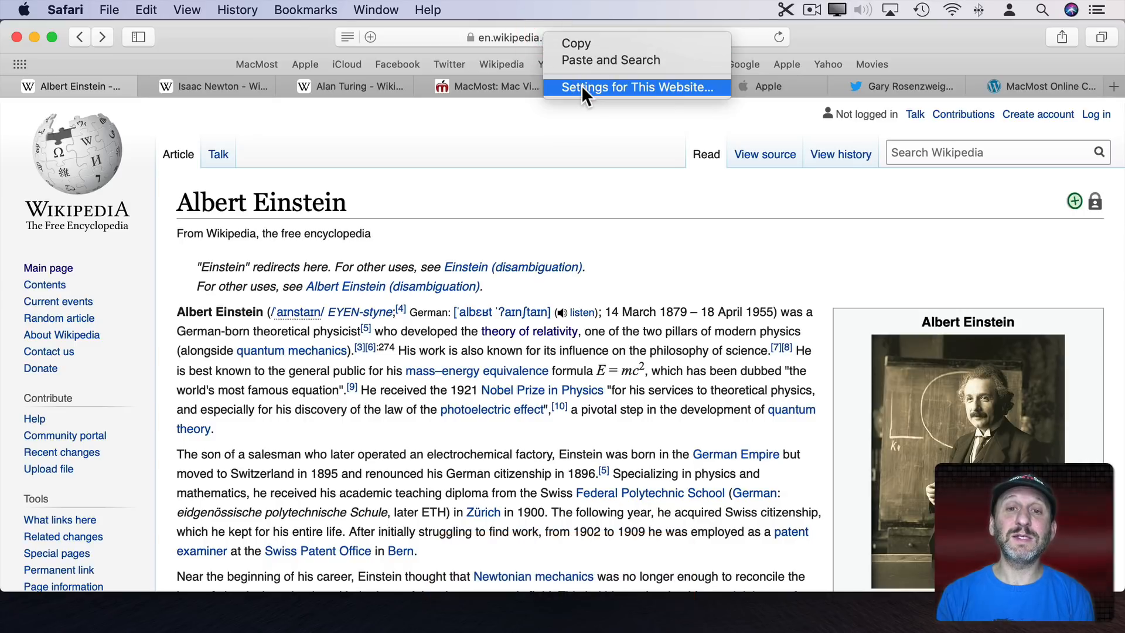
click(633, 87)
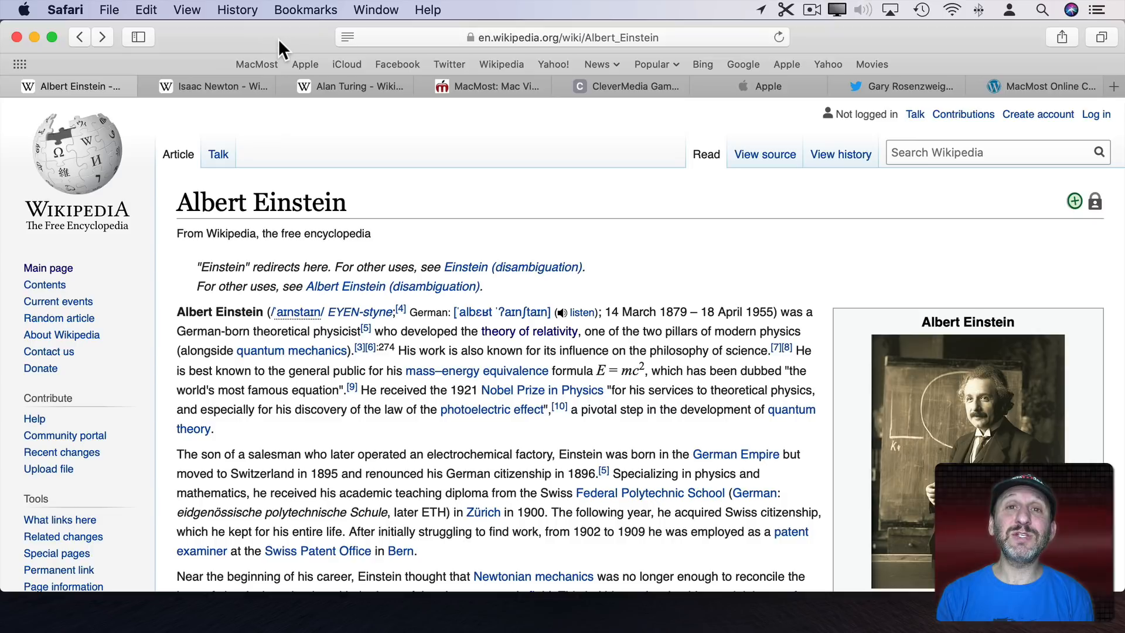
mouse_move(355, 25)
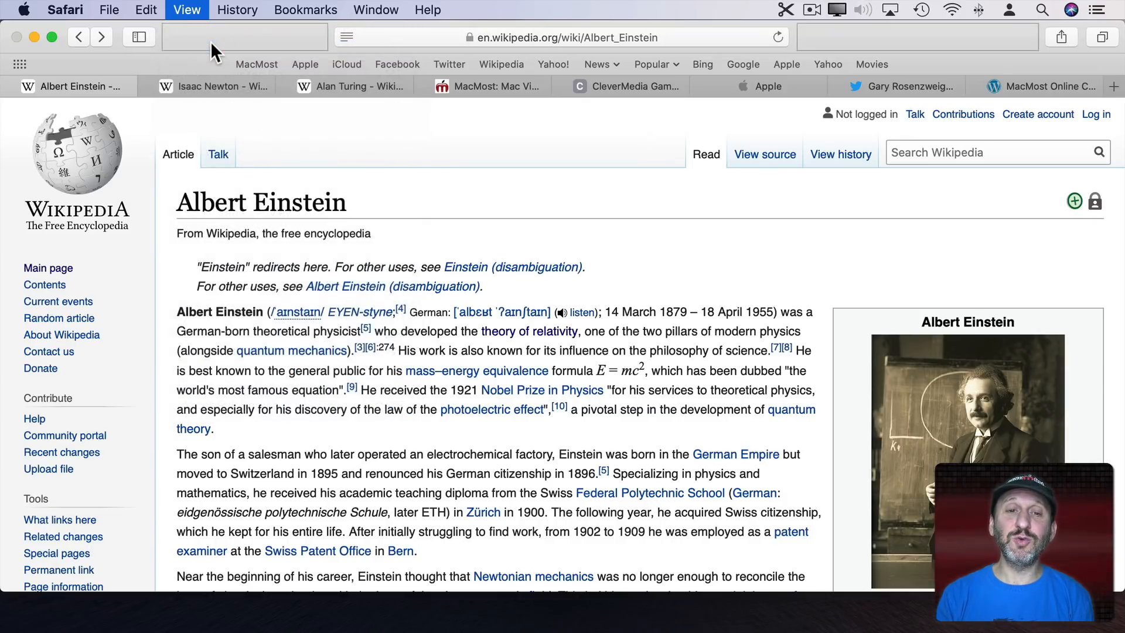
Add Website Preferences to the toolbar and use it to show en.wikipedia.org's settings
click(186, 9)
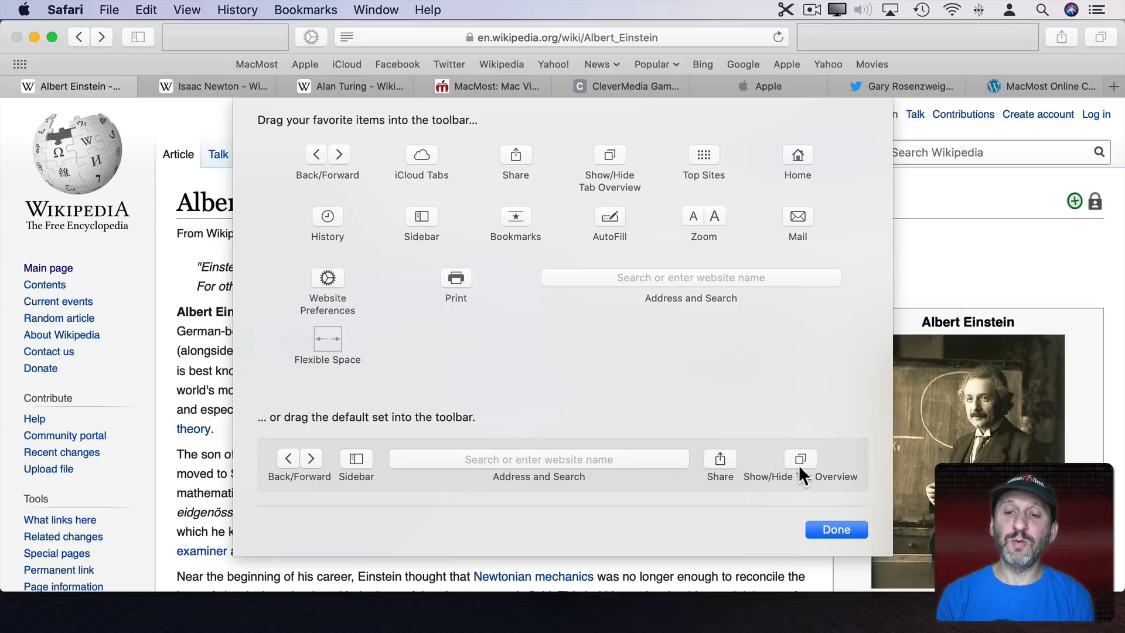
click(834, 529)
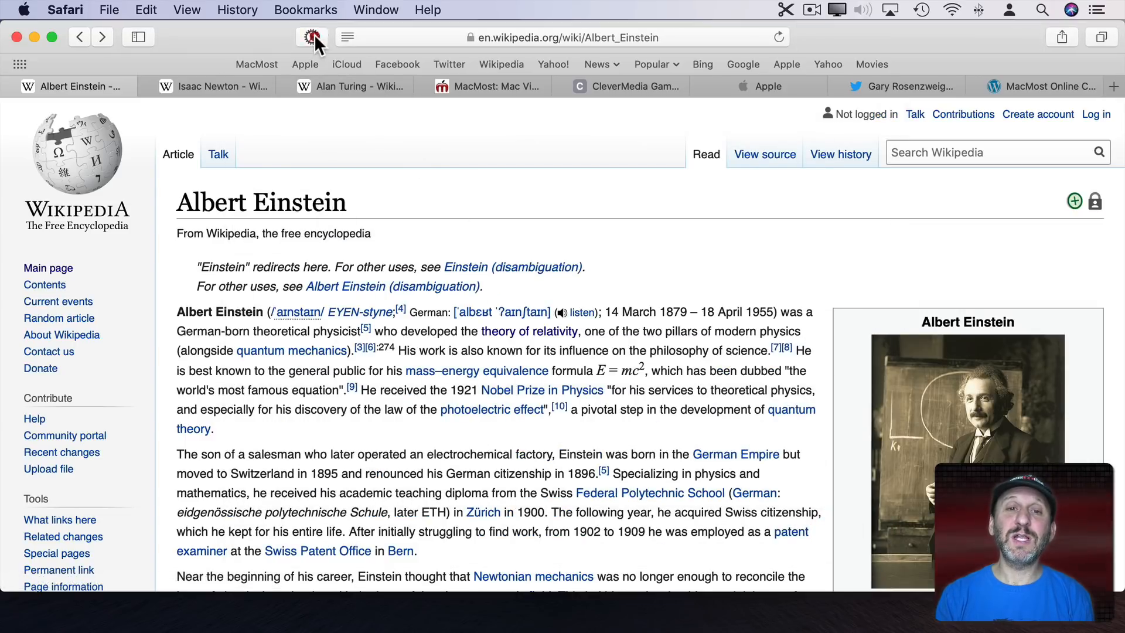
click(311, 37)
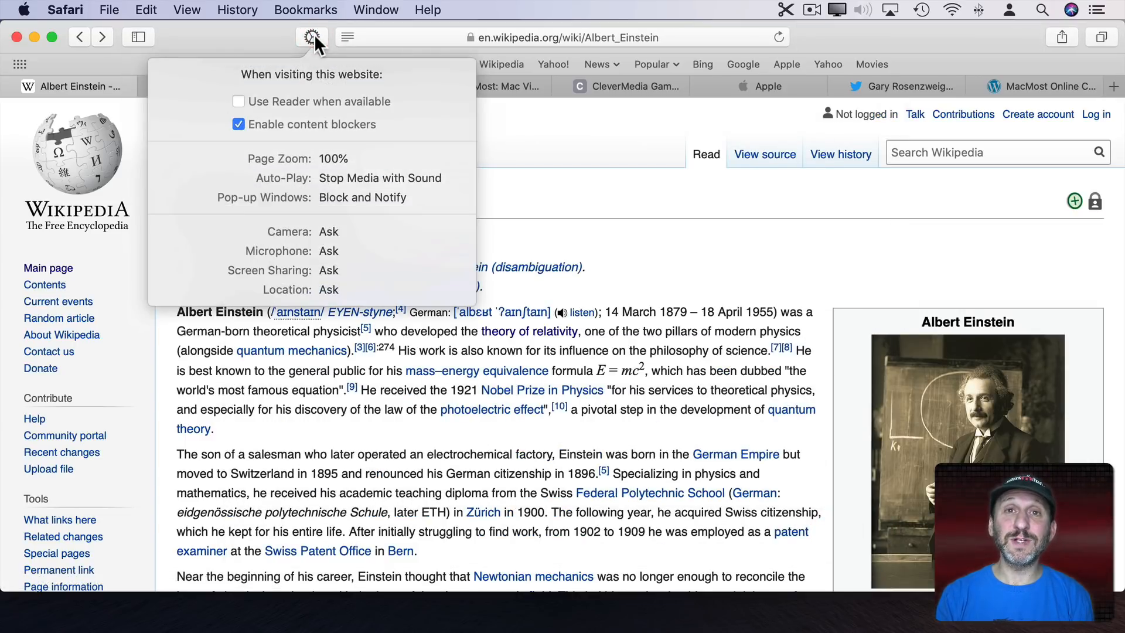
click(186, 10)
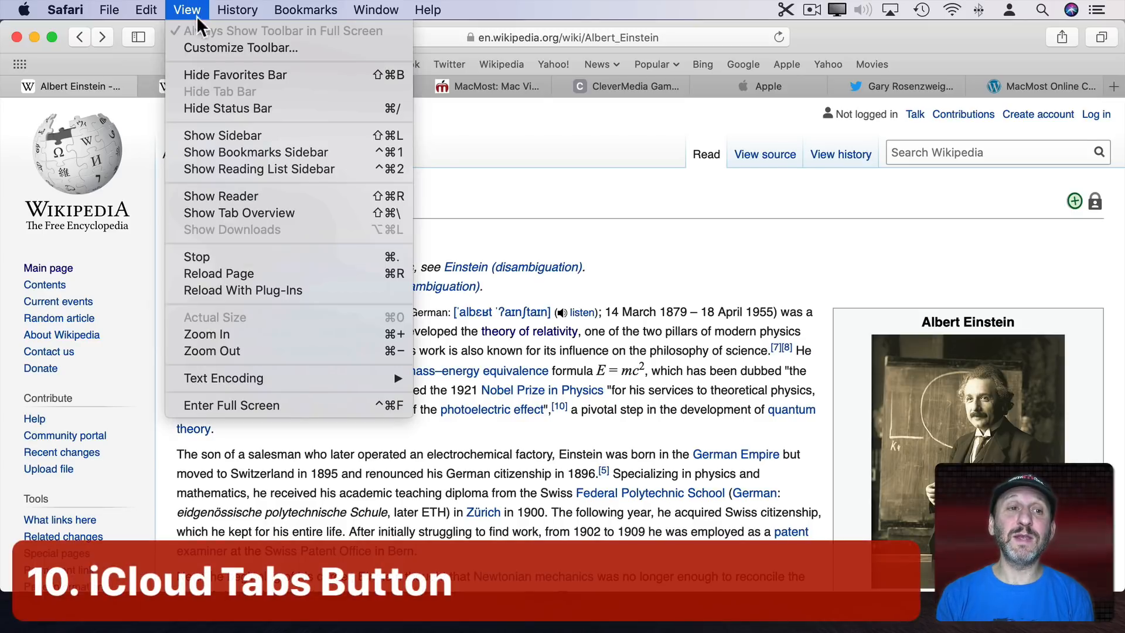
Put the iCloud Tabs button beside the website preferences item in the toolbar
click(239, 48)
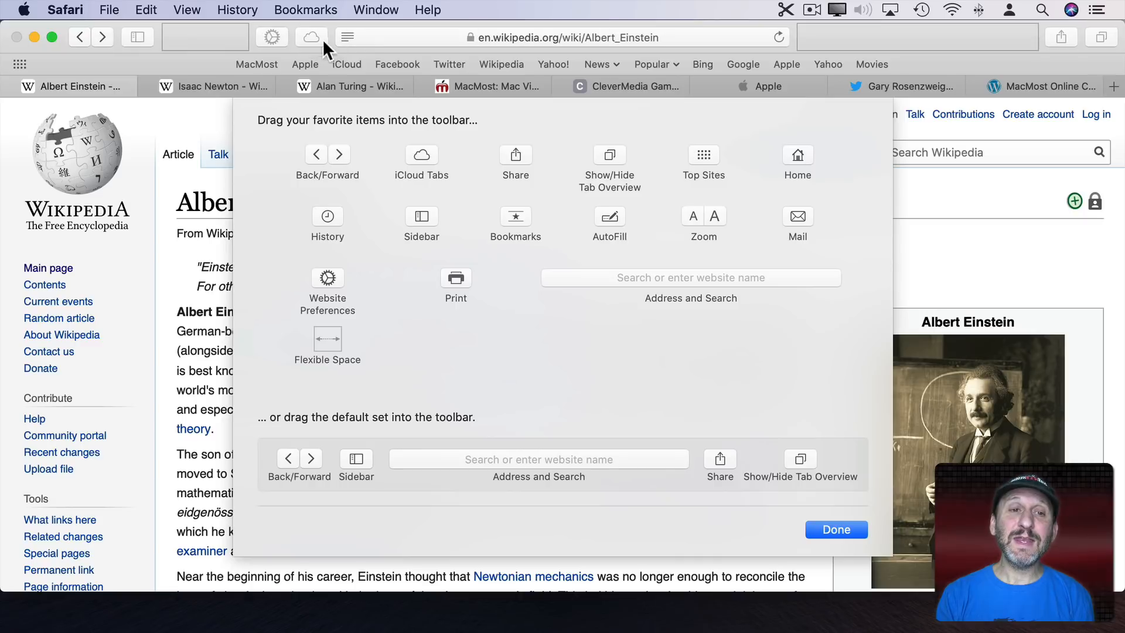
click(835, 529)
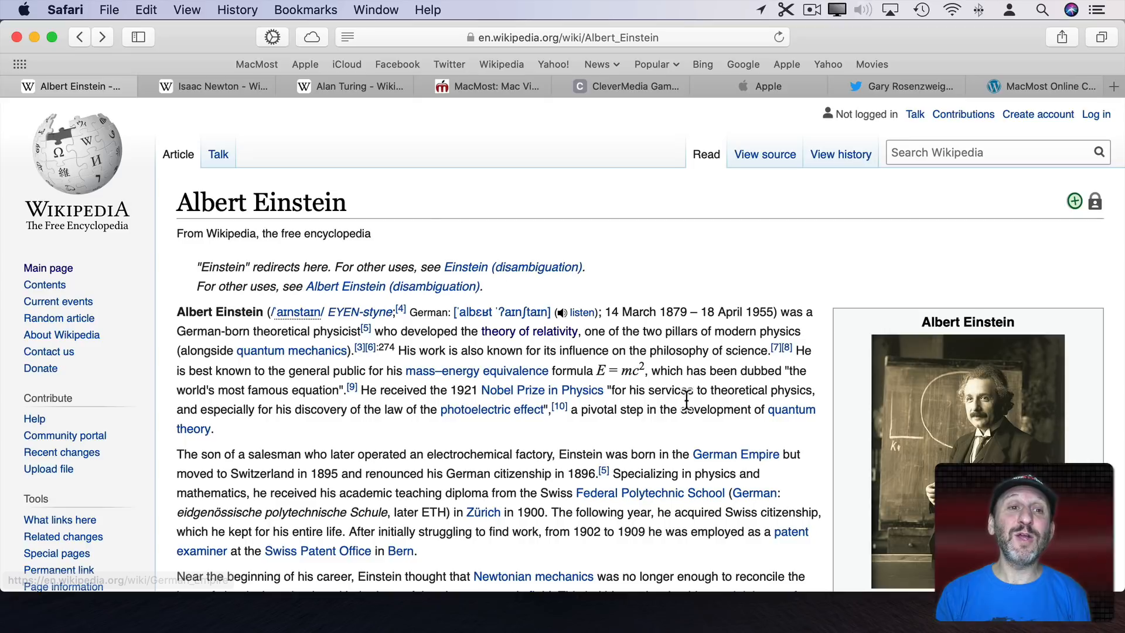
click(312, 37)
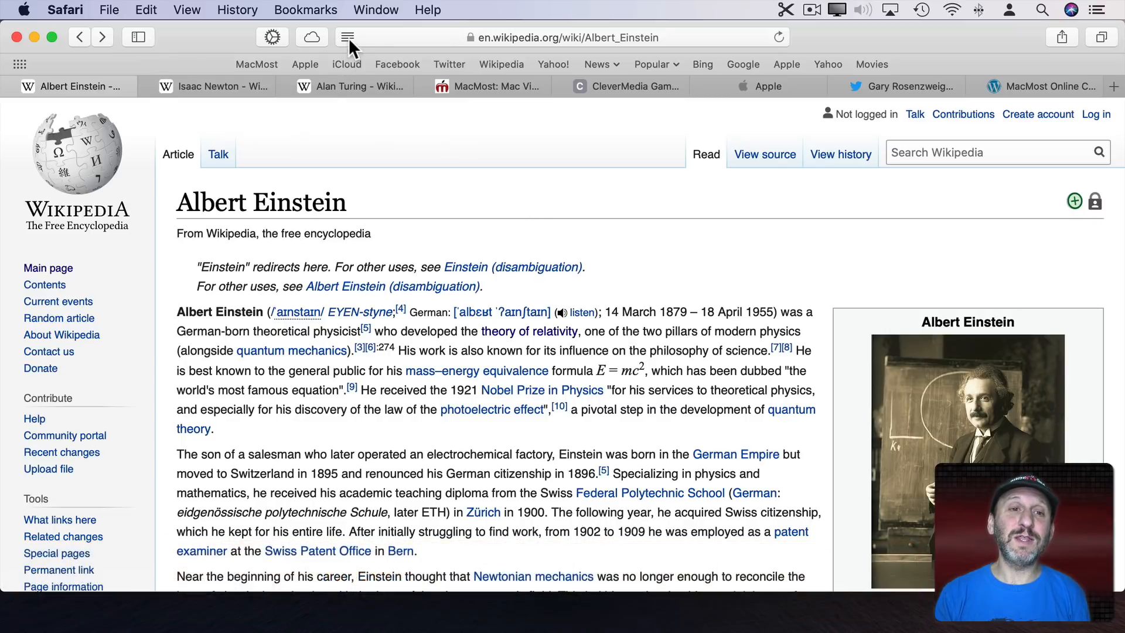
click(347, 36)
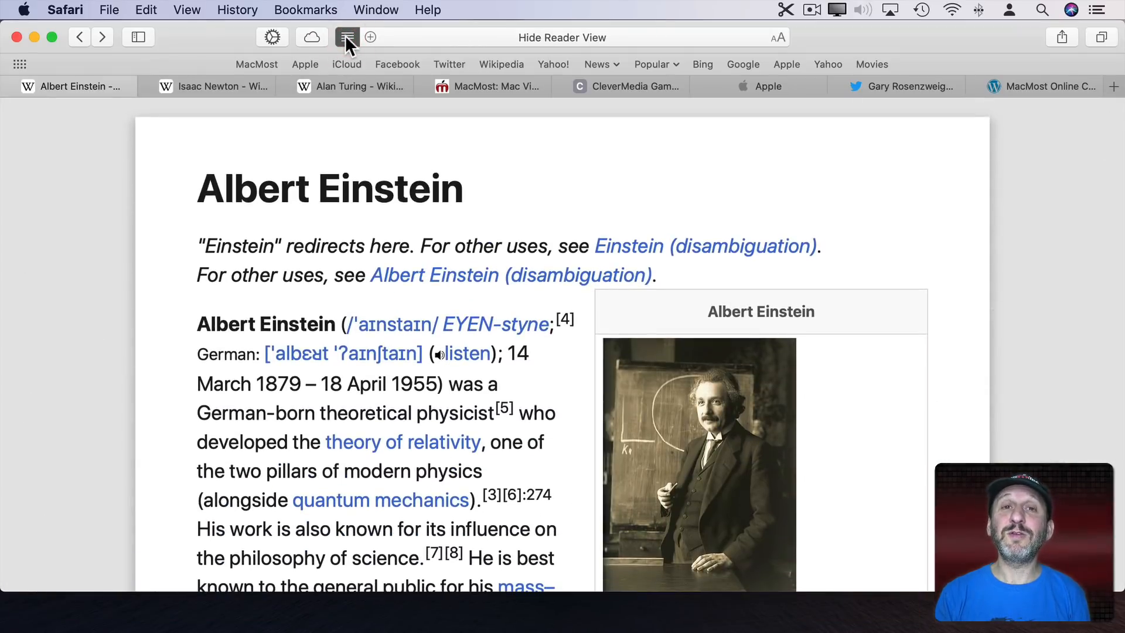
click(346, 38)
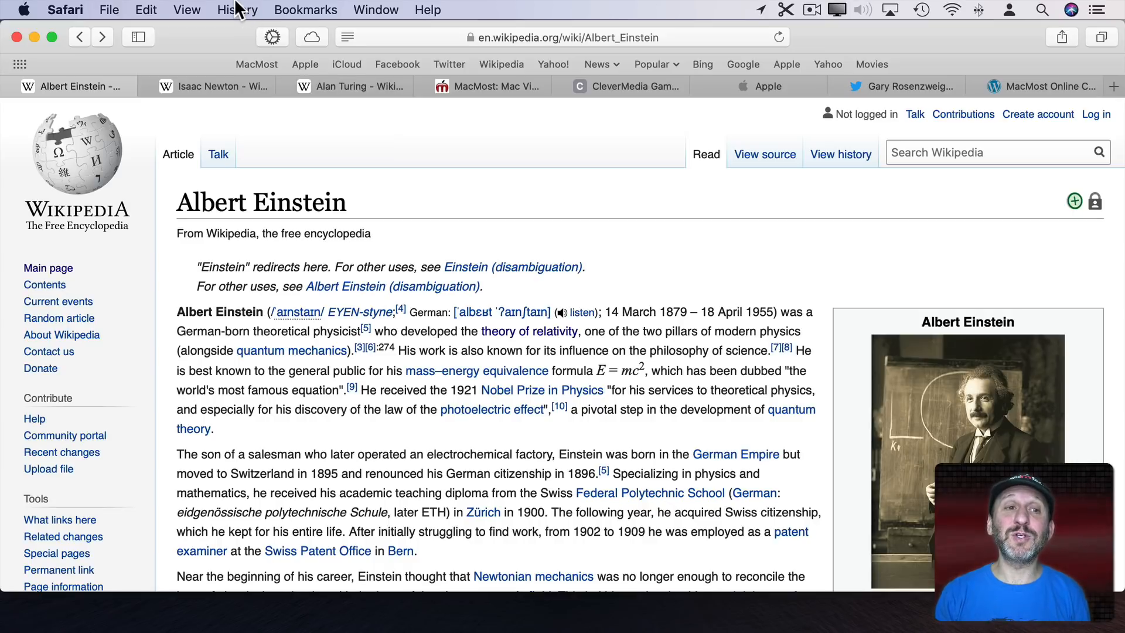
click(187, 9)
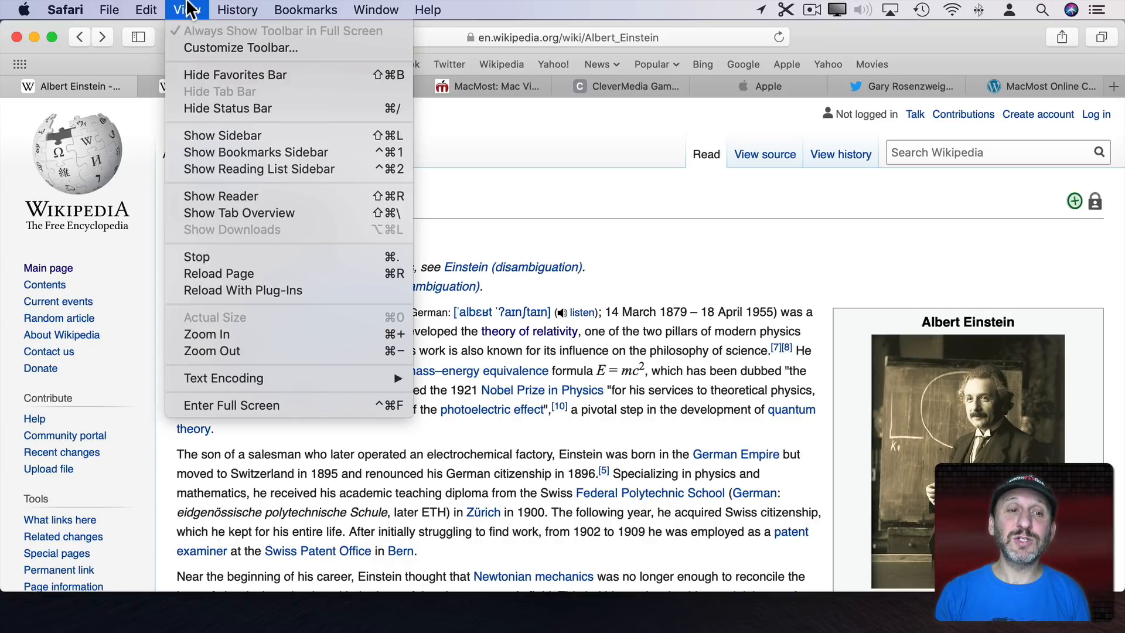
mouse_move(240, 196)
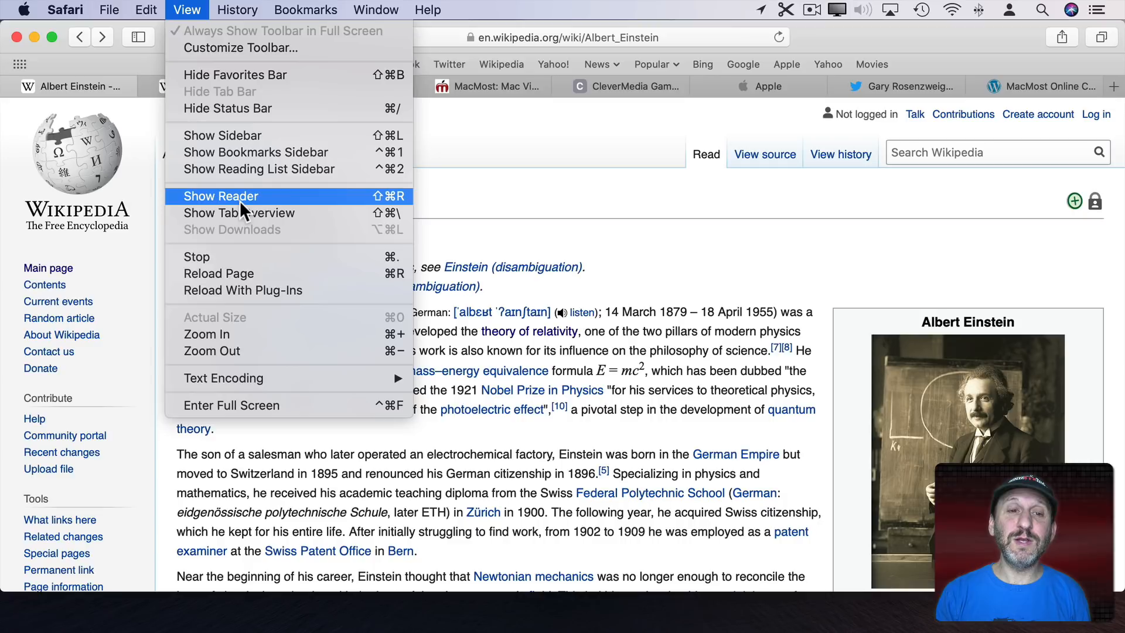
click(220, 196)
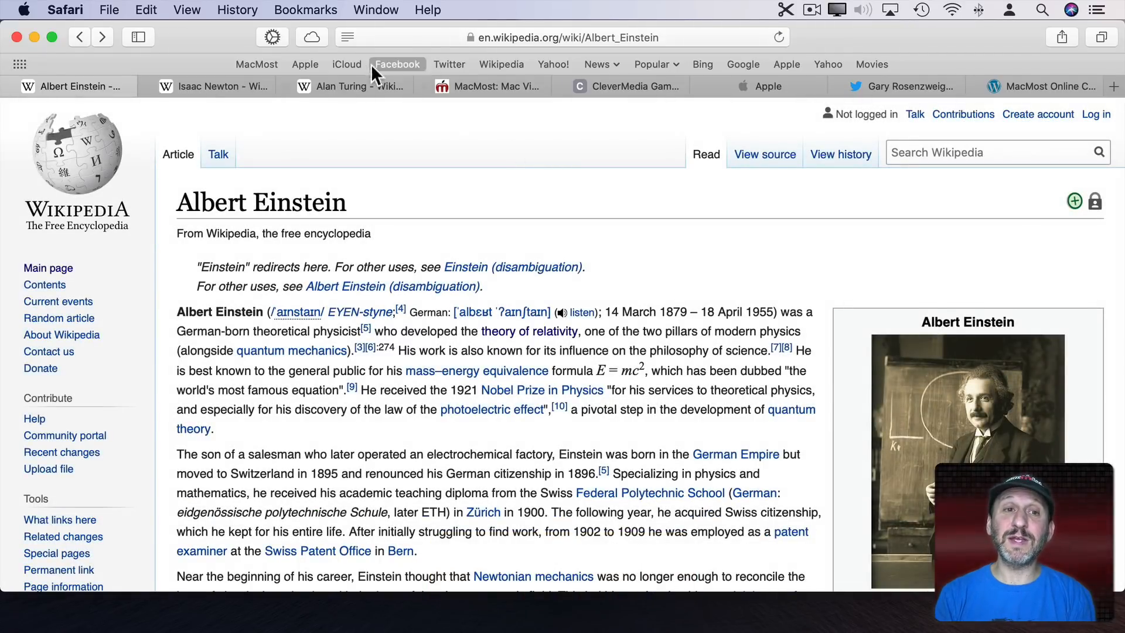
click(272, 36)
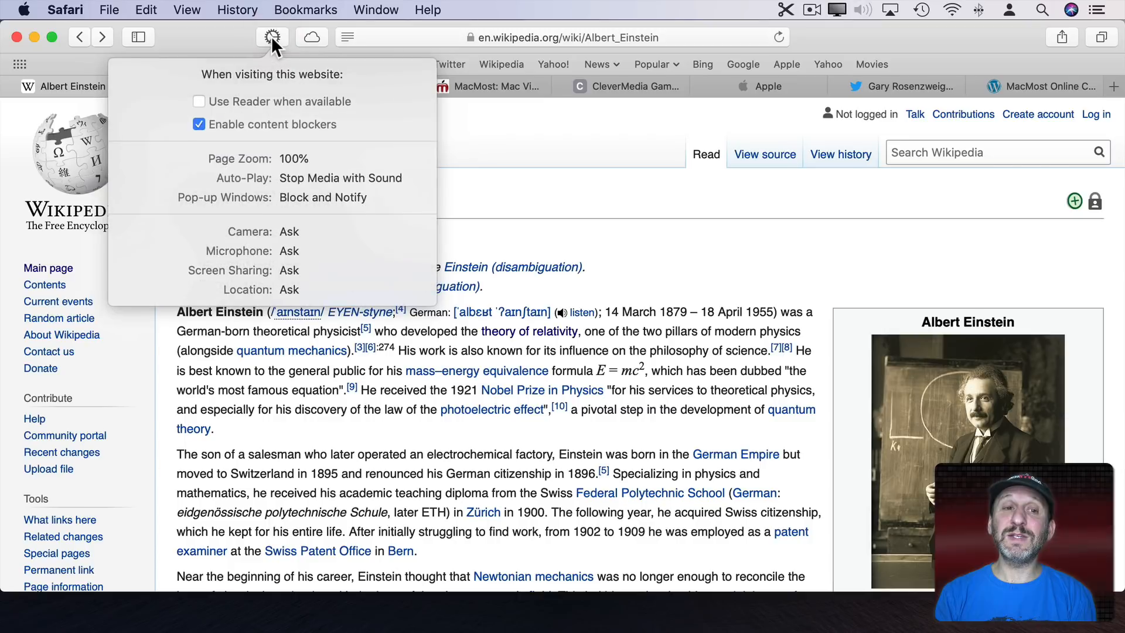
mouse_move(297, 117)
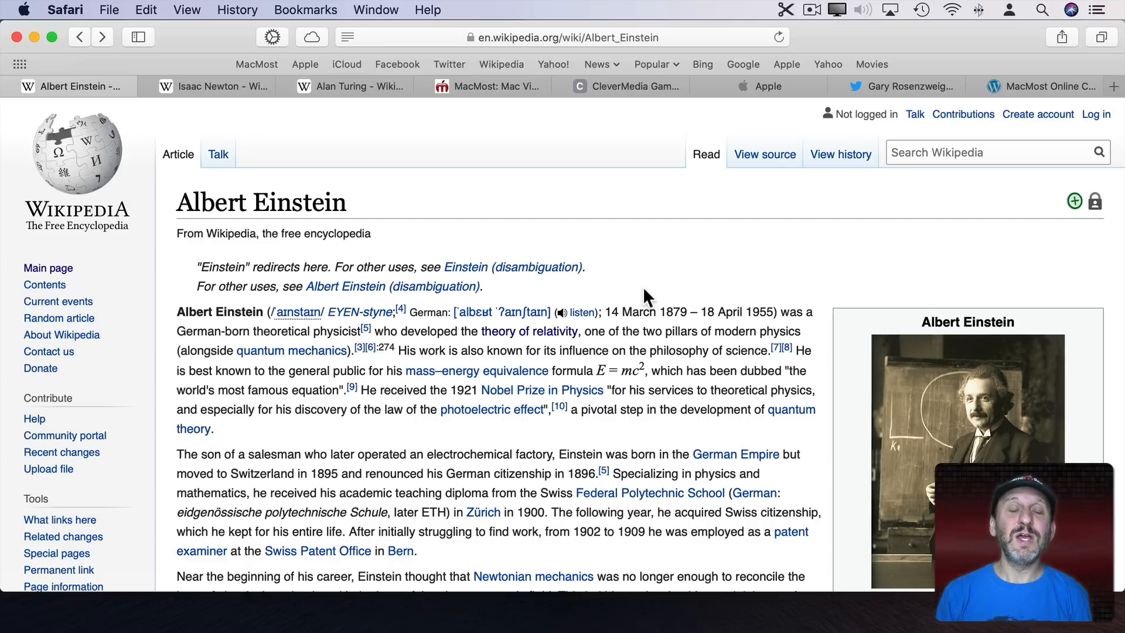
mouse_move(488, 395)
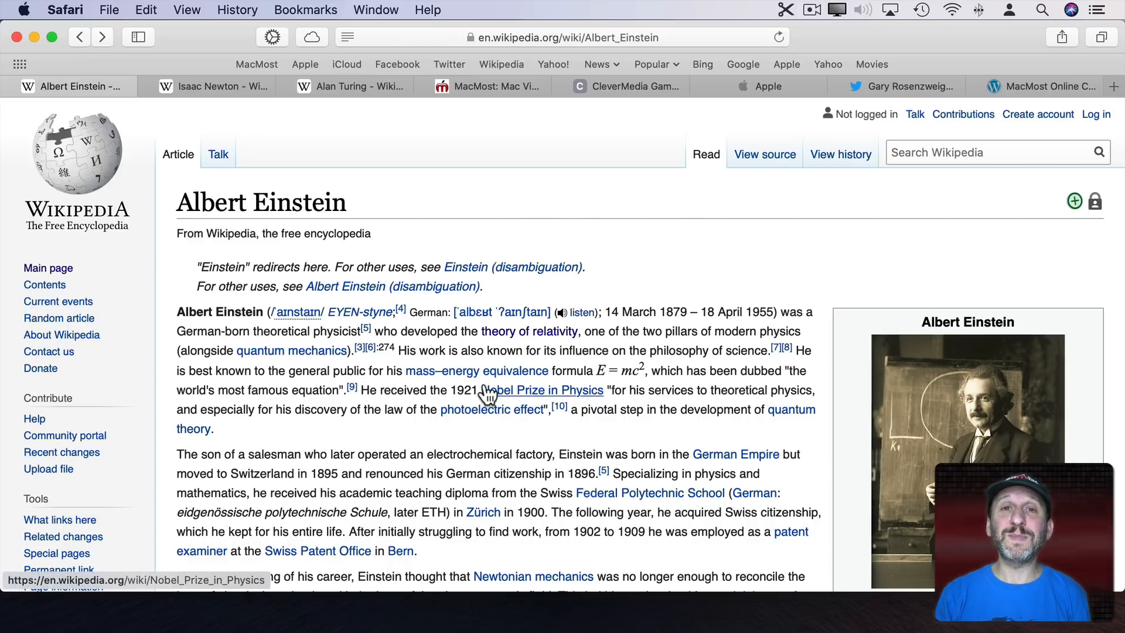